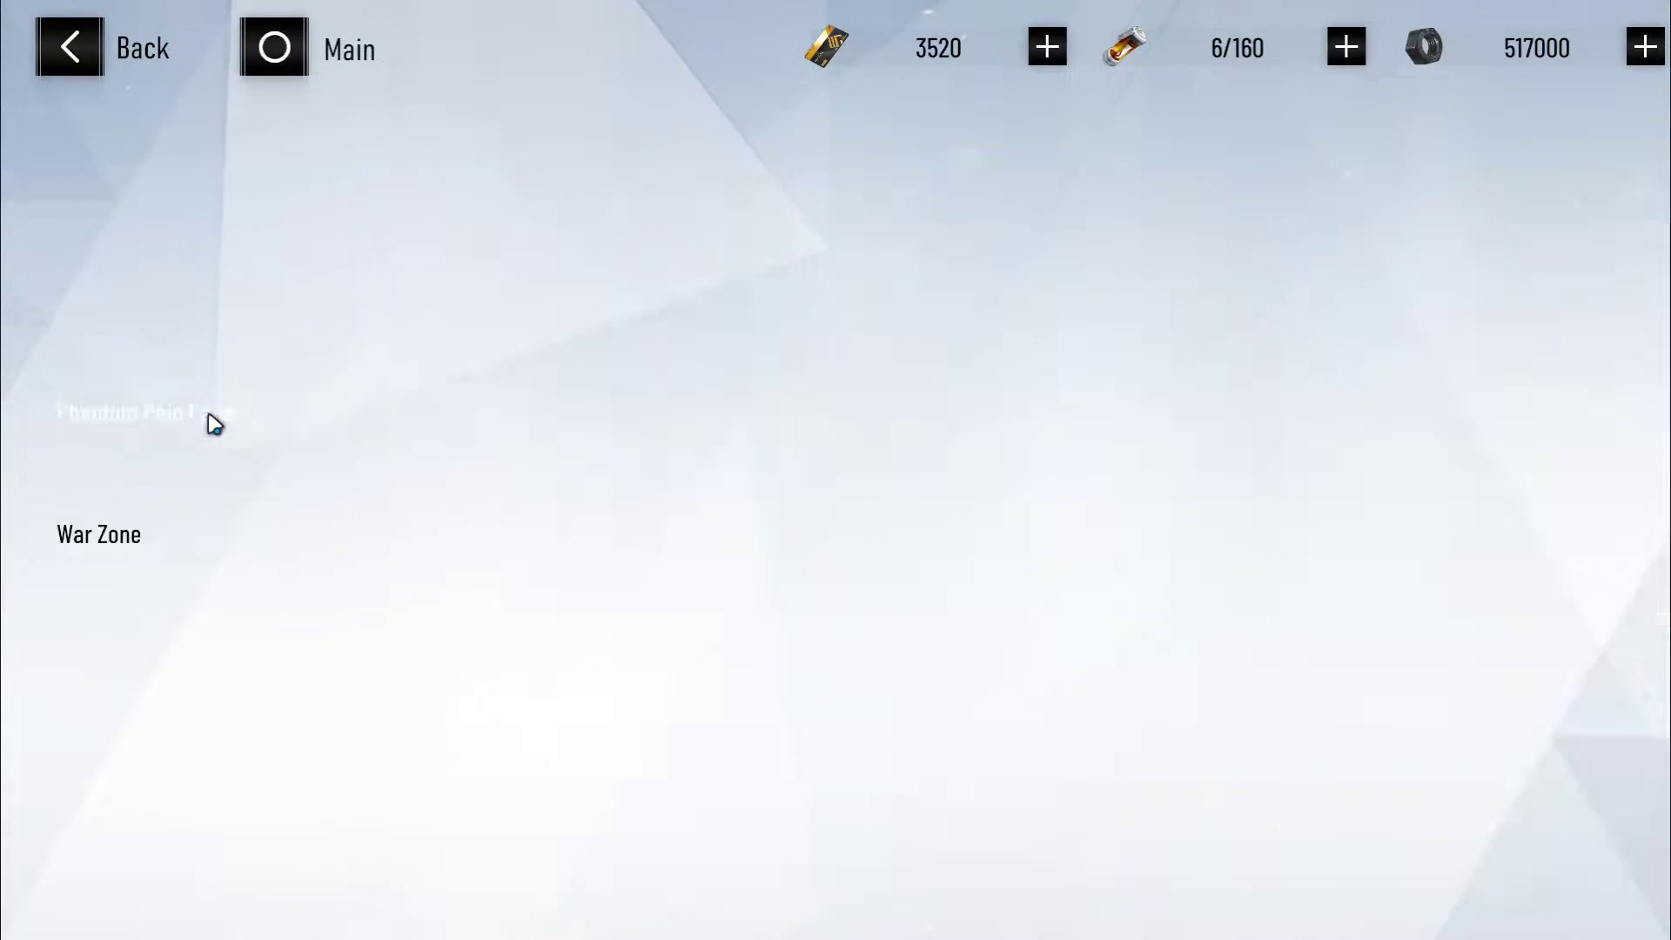
Step: Bring up Kamui: Tenebrion's page showing his profile, stats, element split and start of Memory Builds
left_click(139, 412)
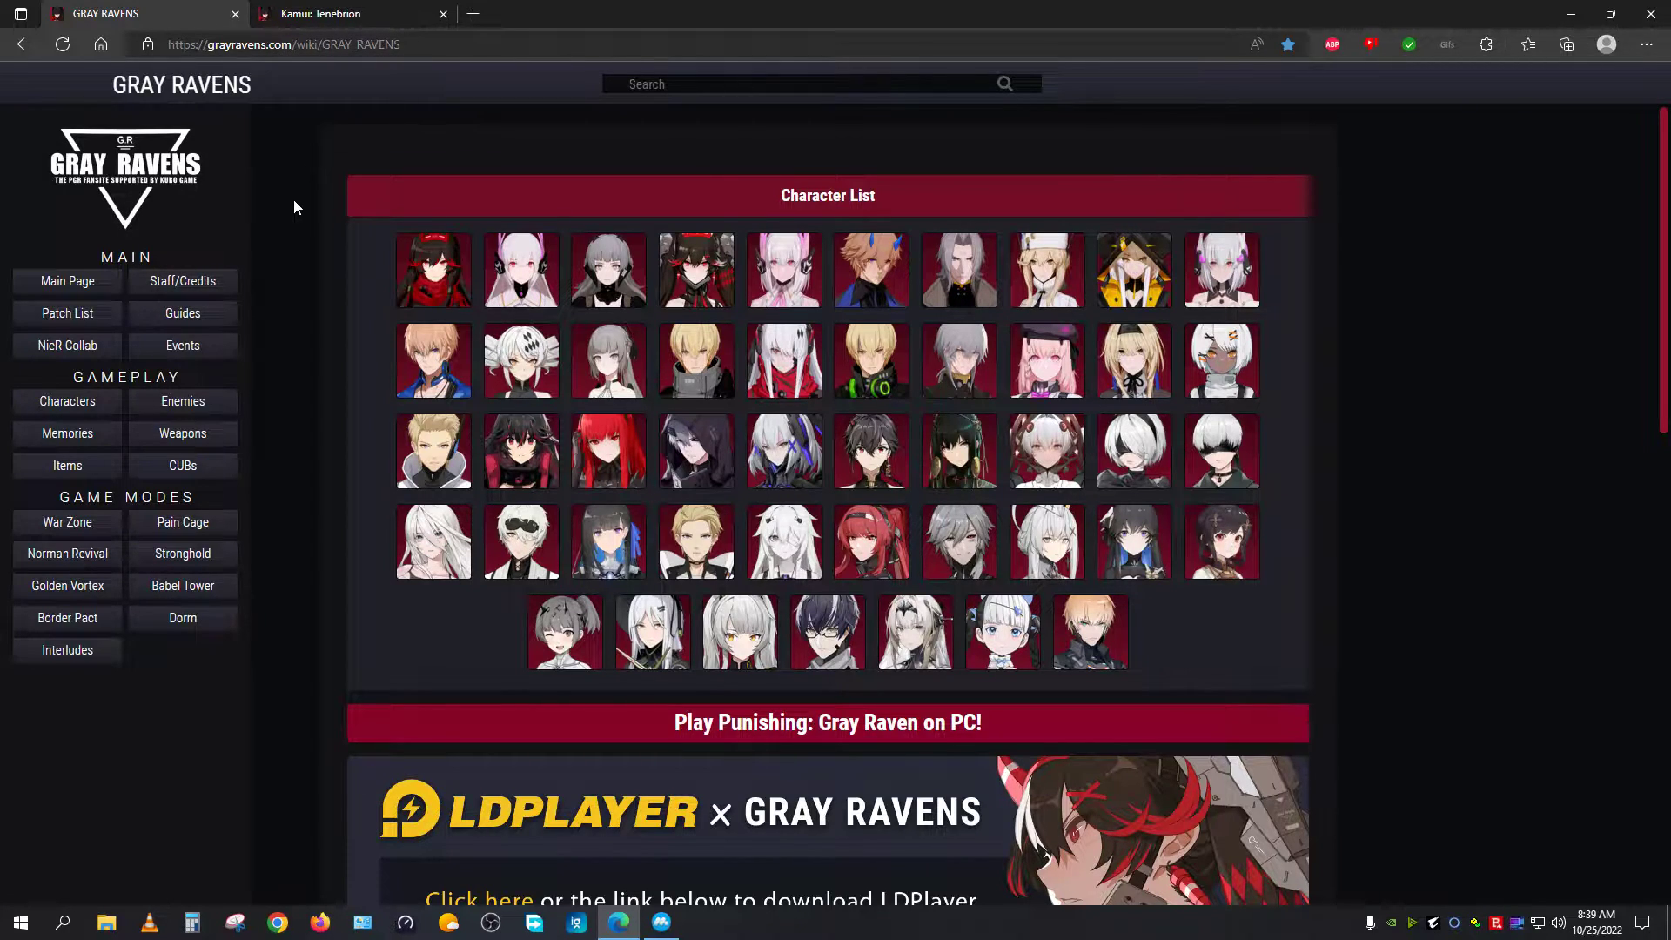
mouse_move(285, 155)
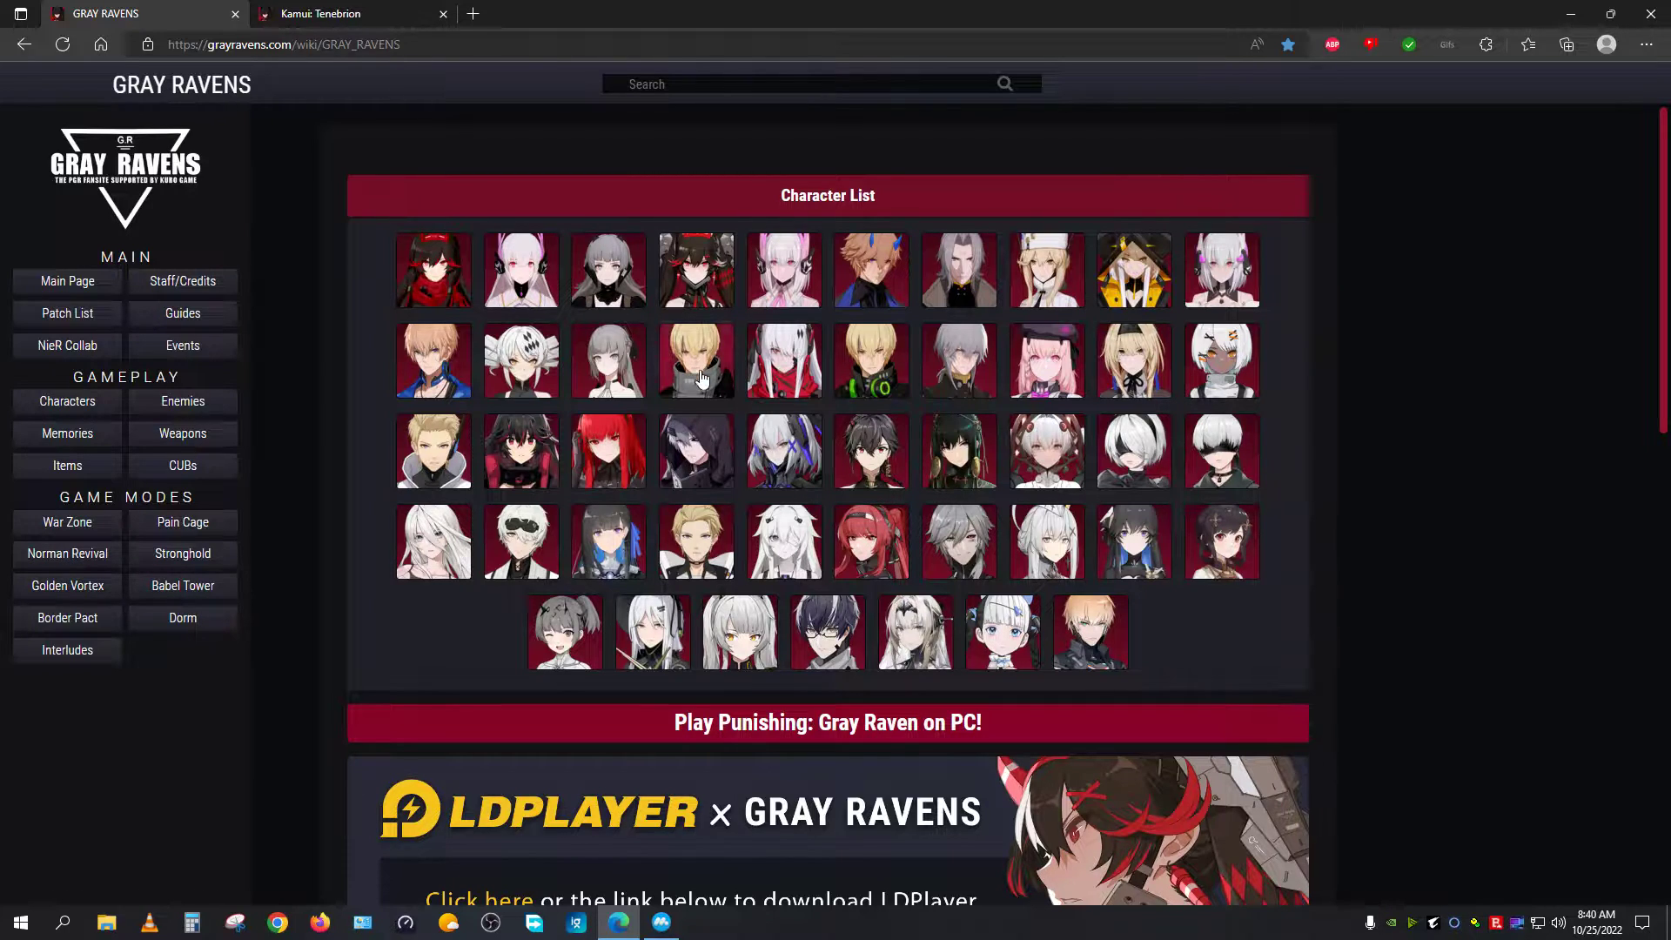
mouse_move(692, 371)
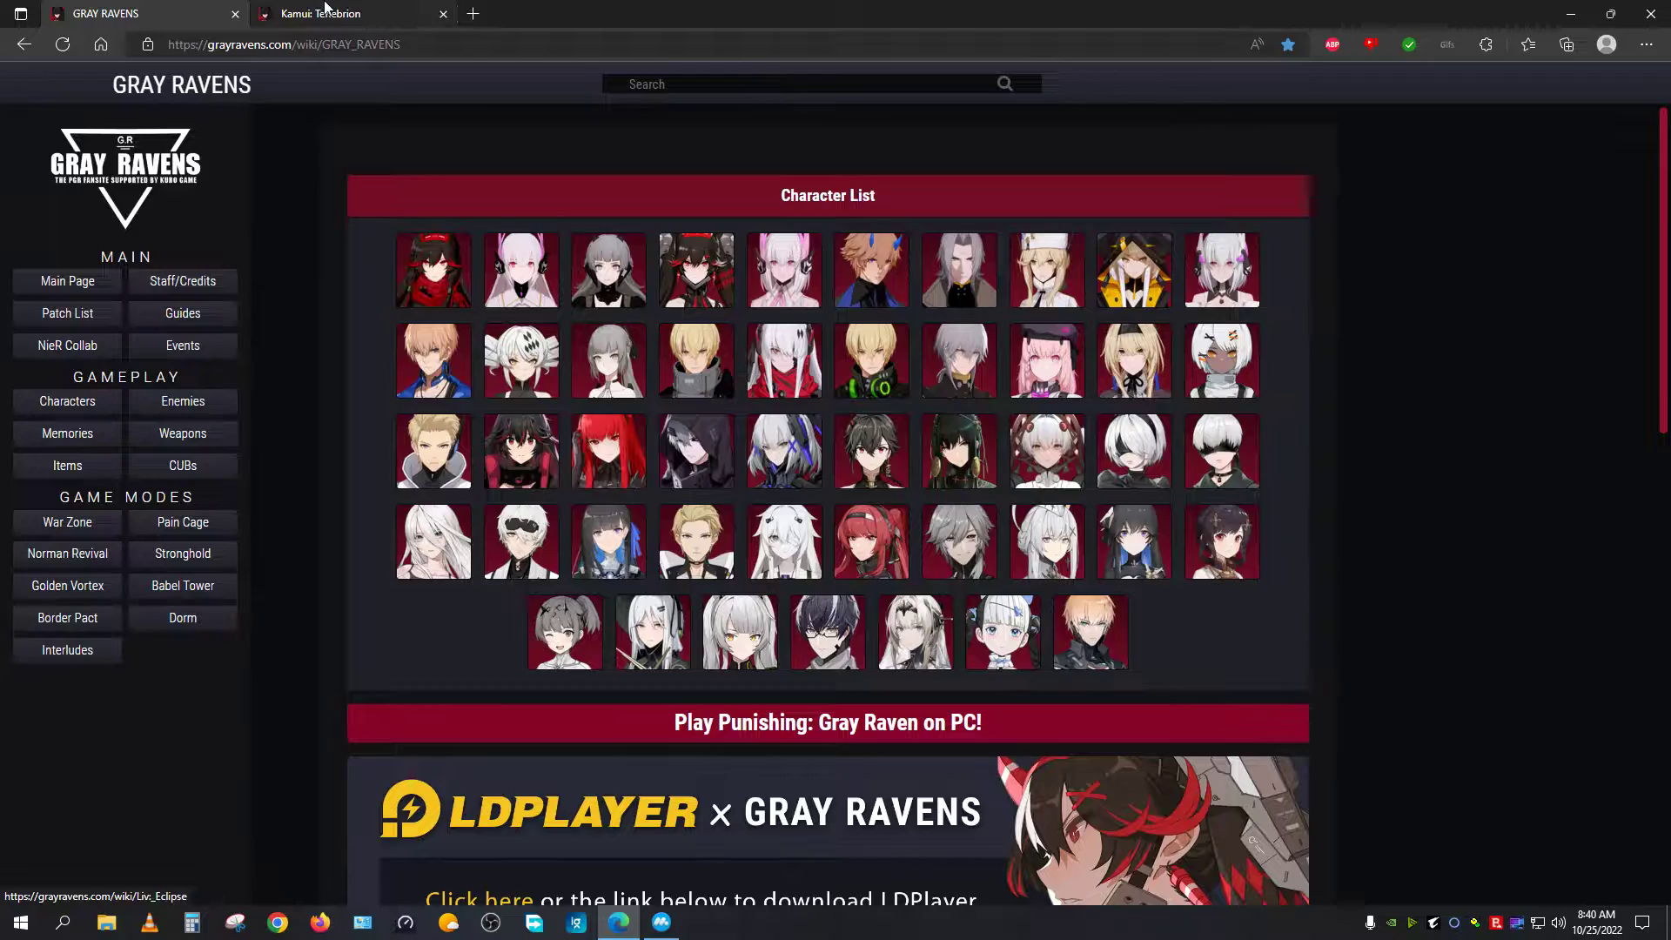
left_click(320, 12)
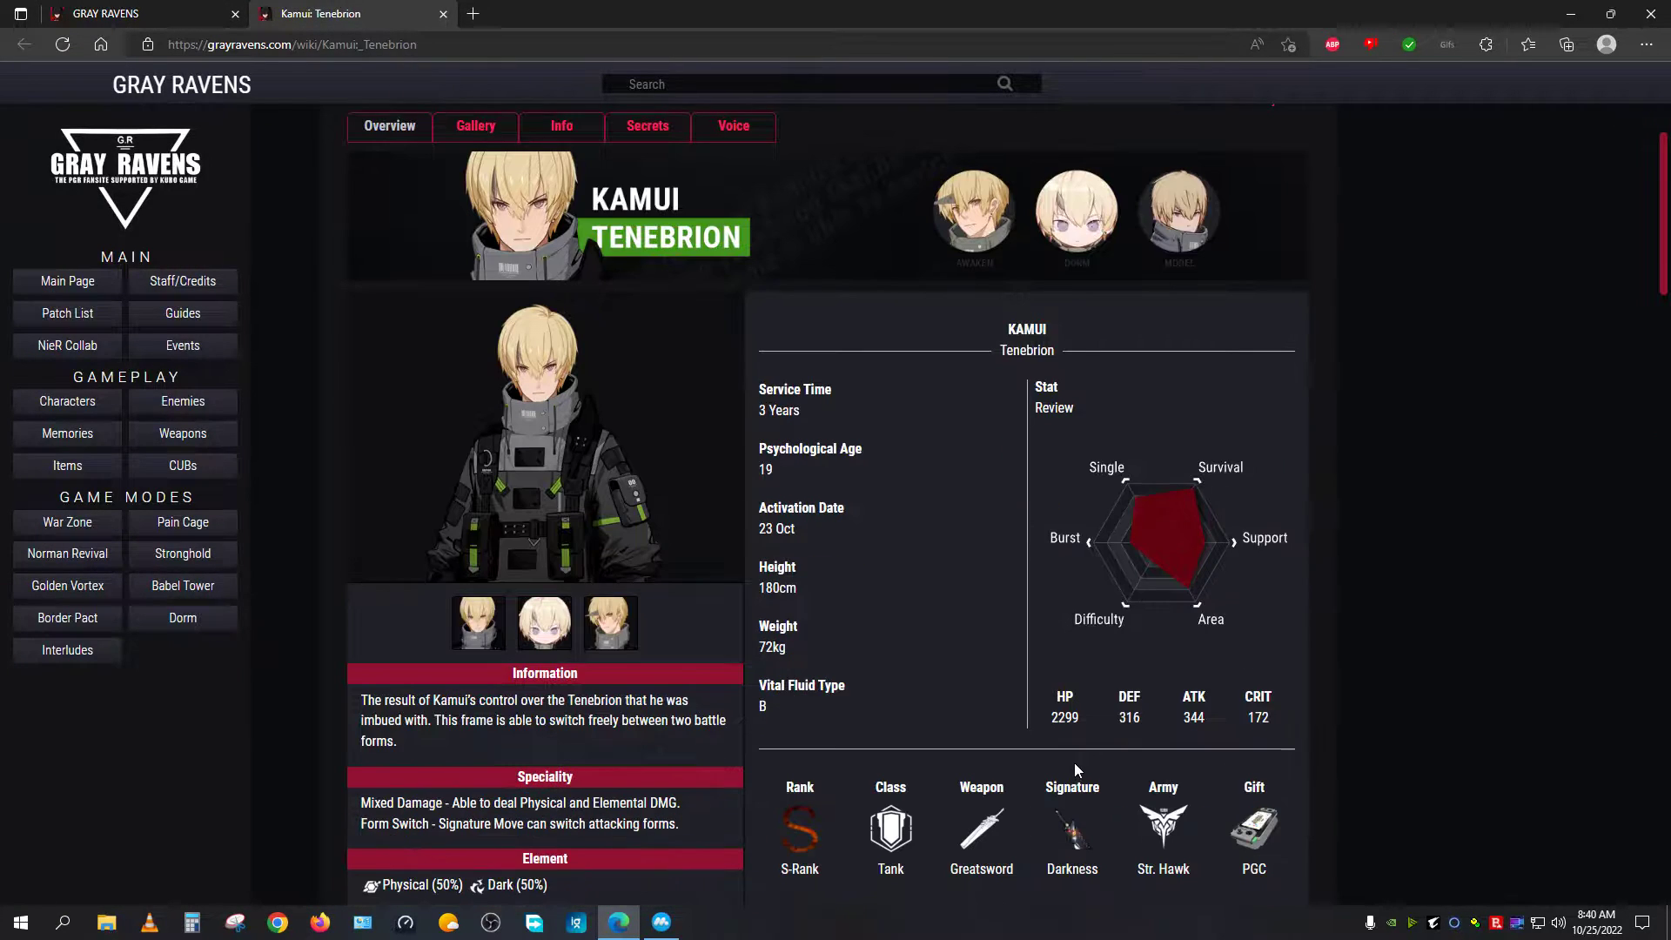
scroll("down", 3)
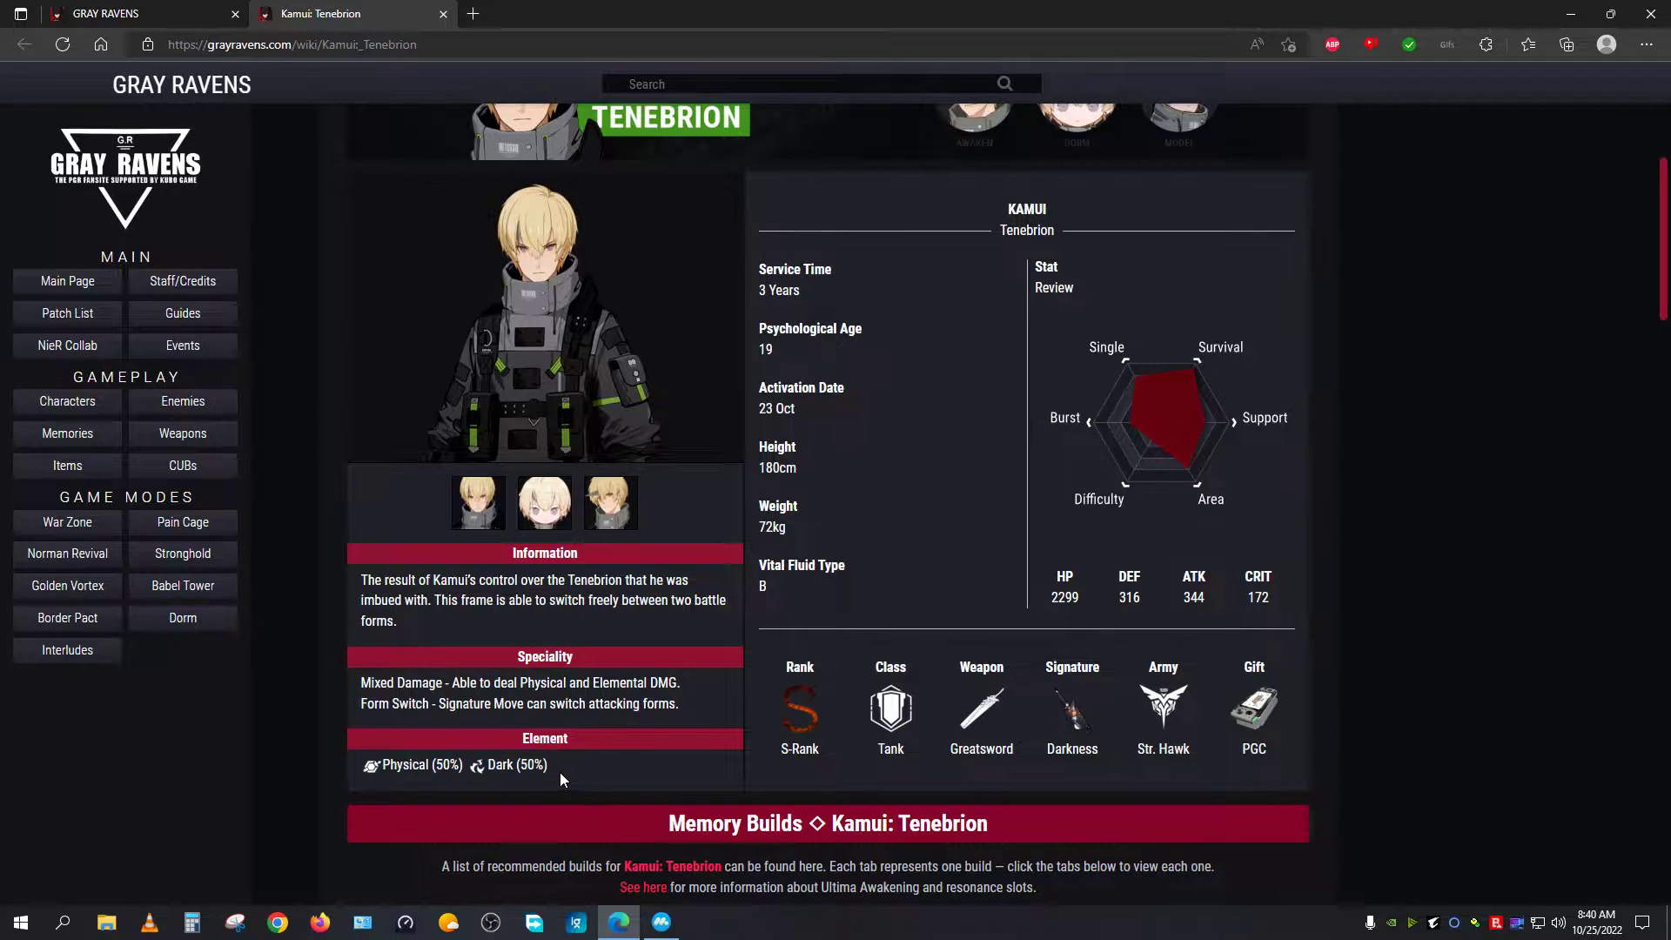
double_click(419, 764)
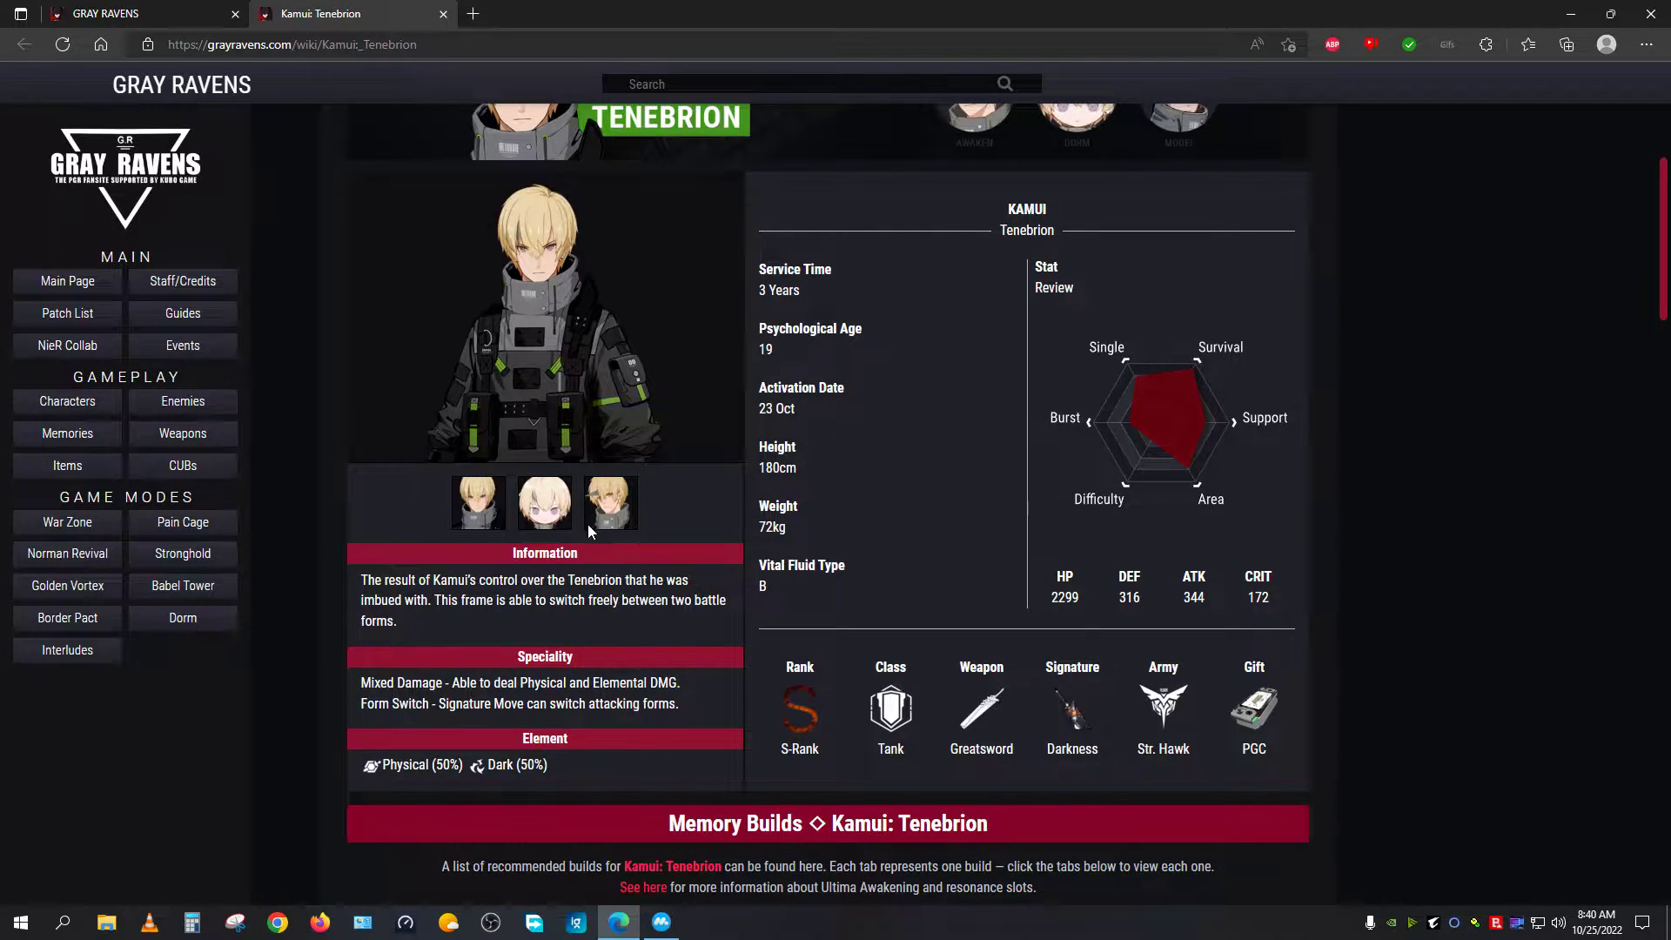
mouse_move(800, 724)
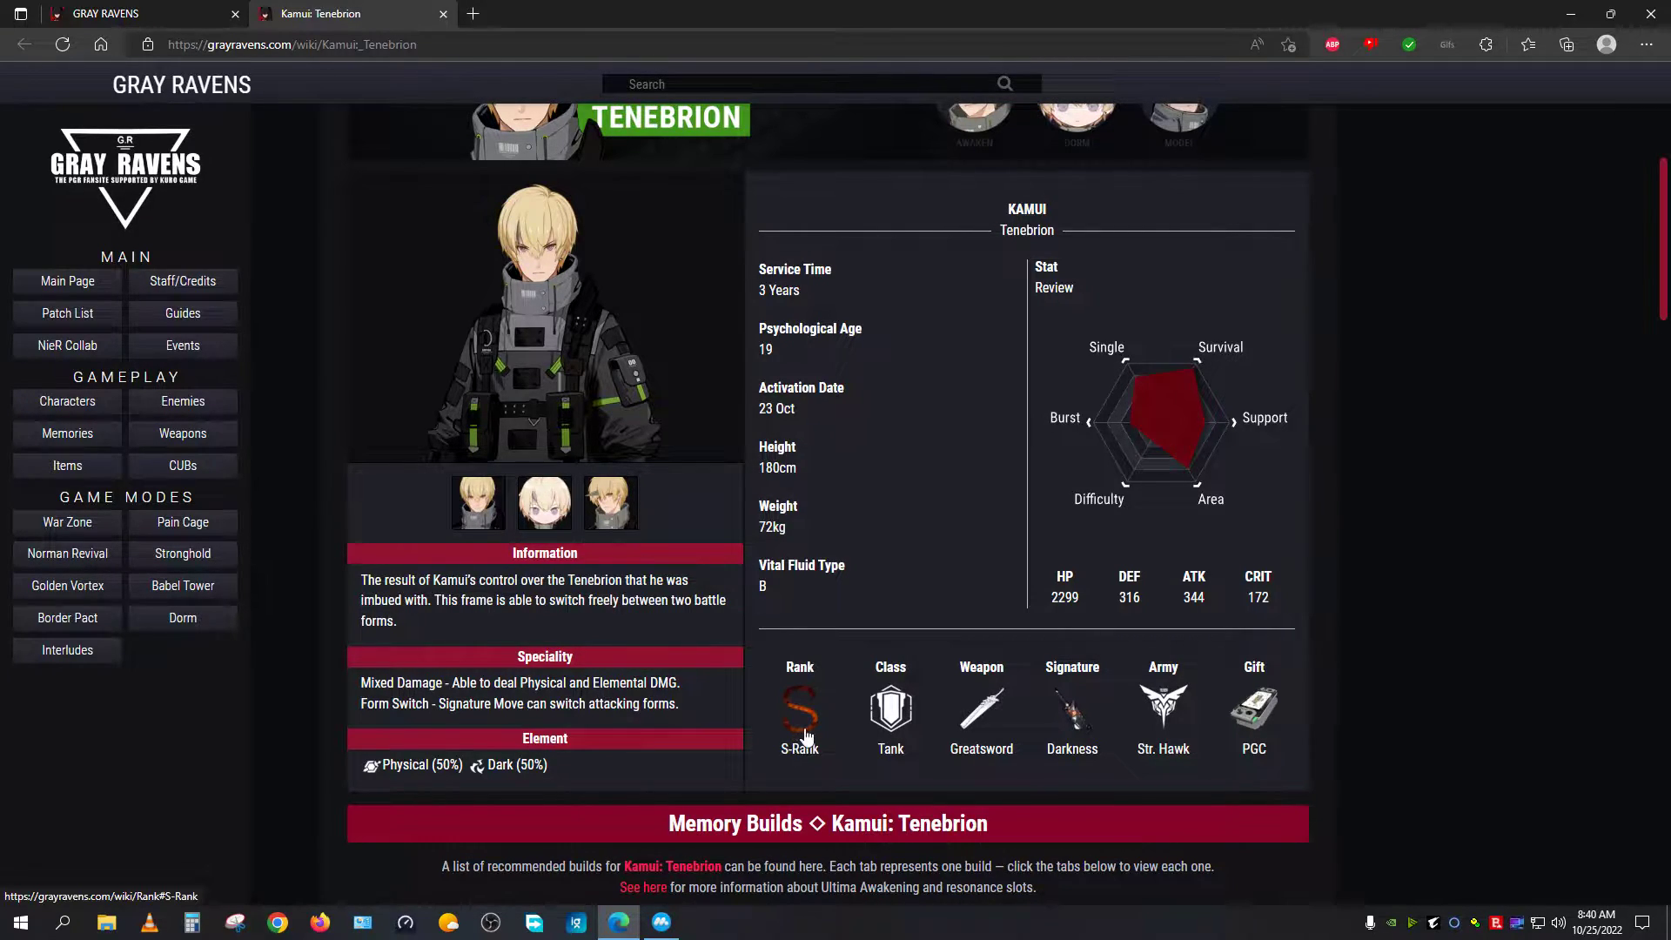
mouse_move(801, 734)
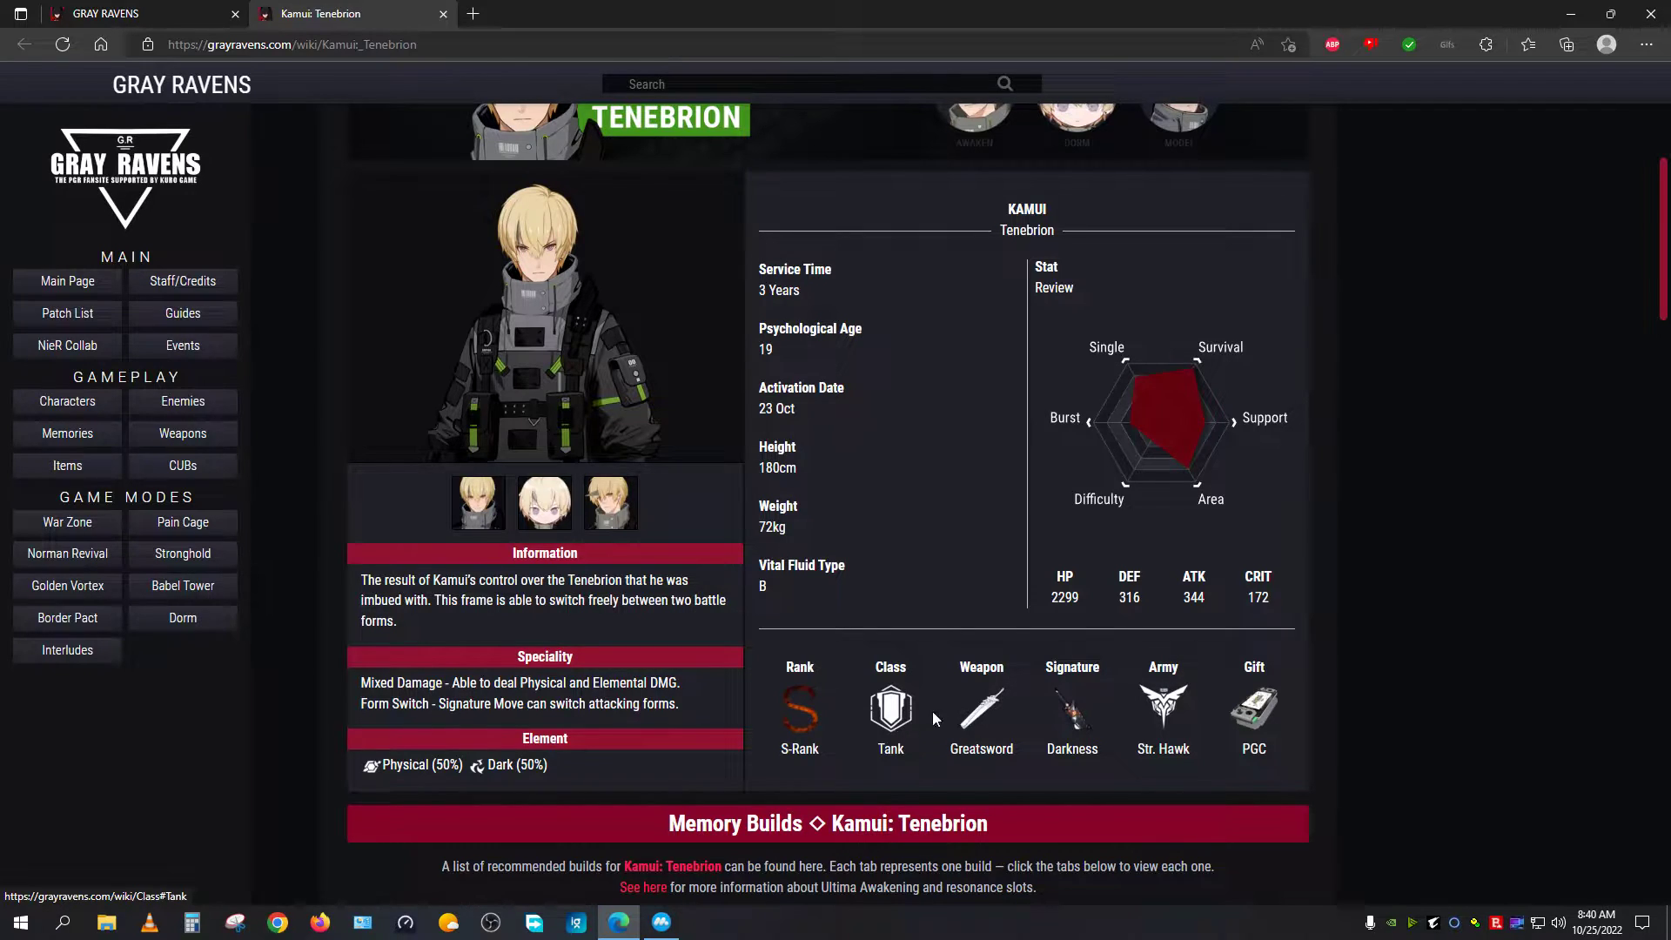
mouse_move(980, 709)
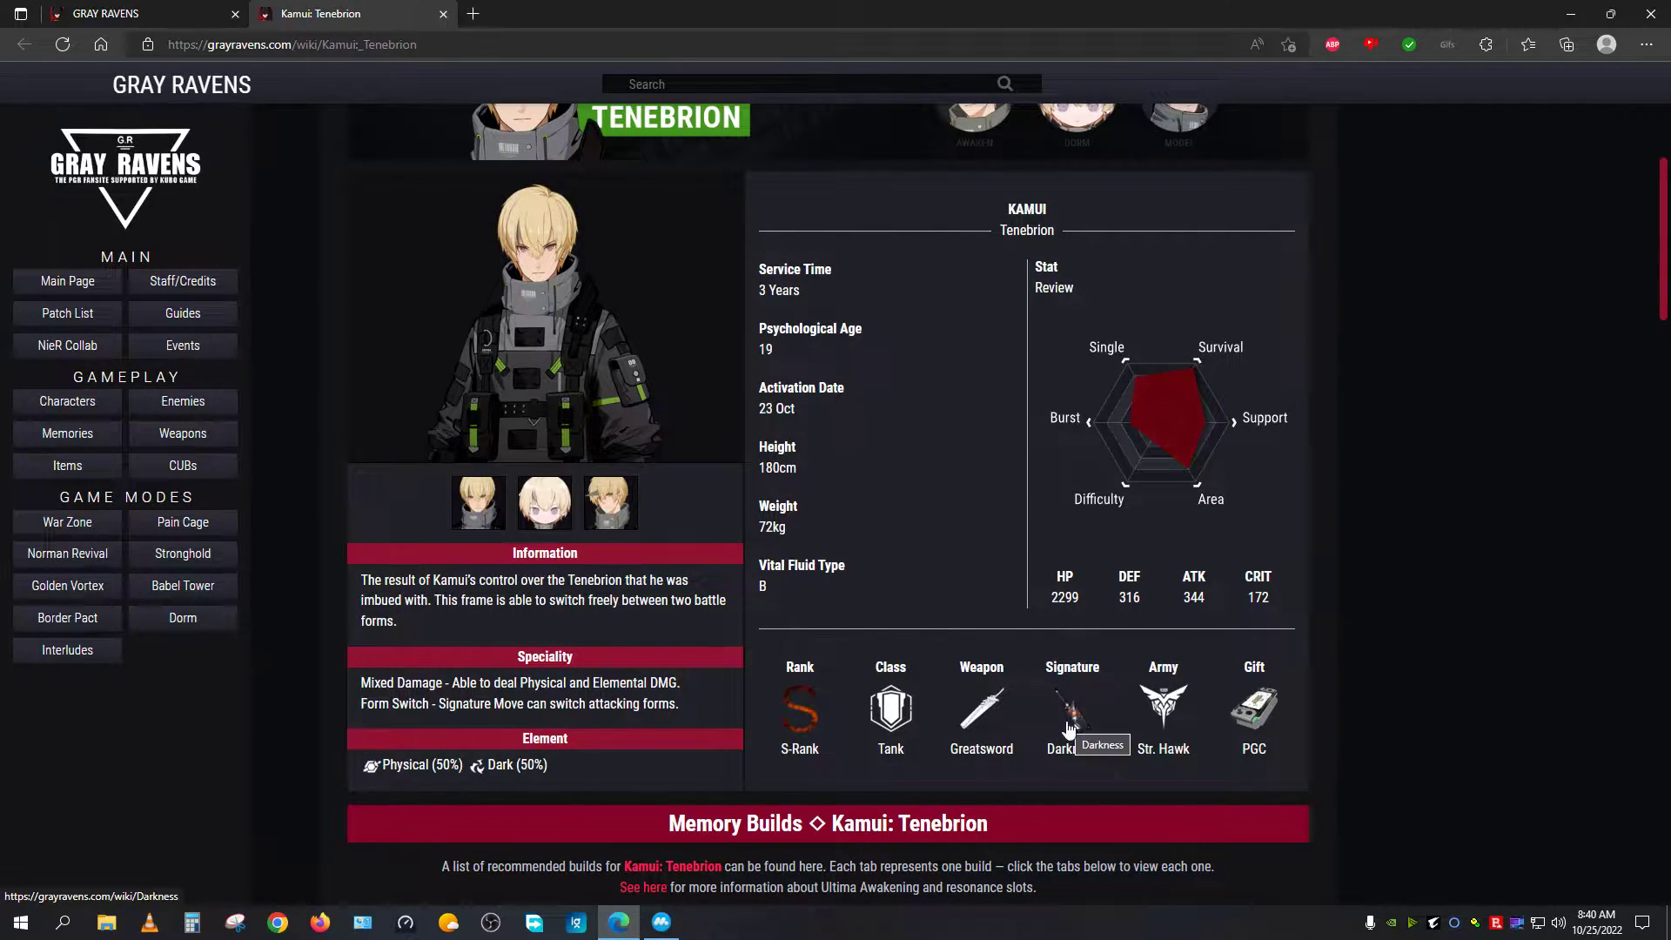
mouse_move(1262, 718)
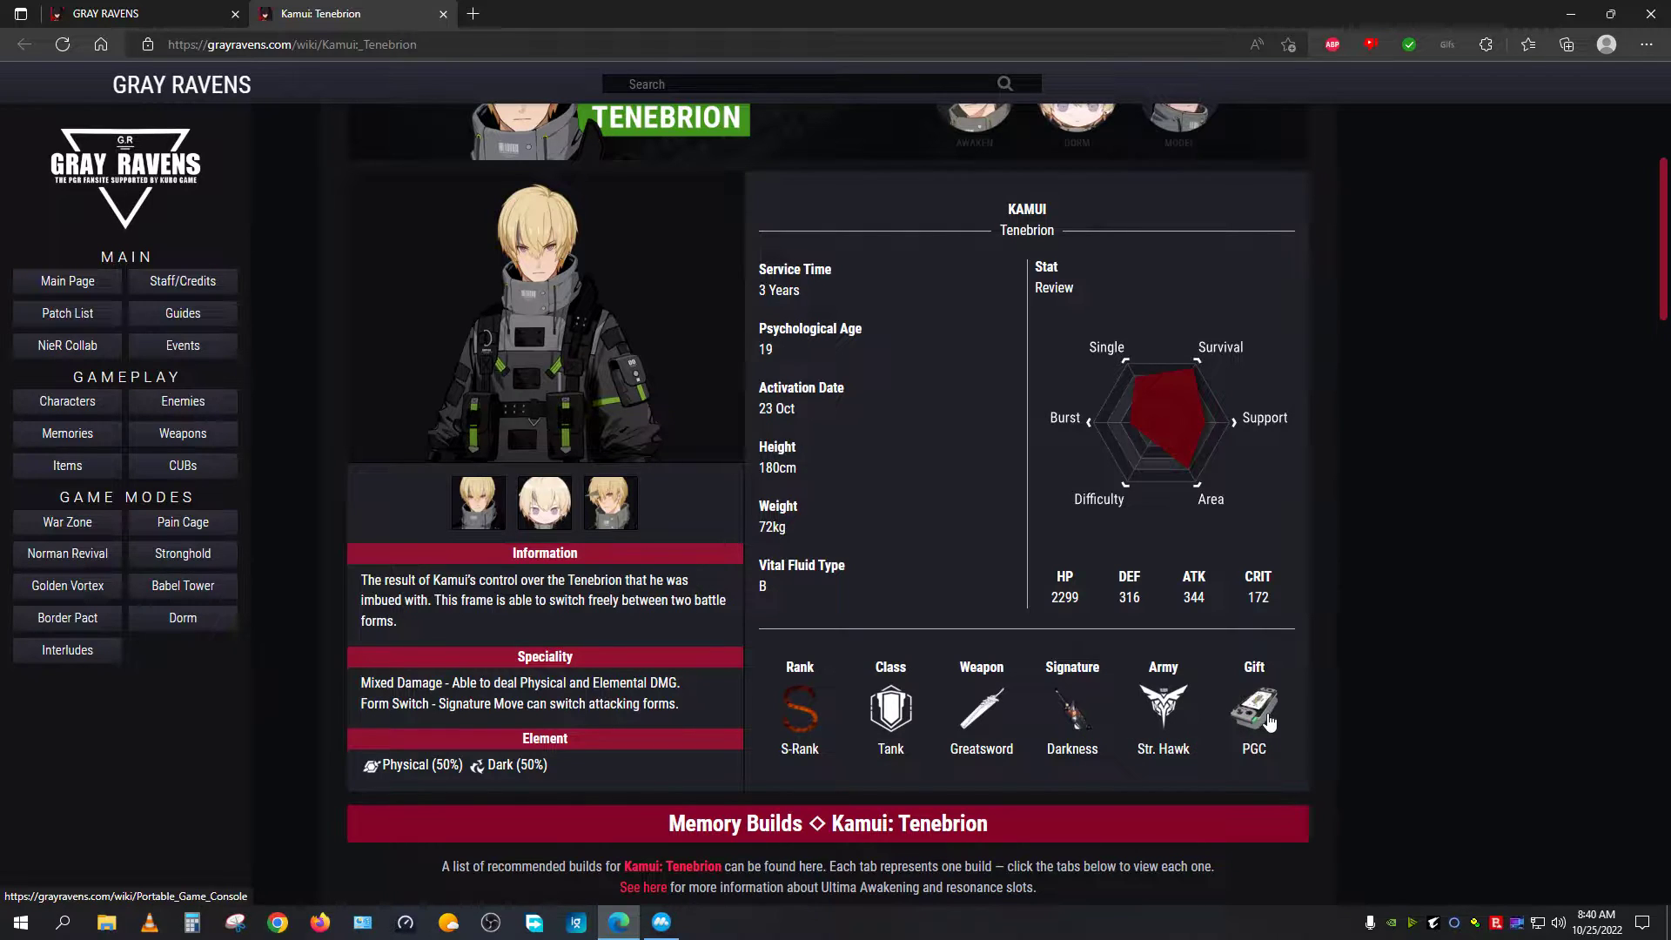
mouse_move(1255, 709)
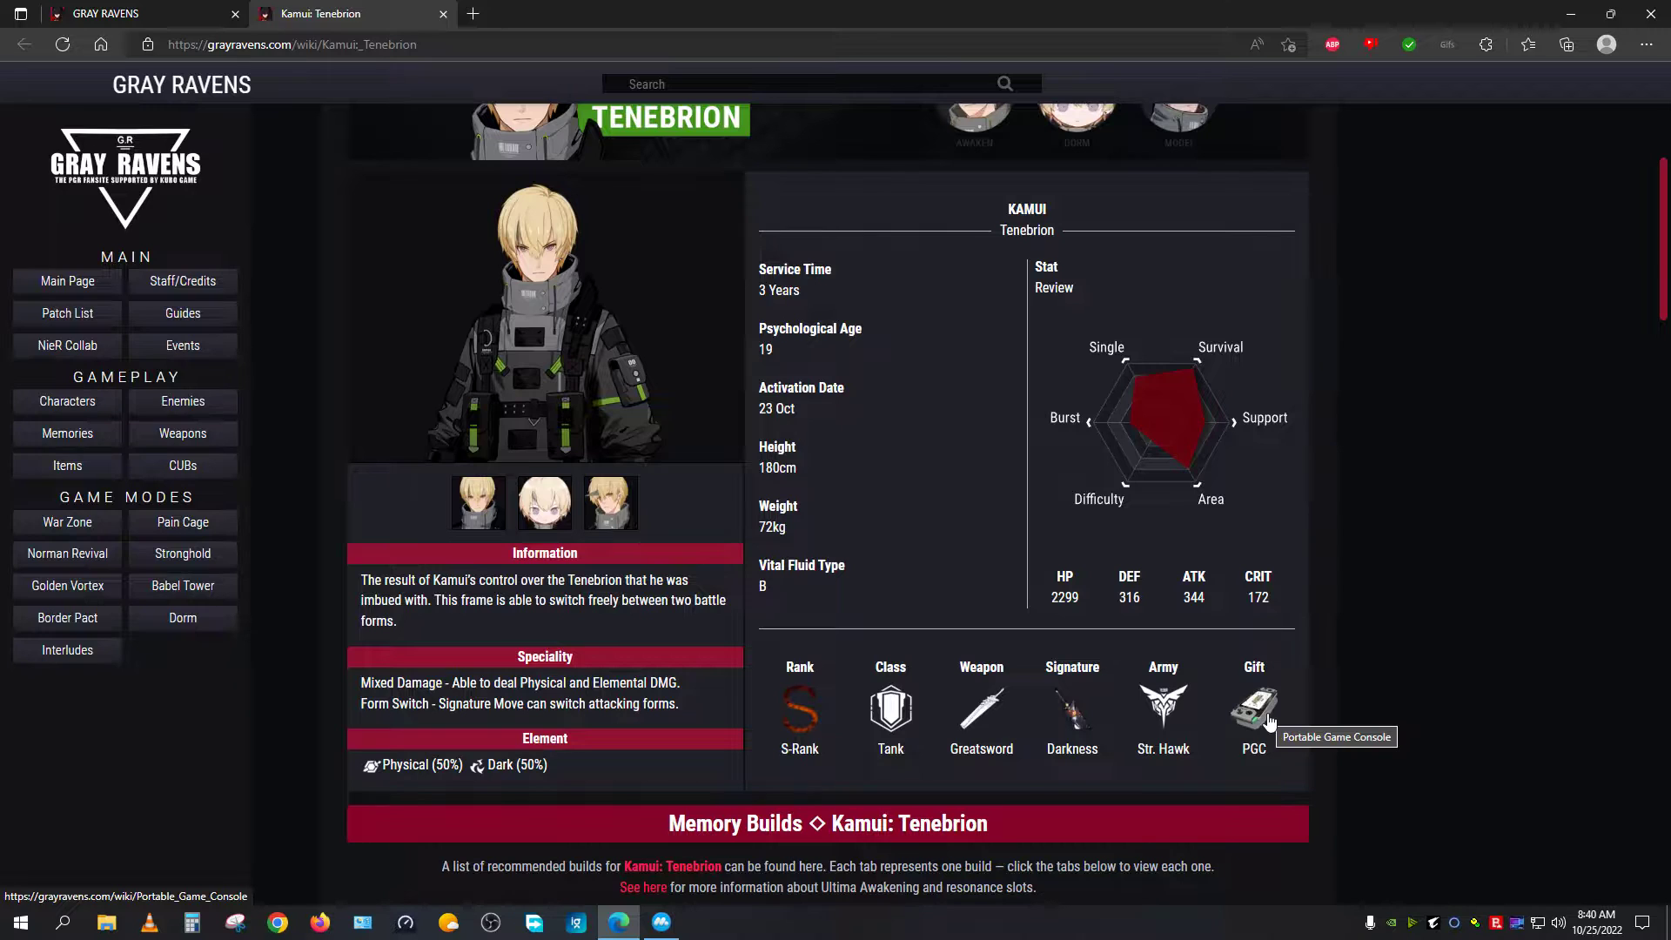
Step: Browse the DPS Set and QTE Support memory builds, then return to the Main Build's Bathlon set
scroll("down", 3)
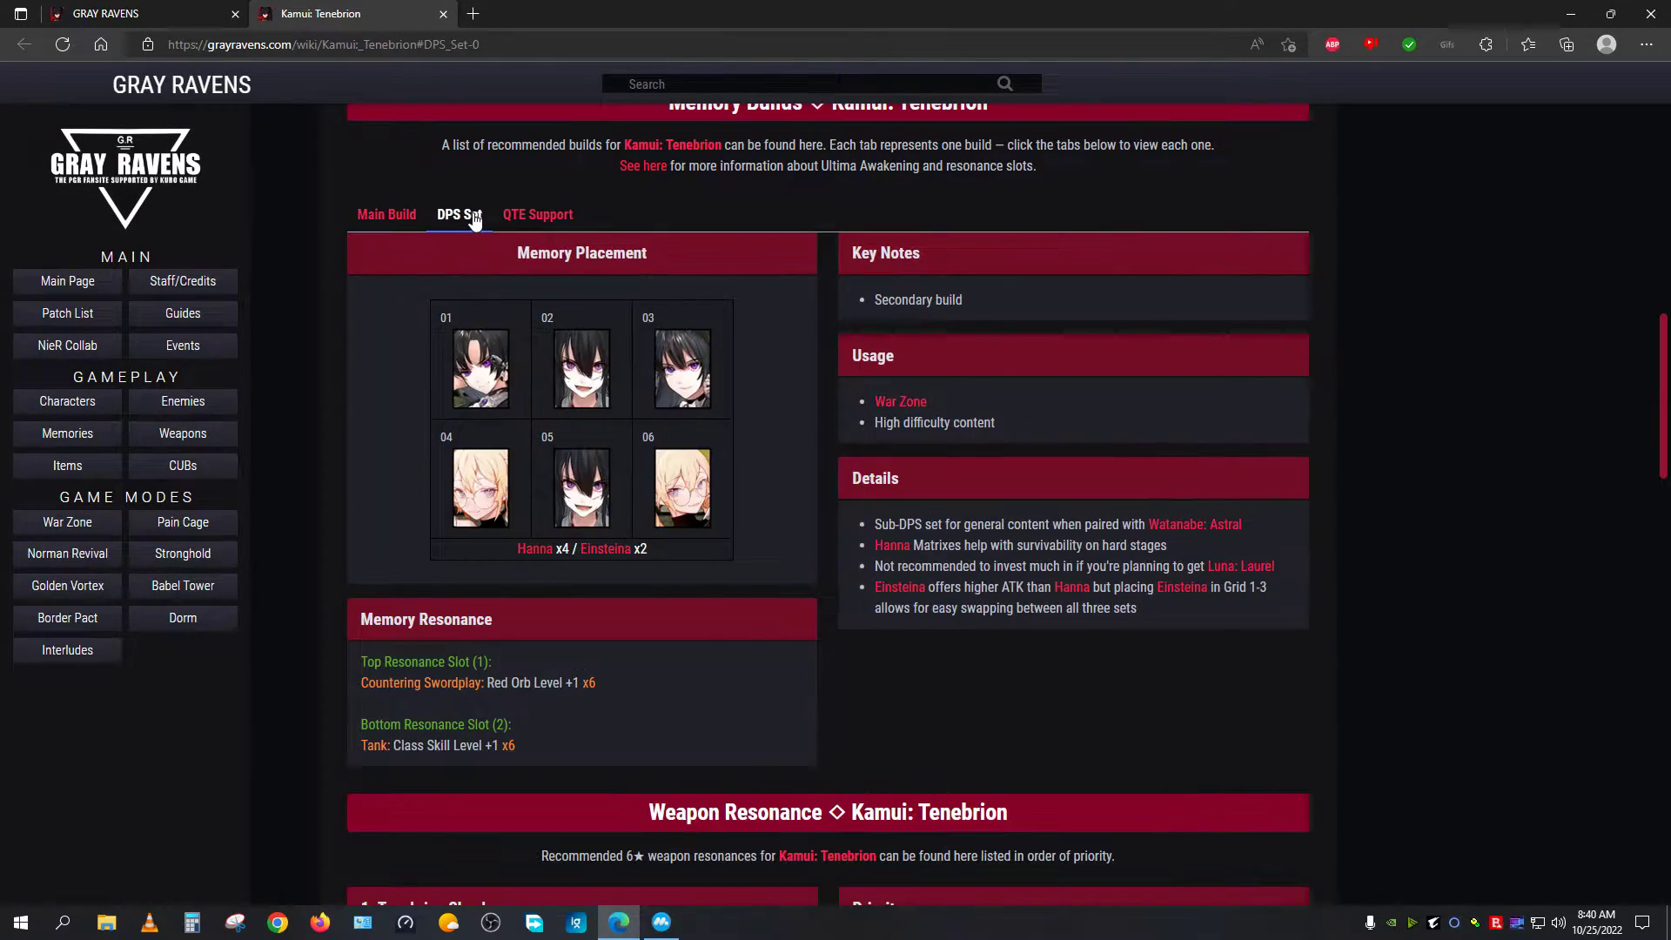
left_click(538, 214)
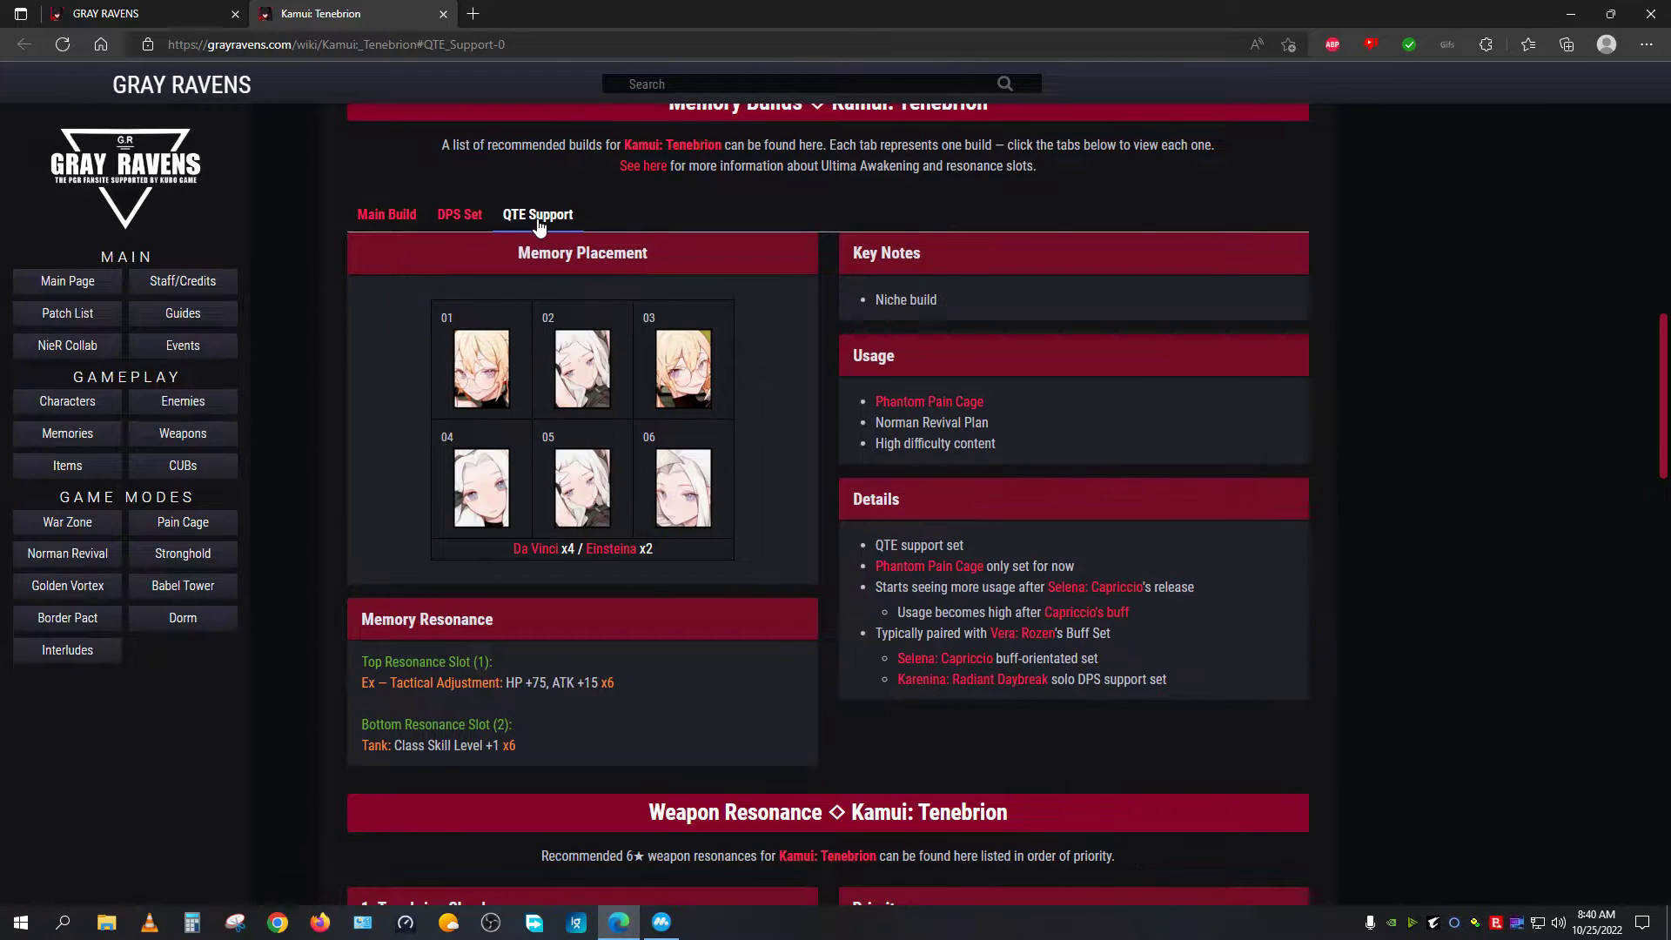
left_click(386, 214)
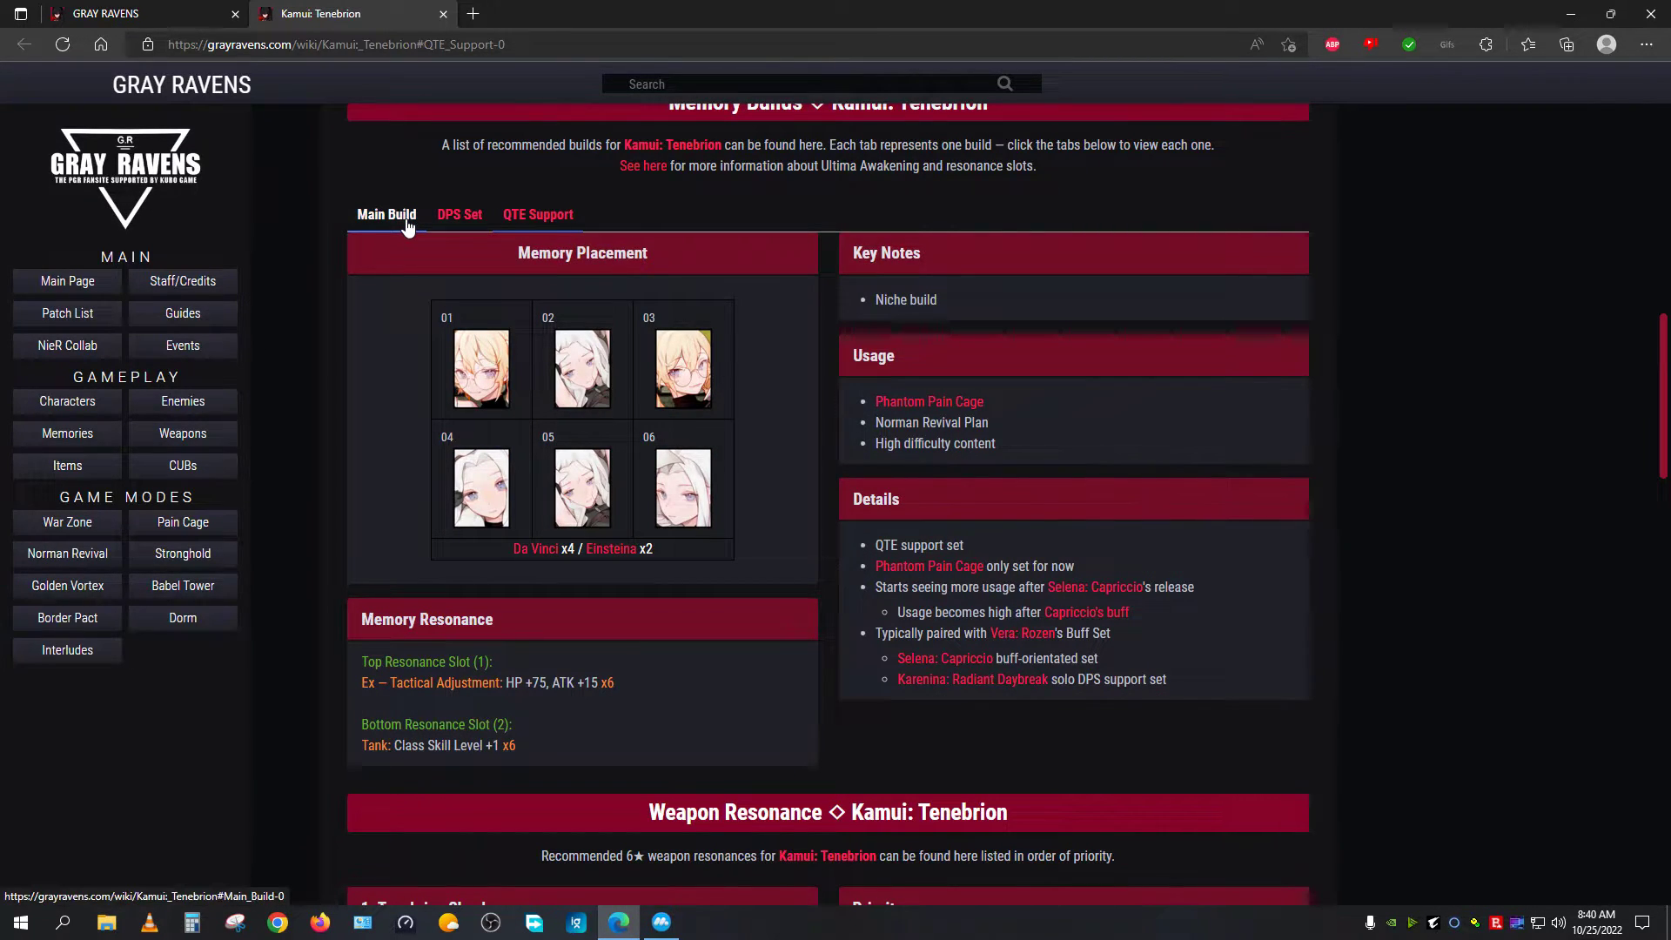
left_click(387, 214)
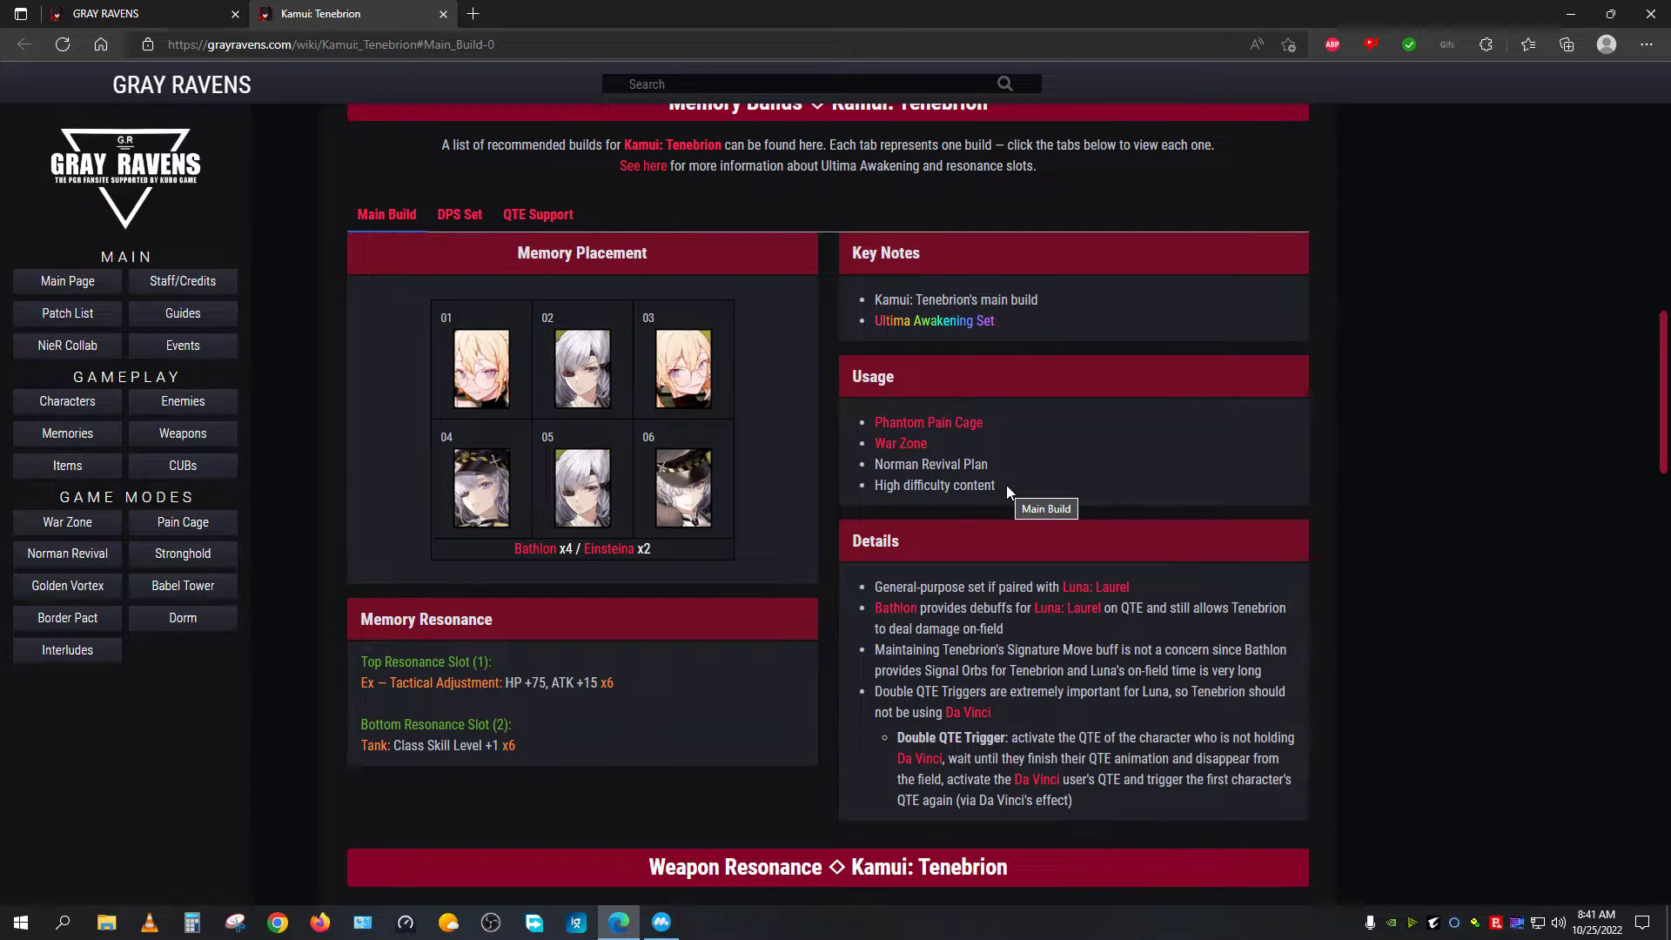
mouse_move(664, 880)
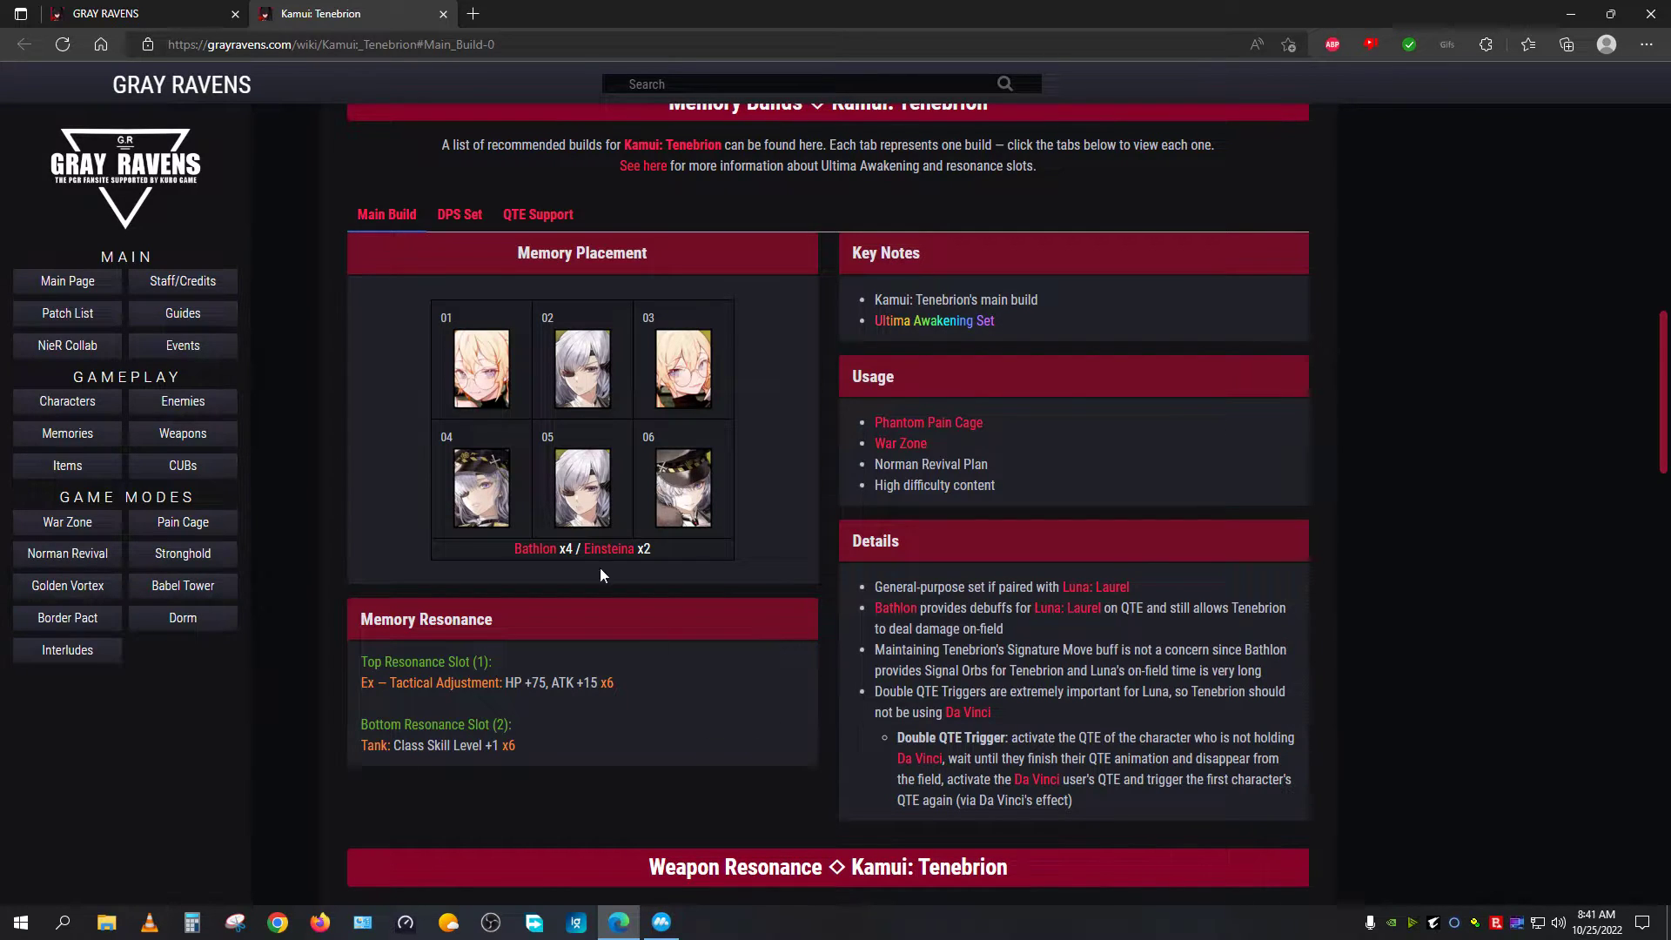
mouse_move(1129, 501)
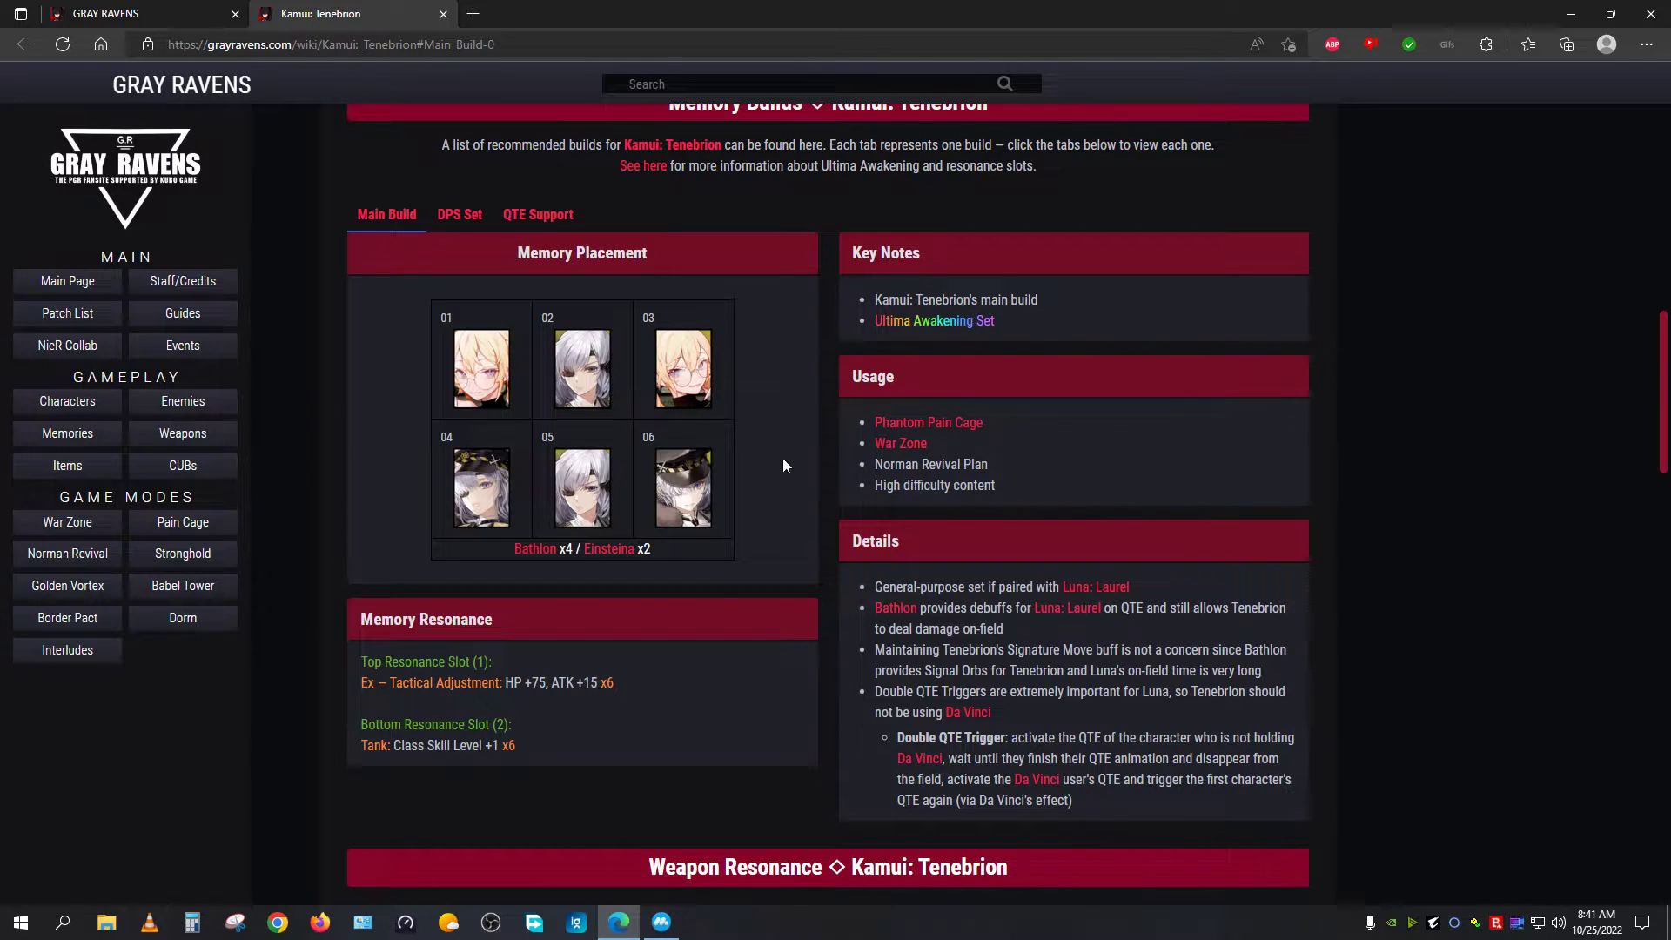
mouse_move(515, 402)
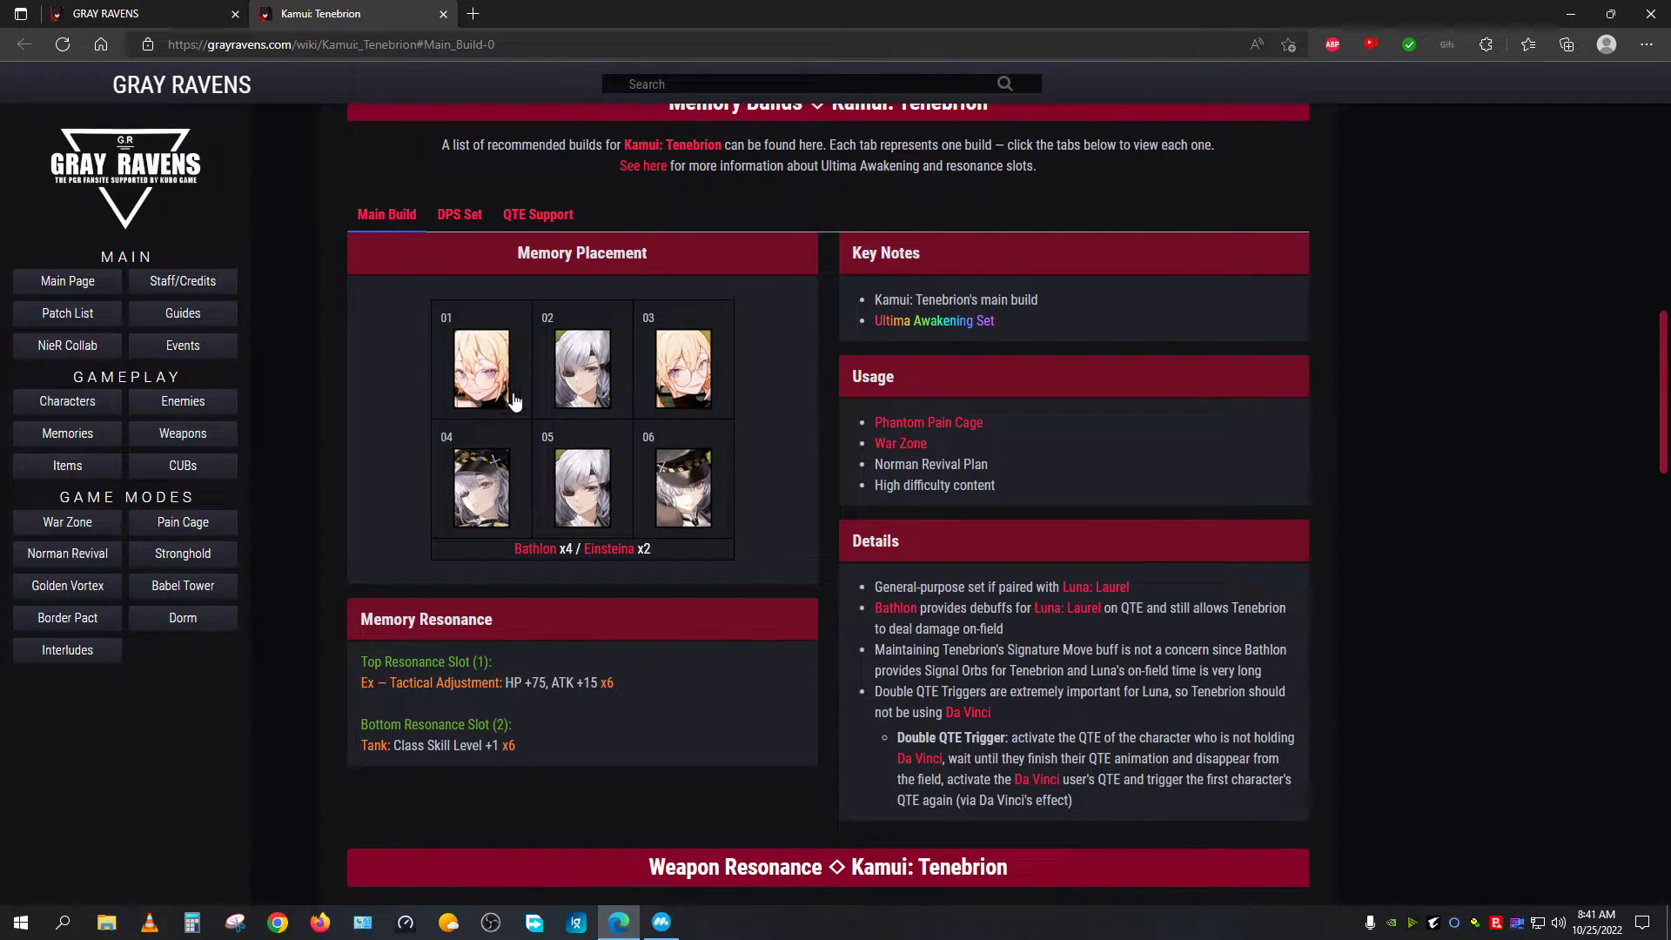
mouse_move(481, 369)
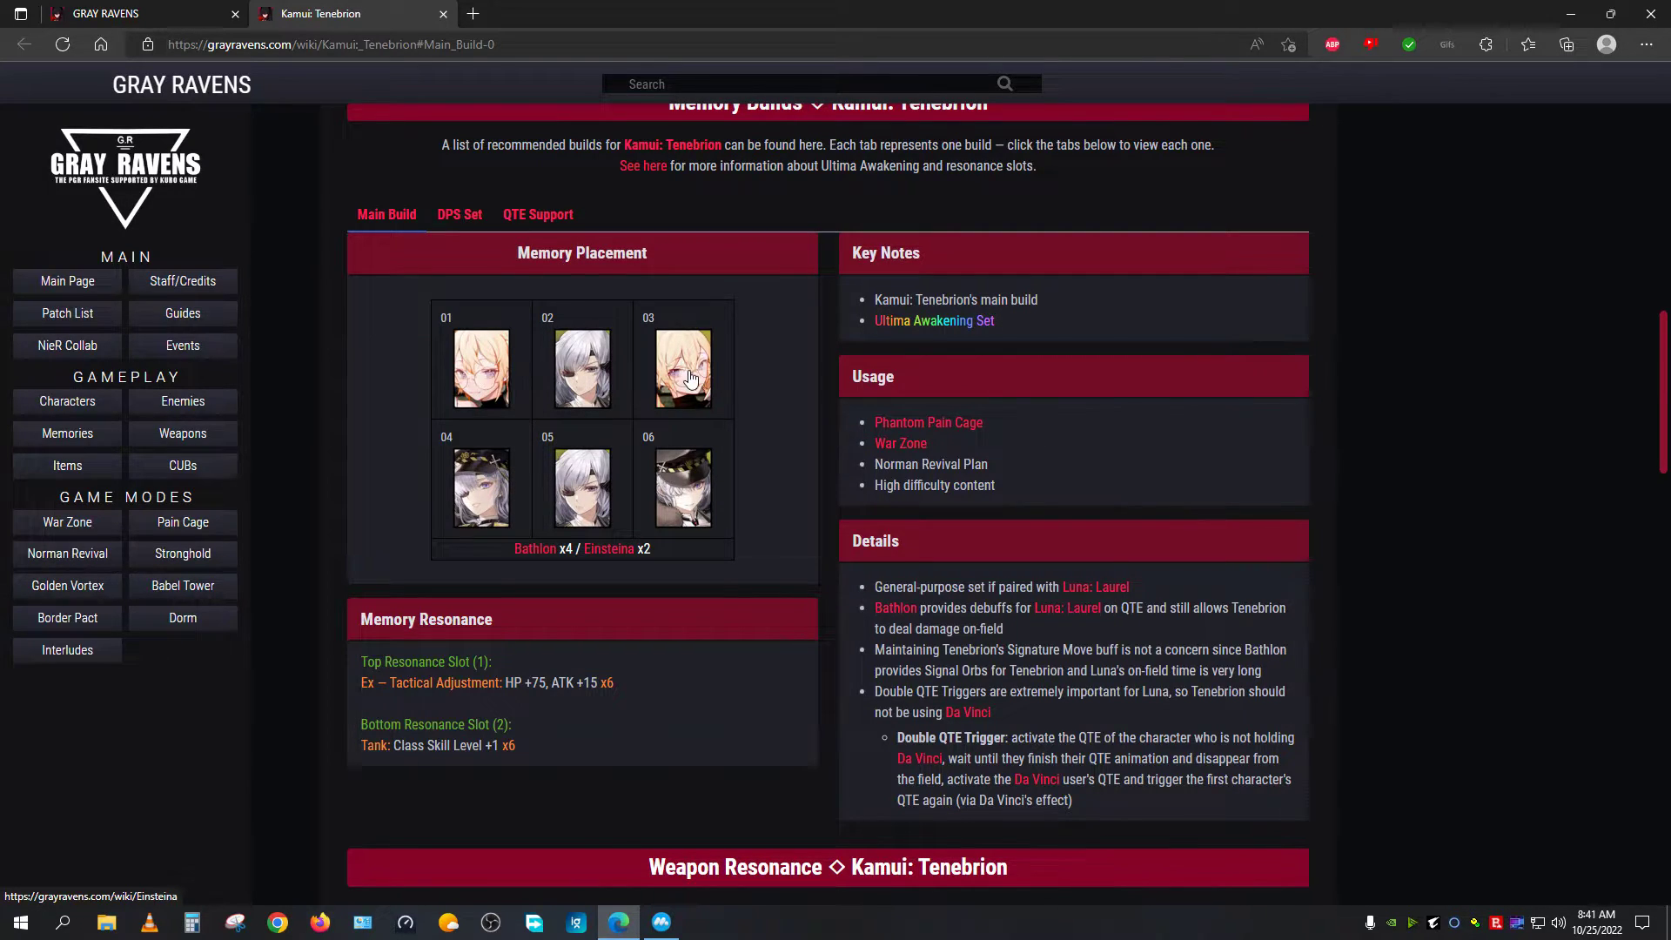
mouse_move(582, 368)
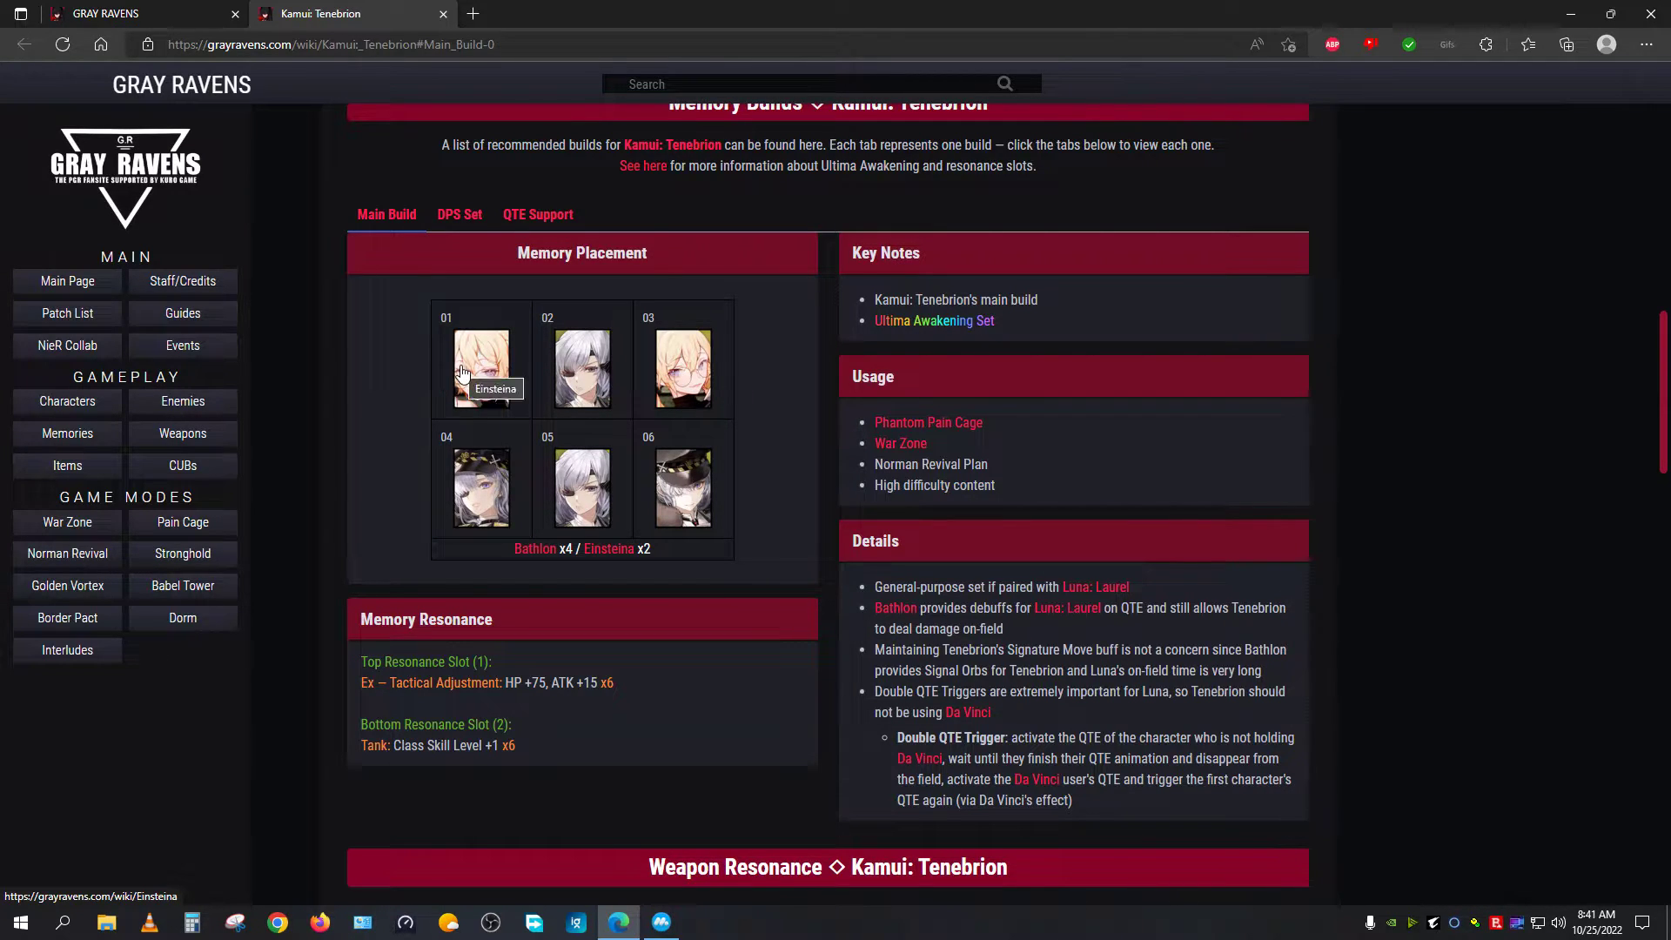
mouse_move(615, 360)
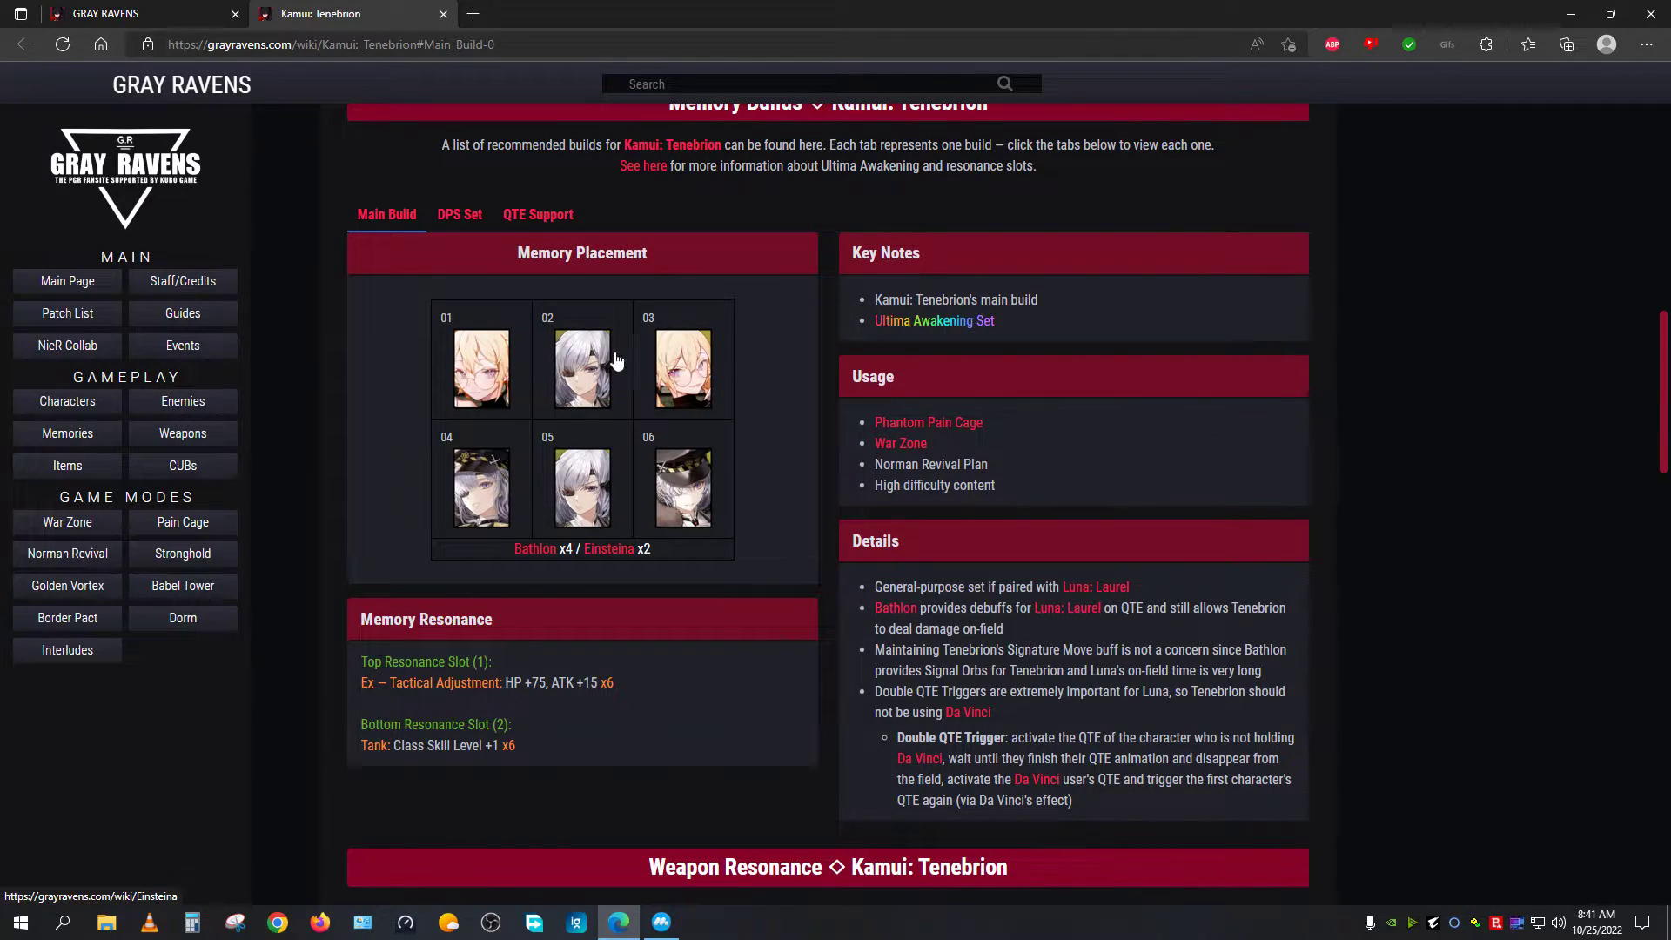
mouse_move(498, 496)
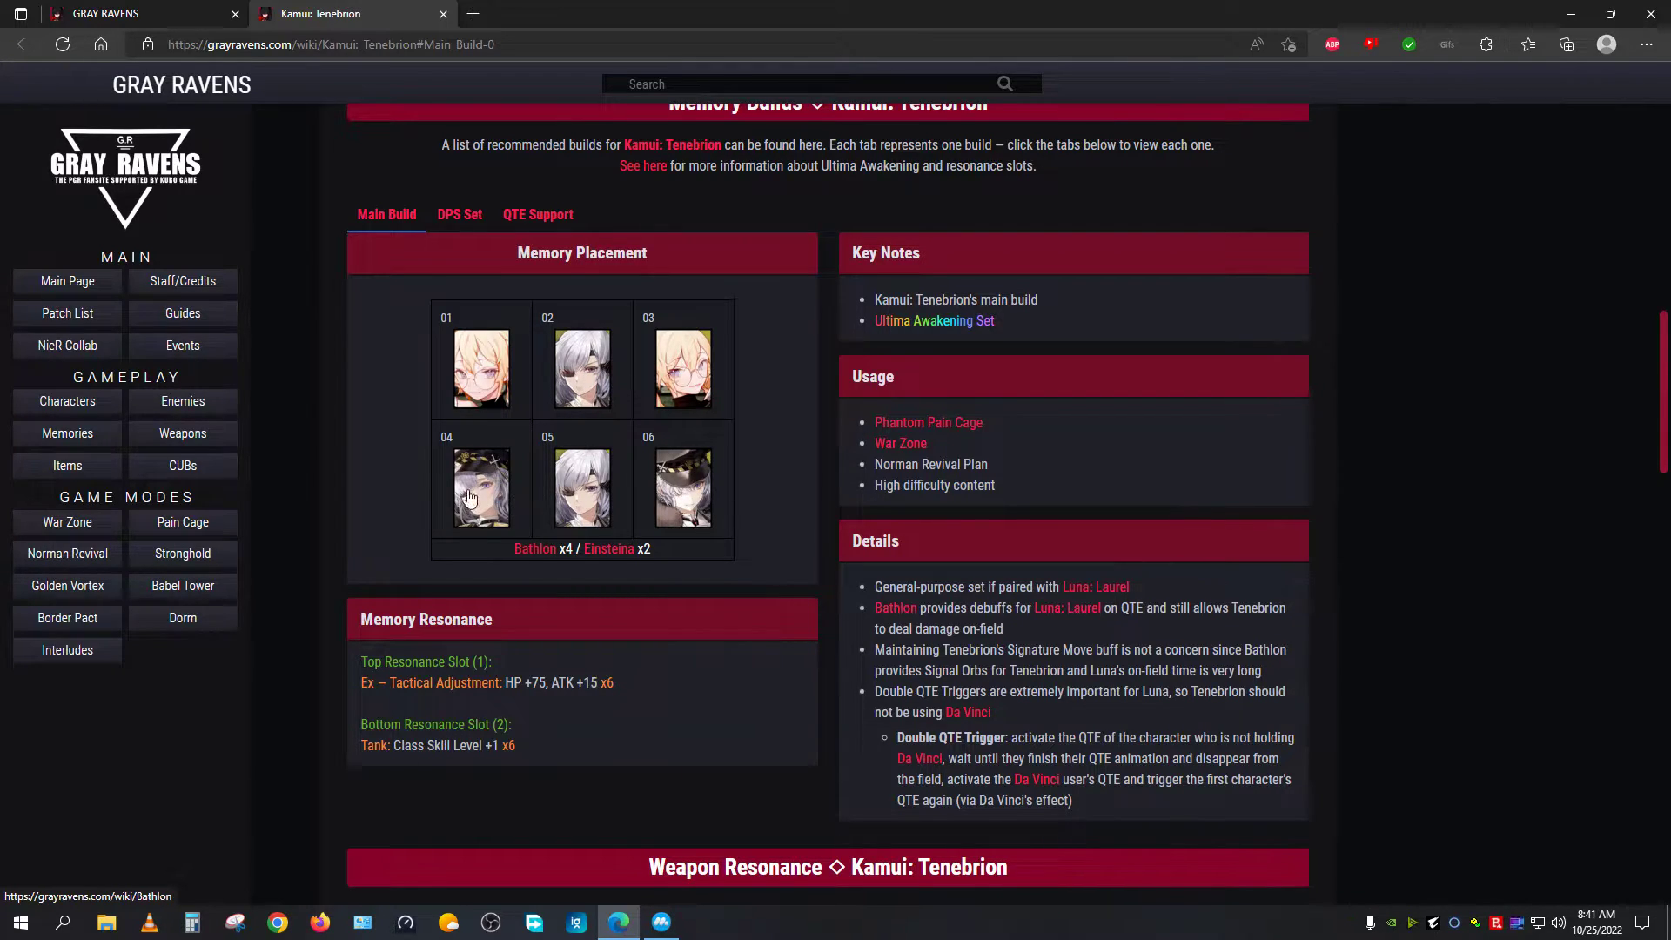
mouse_move(703, 436)
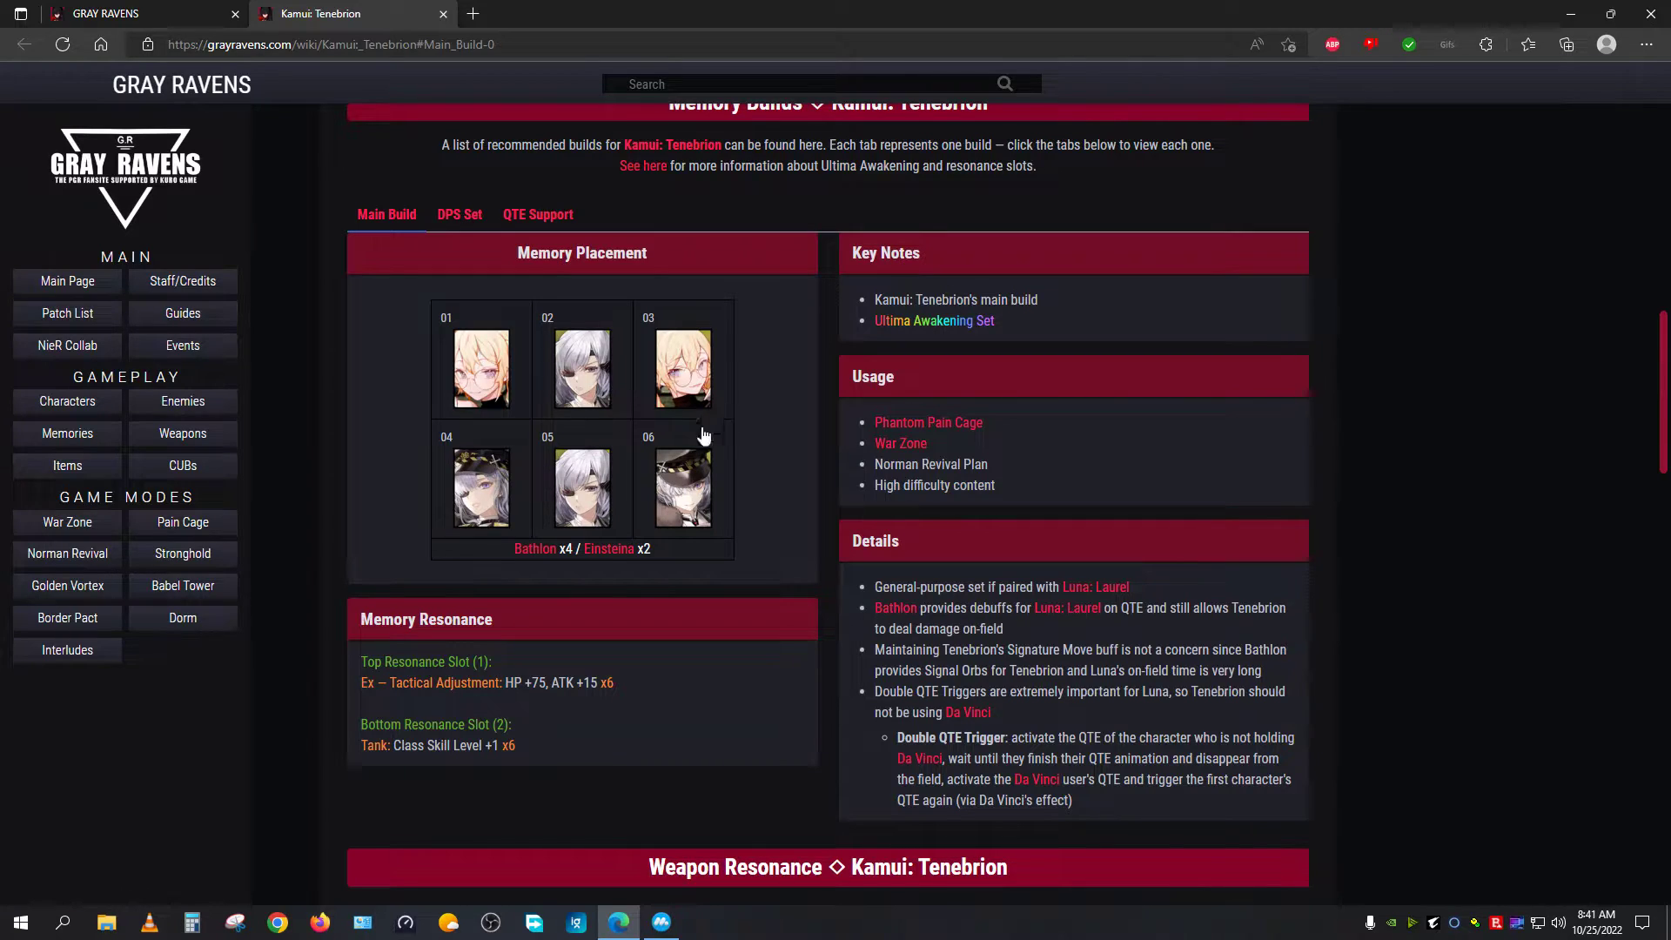
mouse_move(683, 488)
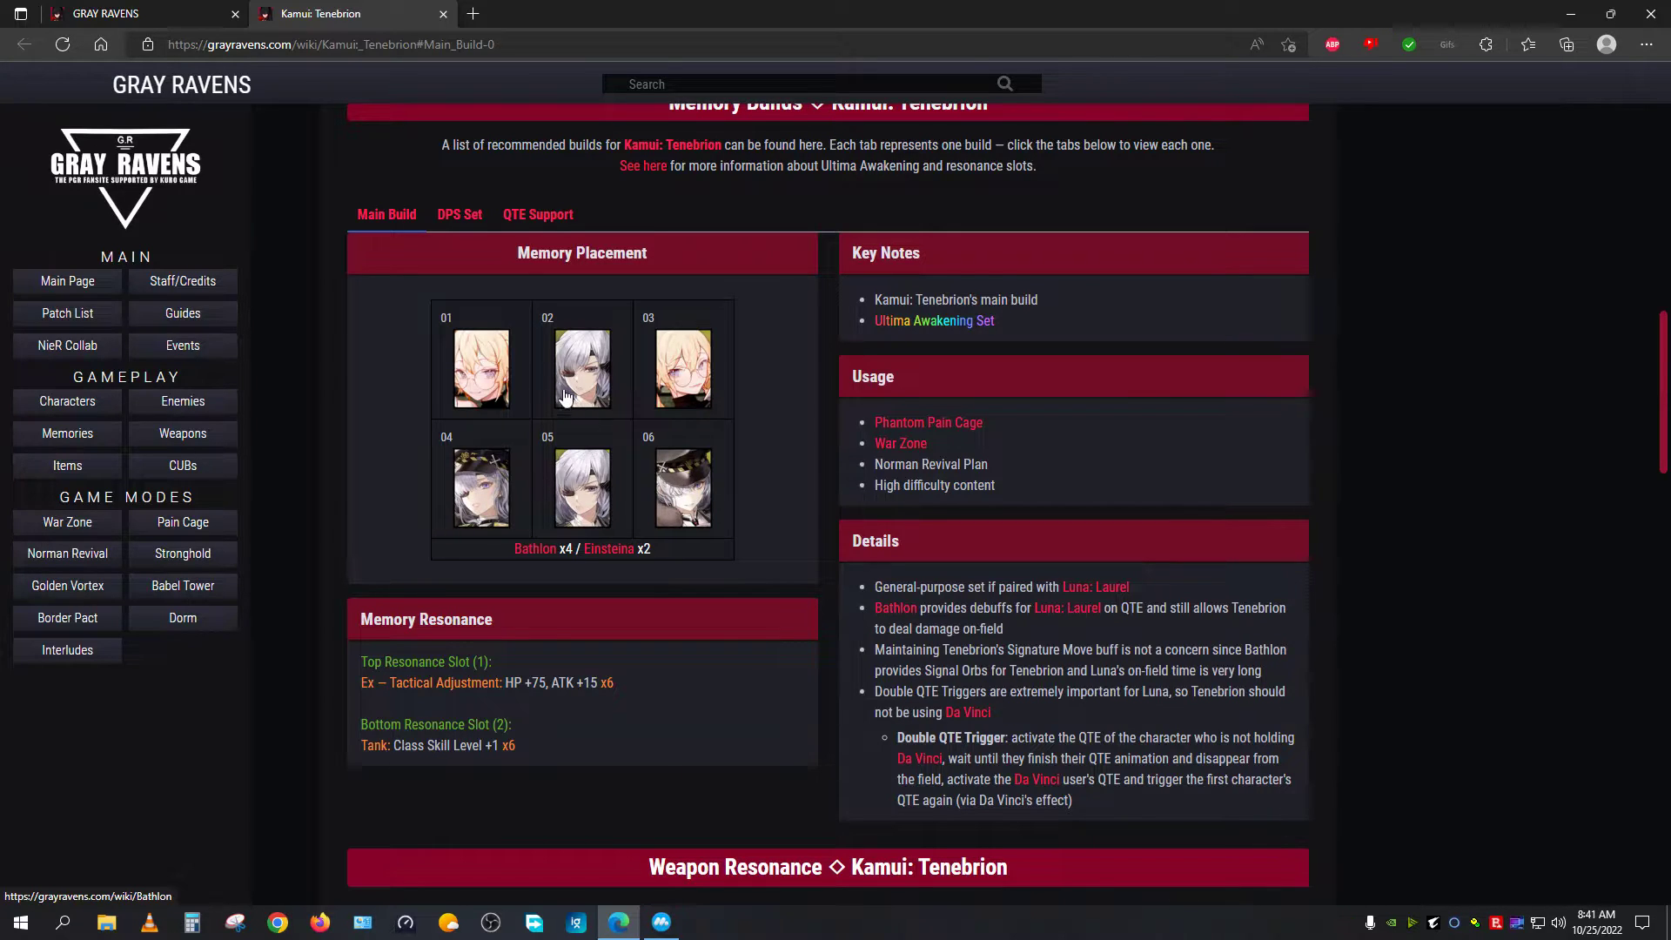
mouse_move(682, 367)
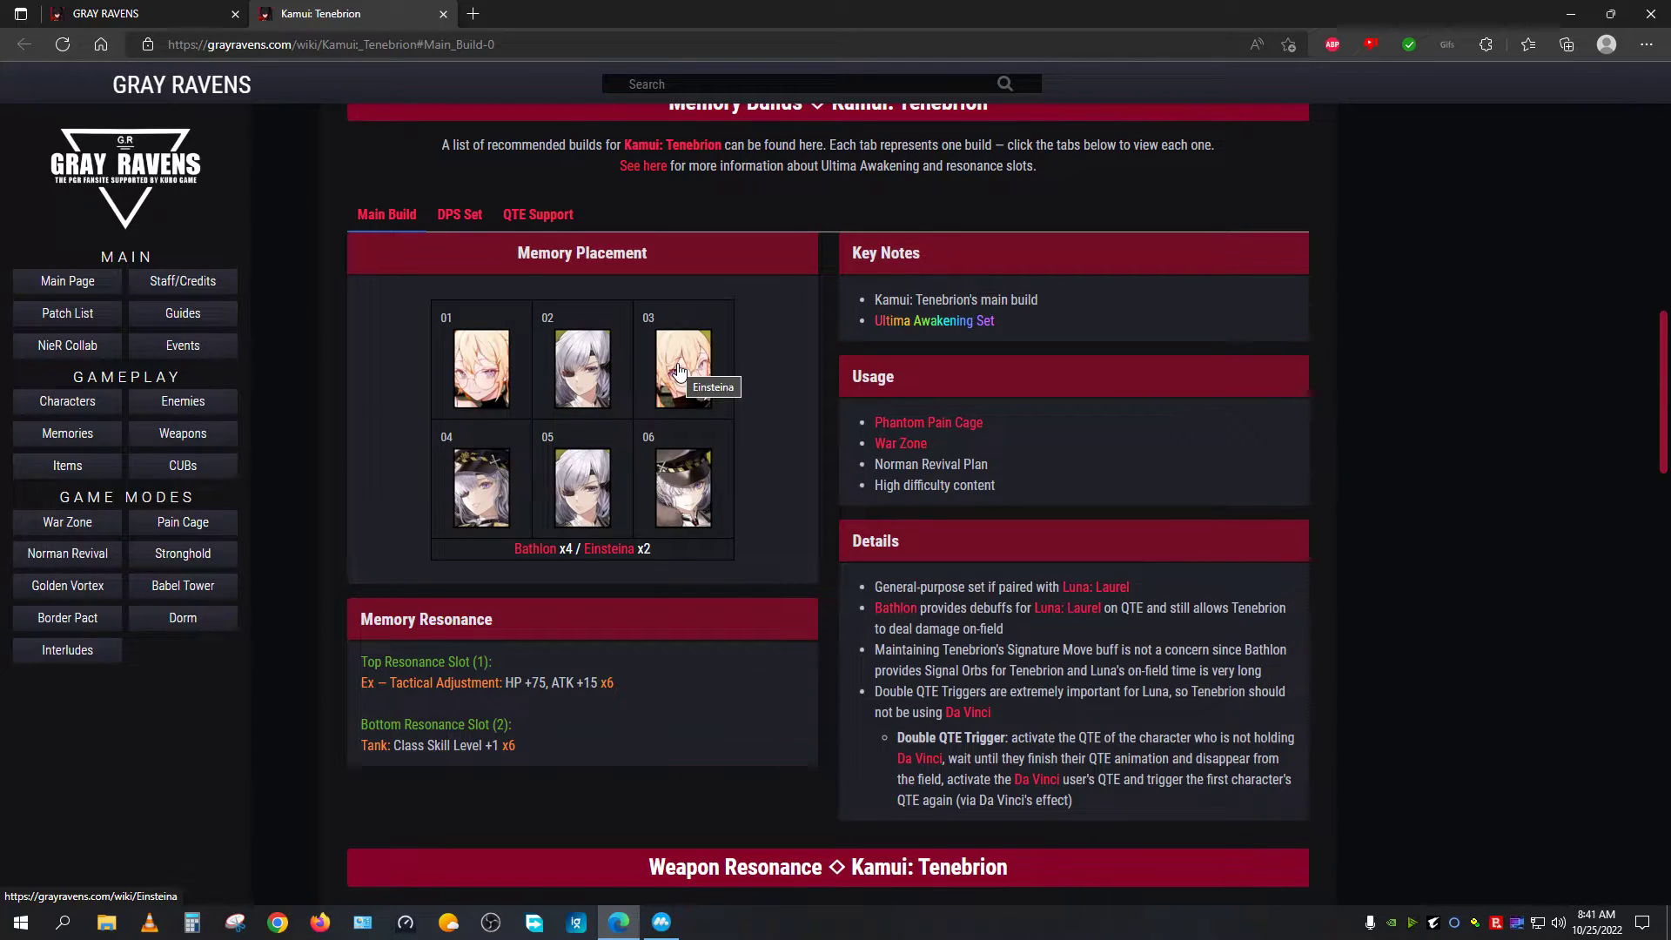
mouse_move(730, 609)
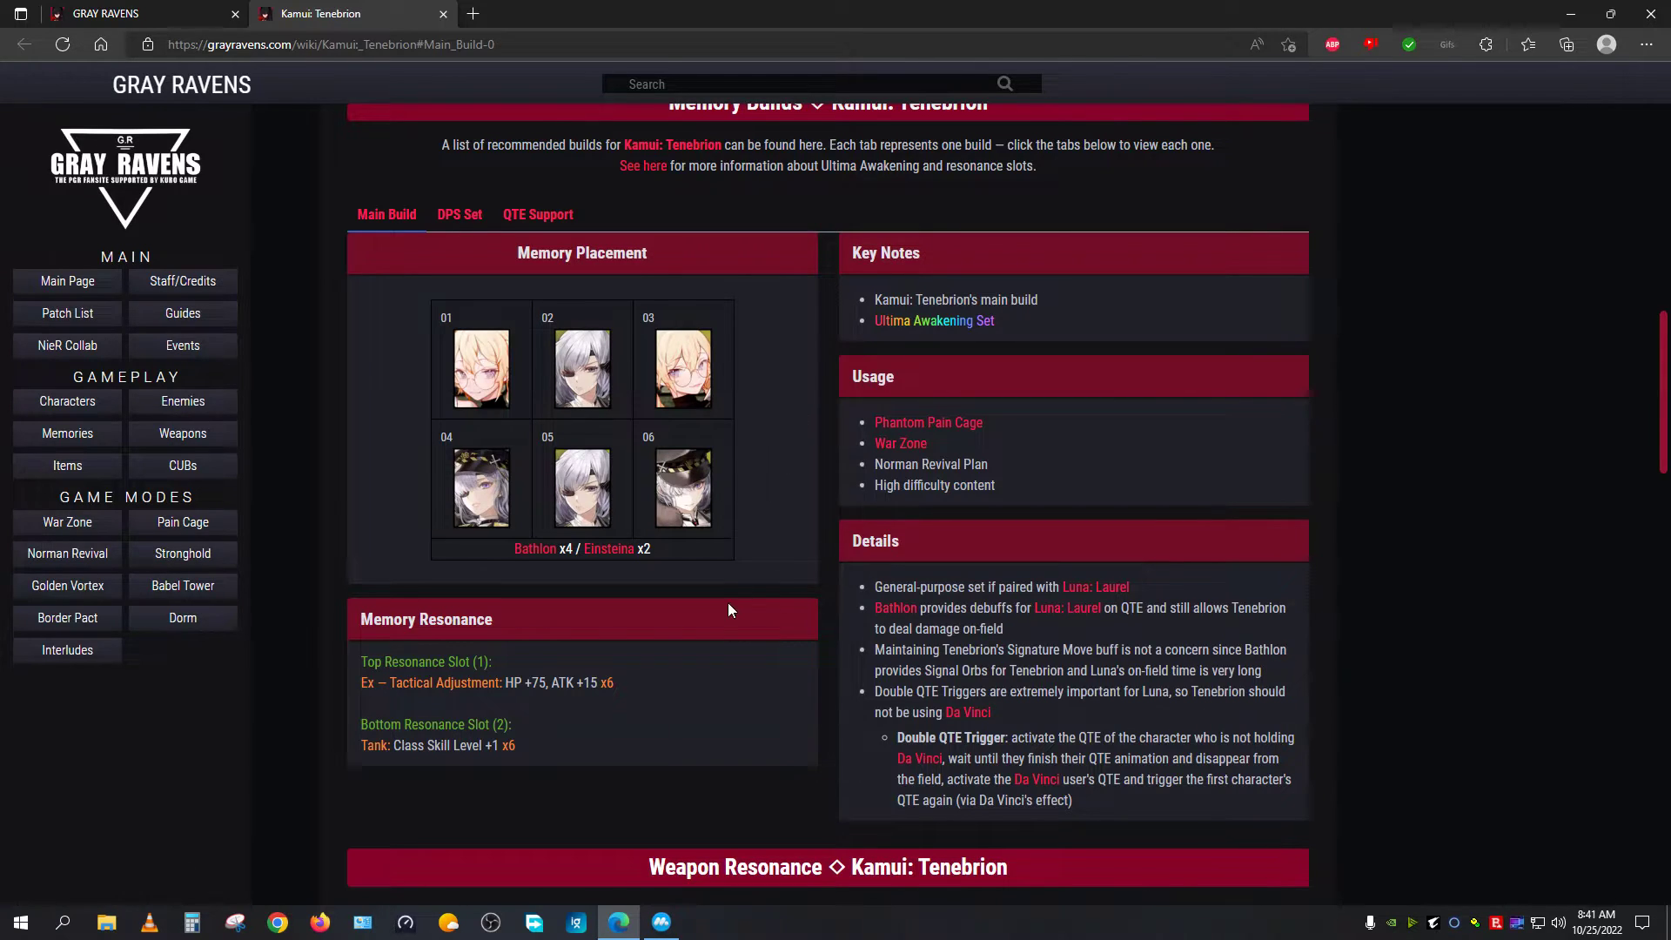
mouse_move(656, 533)
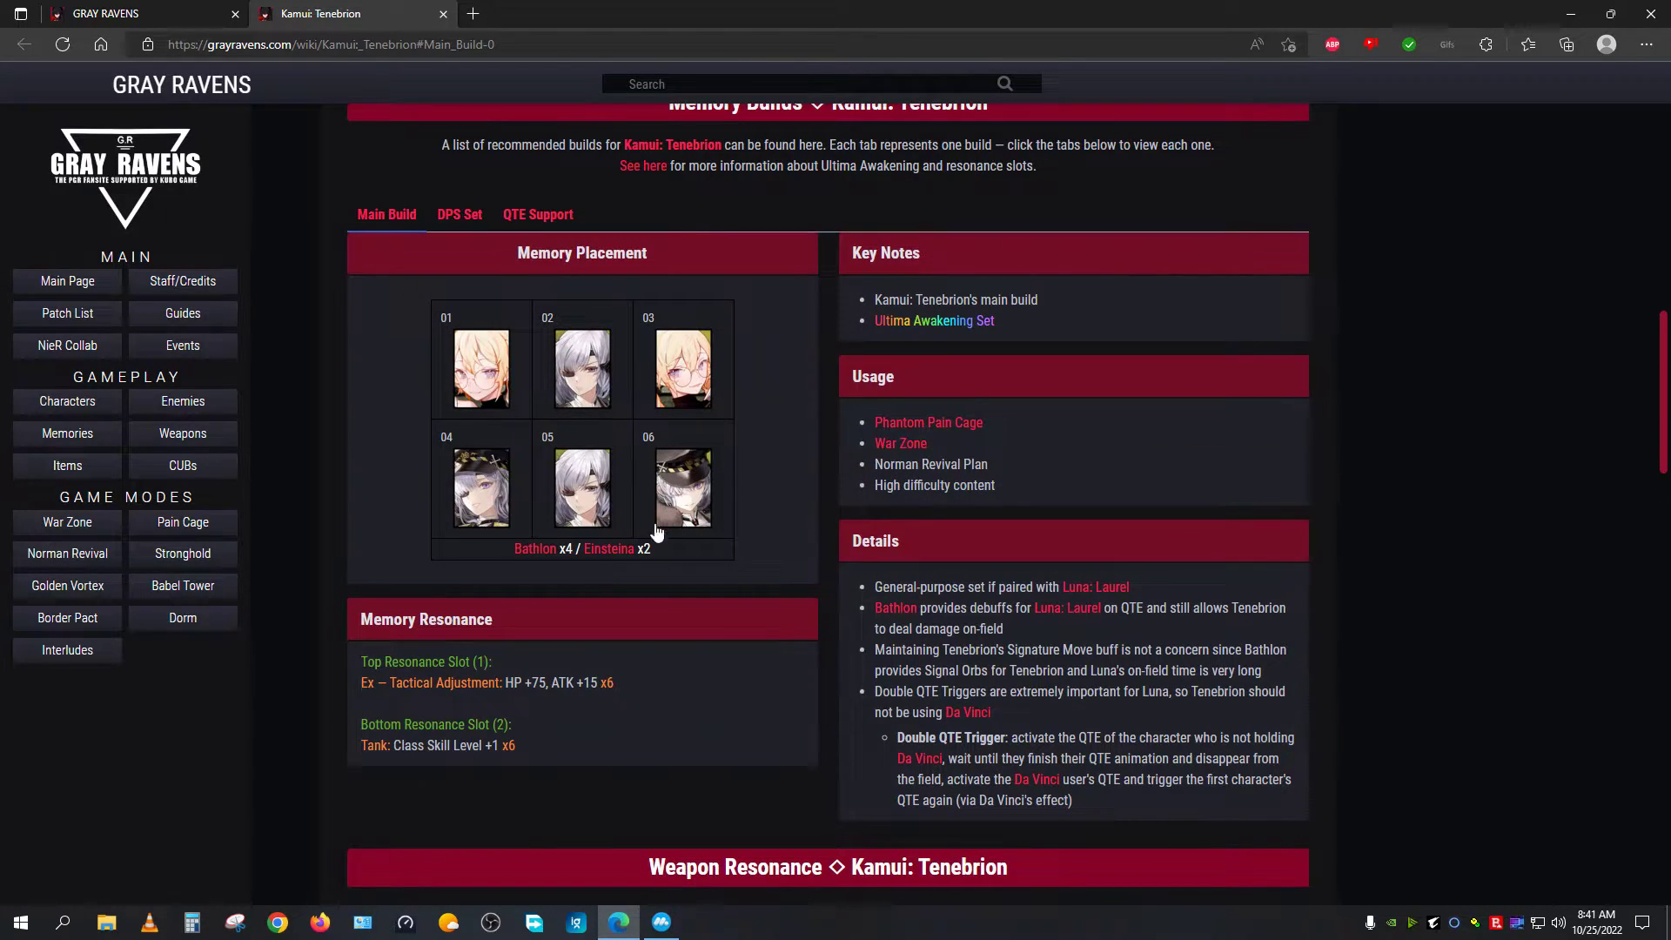
mouse_move(407, 630)
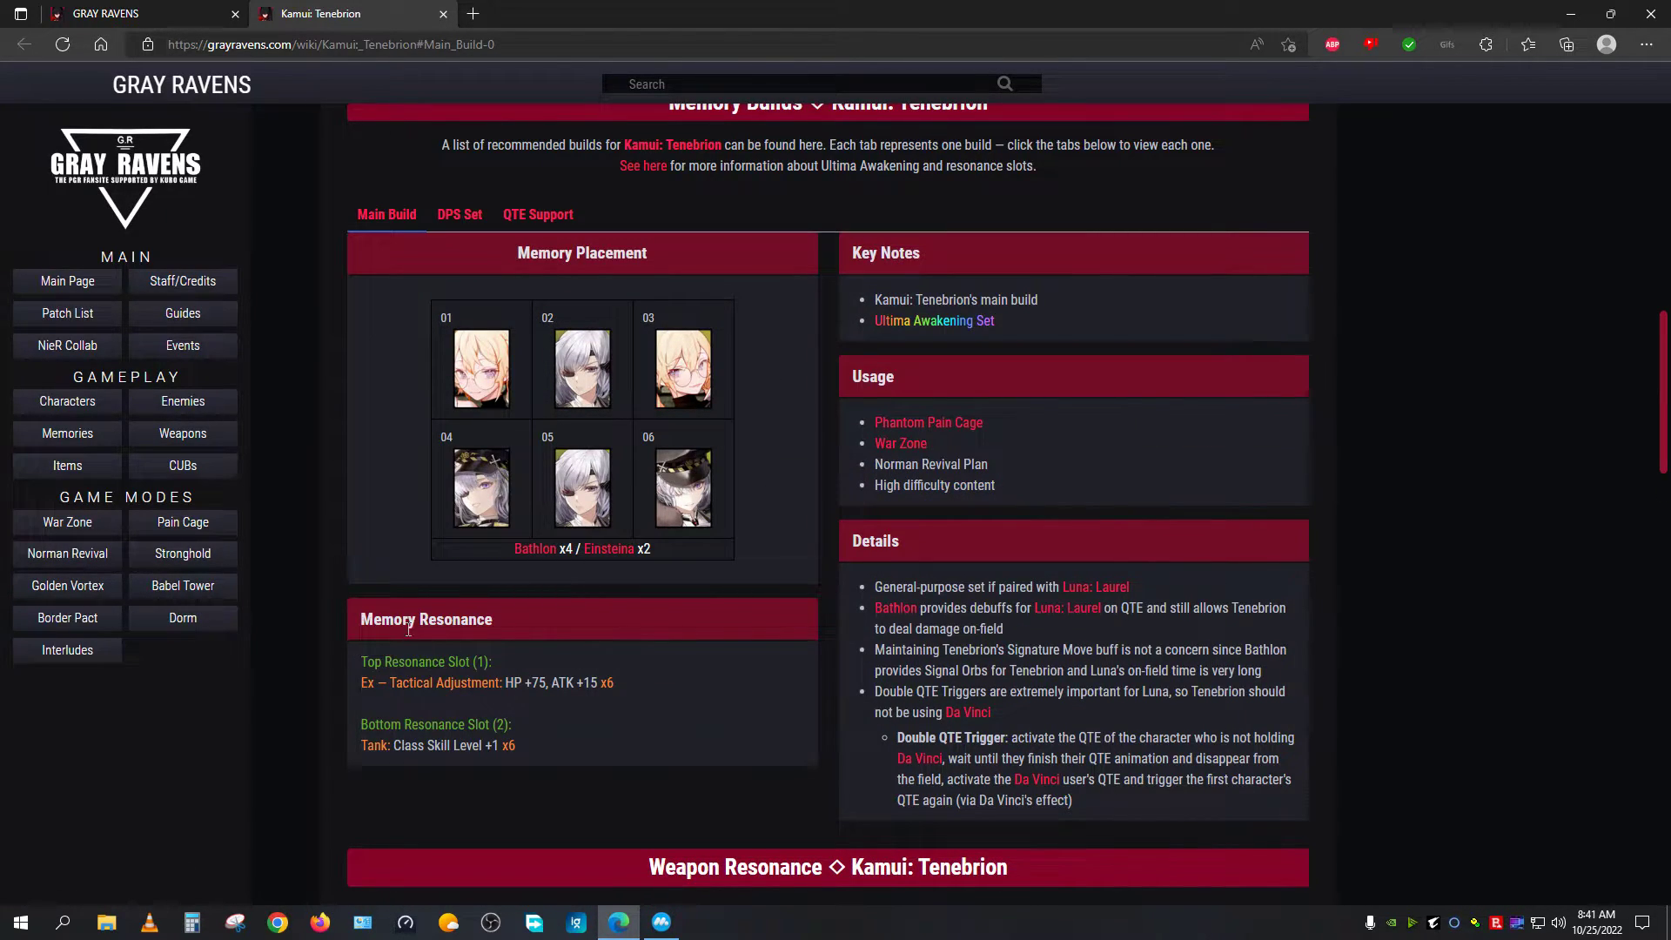
left_click_drag(505, 682, 576, 682)
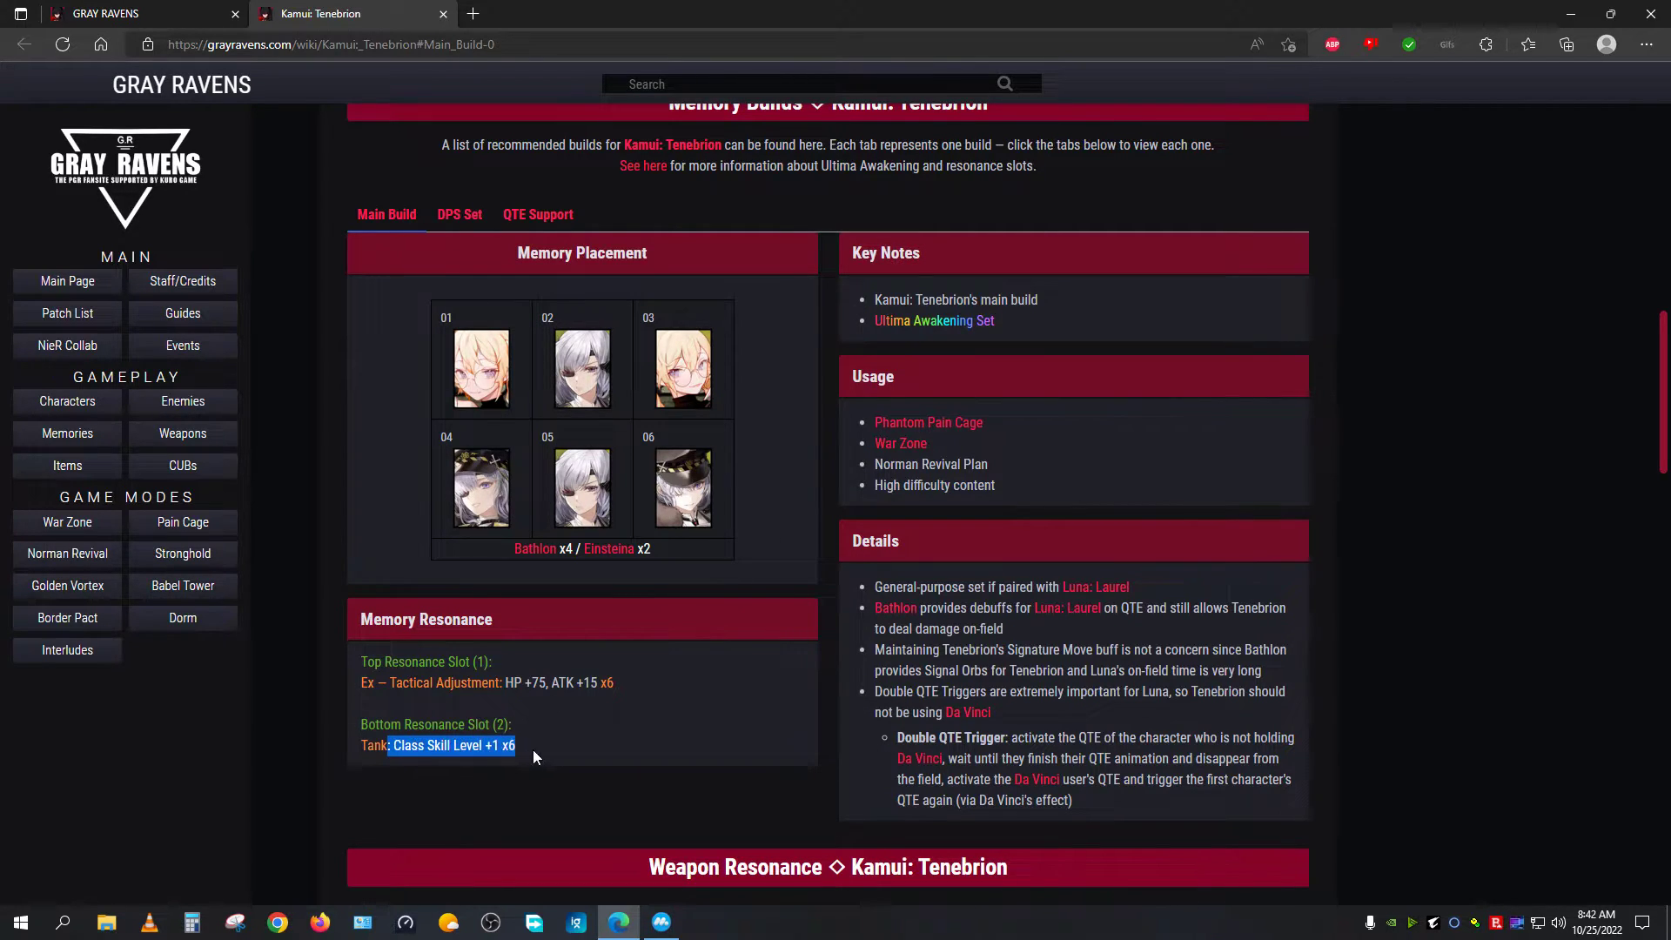
mouse_move(661, 731)
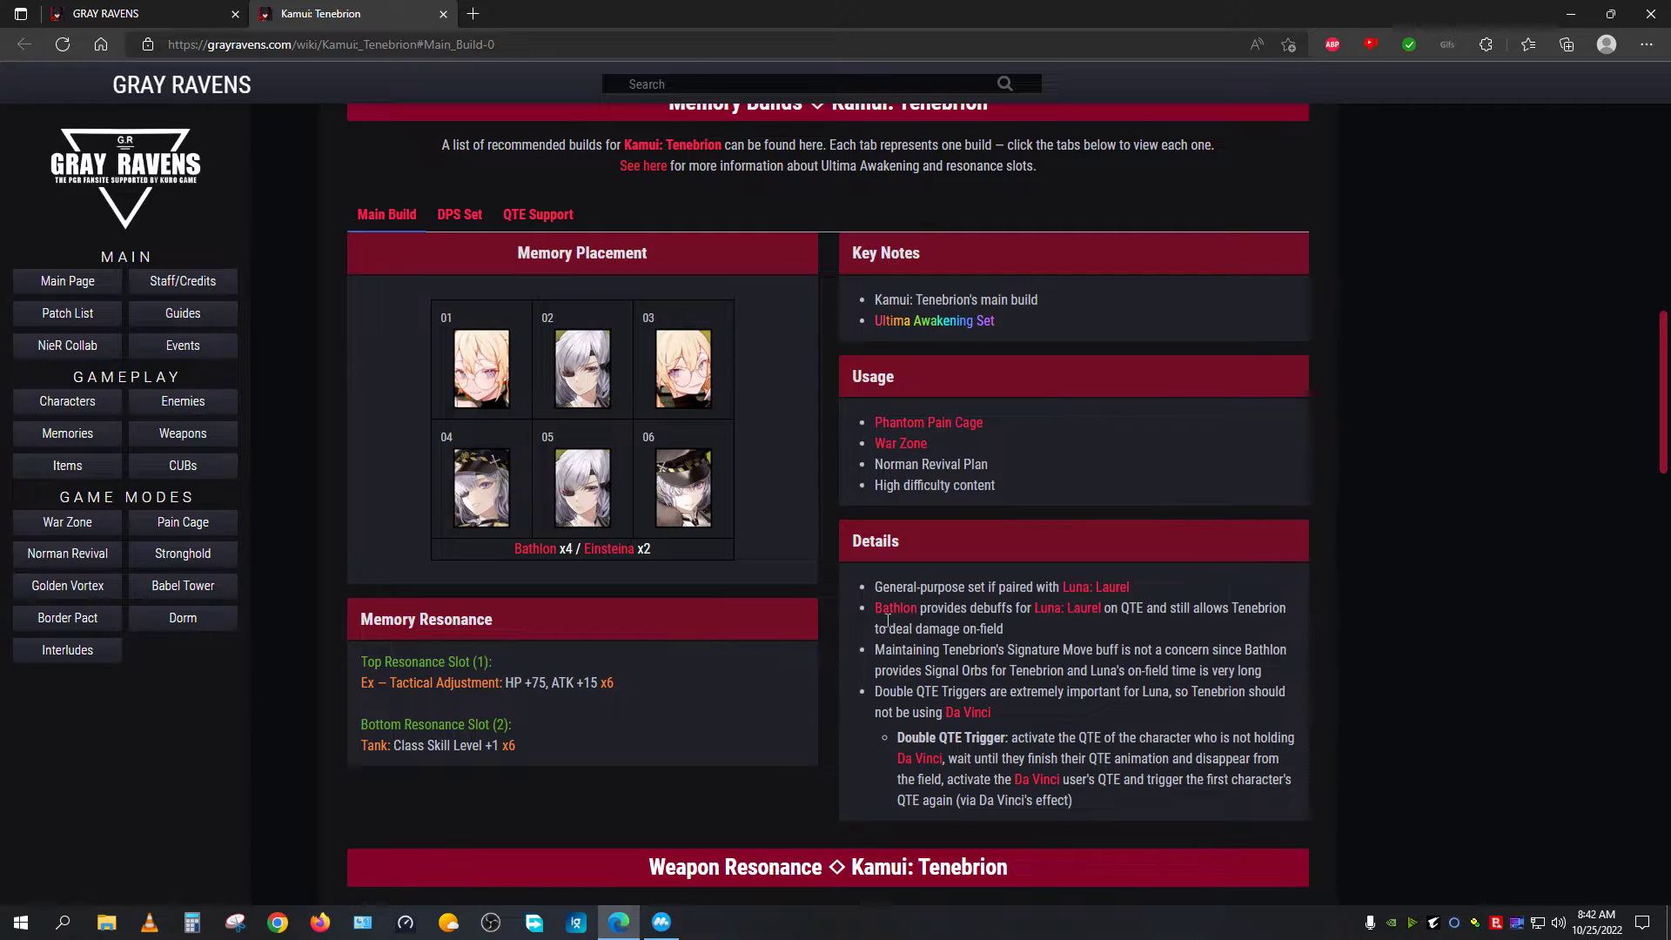
Step: Read the Weapon Resonance list, highlighting the Tenebrion Shock resonance entry
scroll("down", 3)
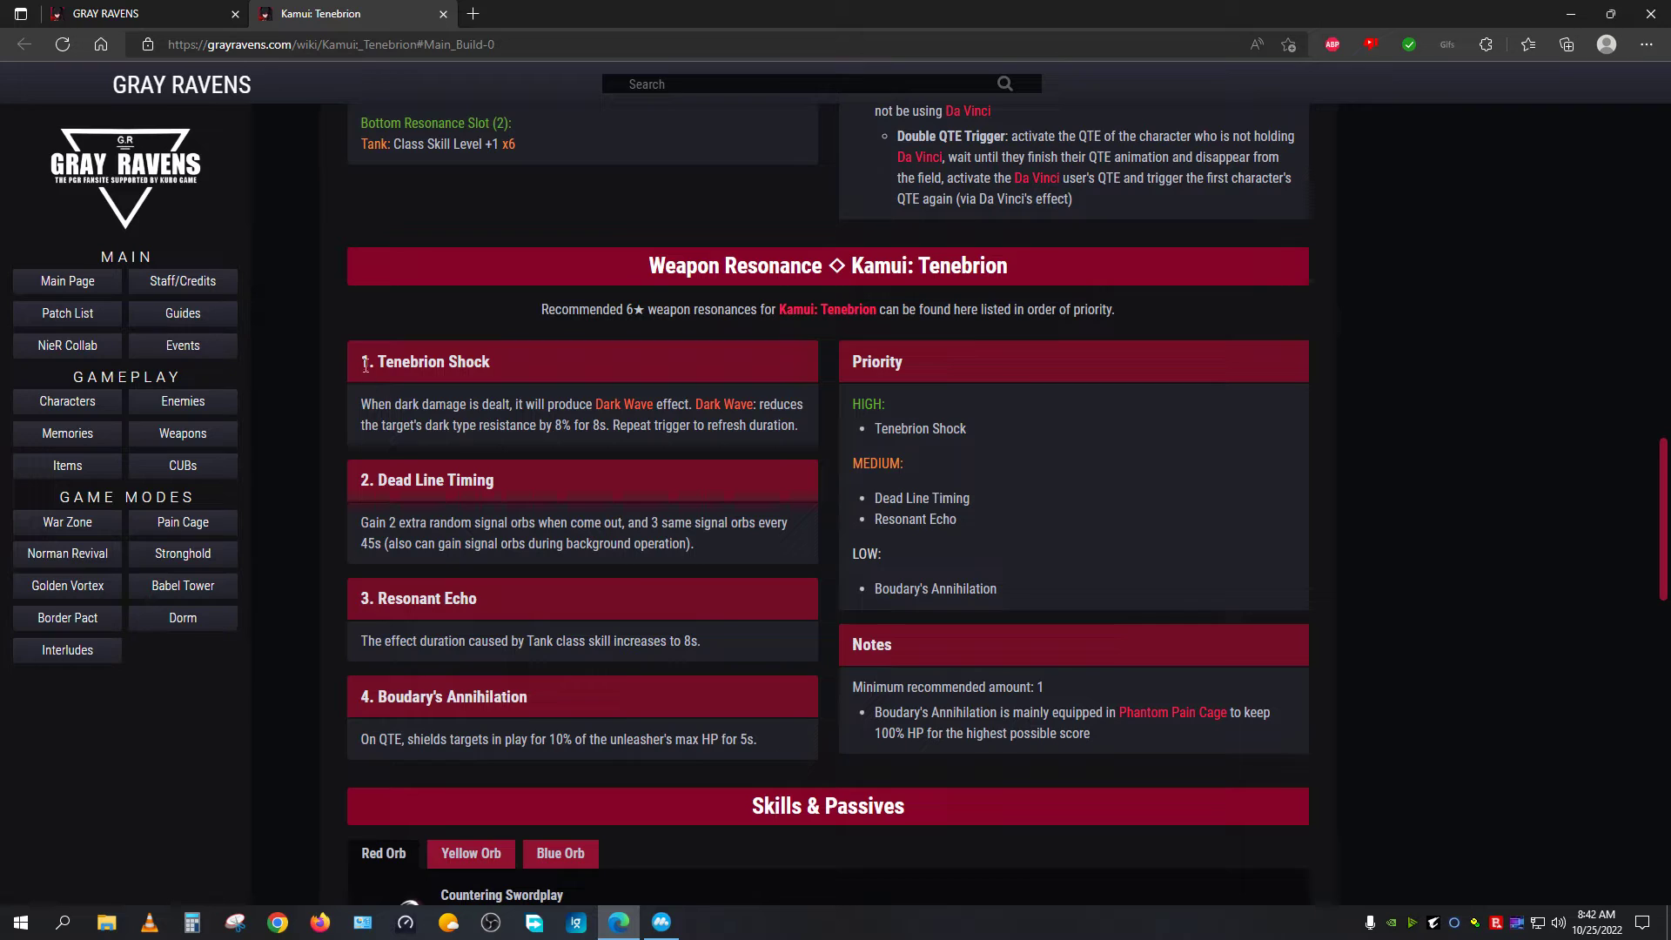
left_click_drag(364, 362, 700, 641)
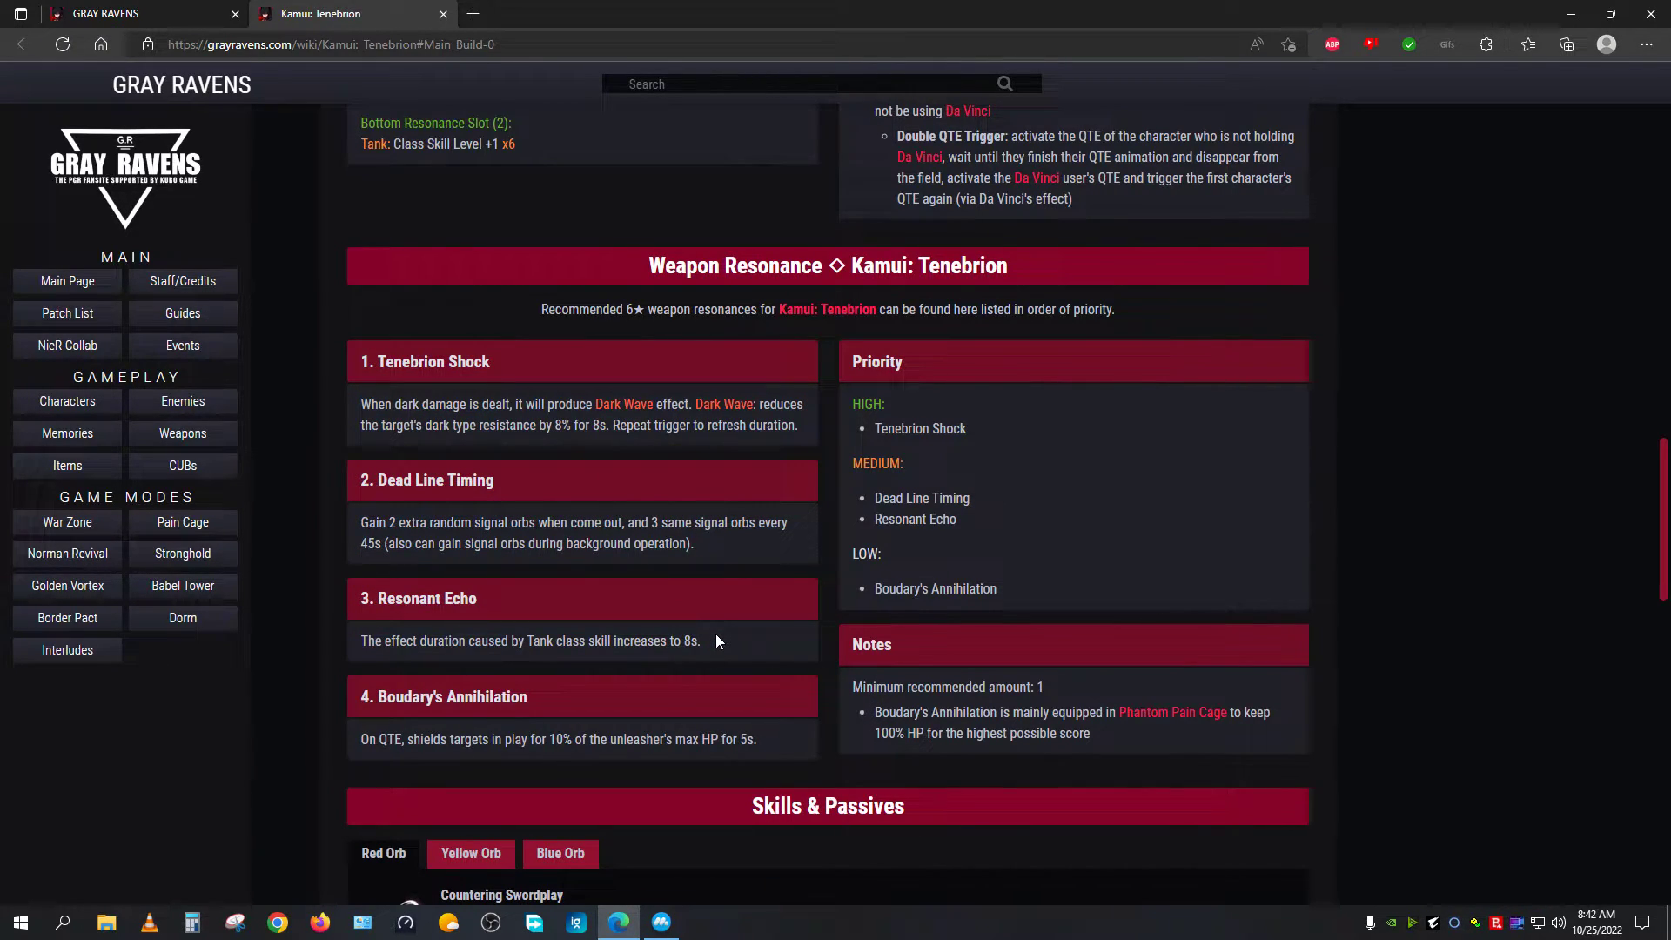
mouse_move(361, 367)
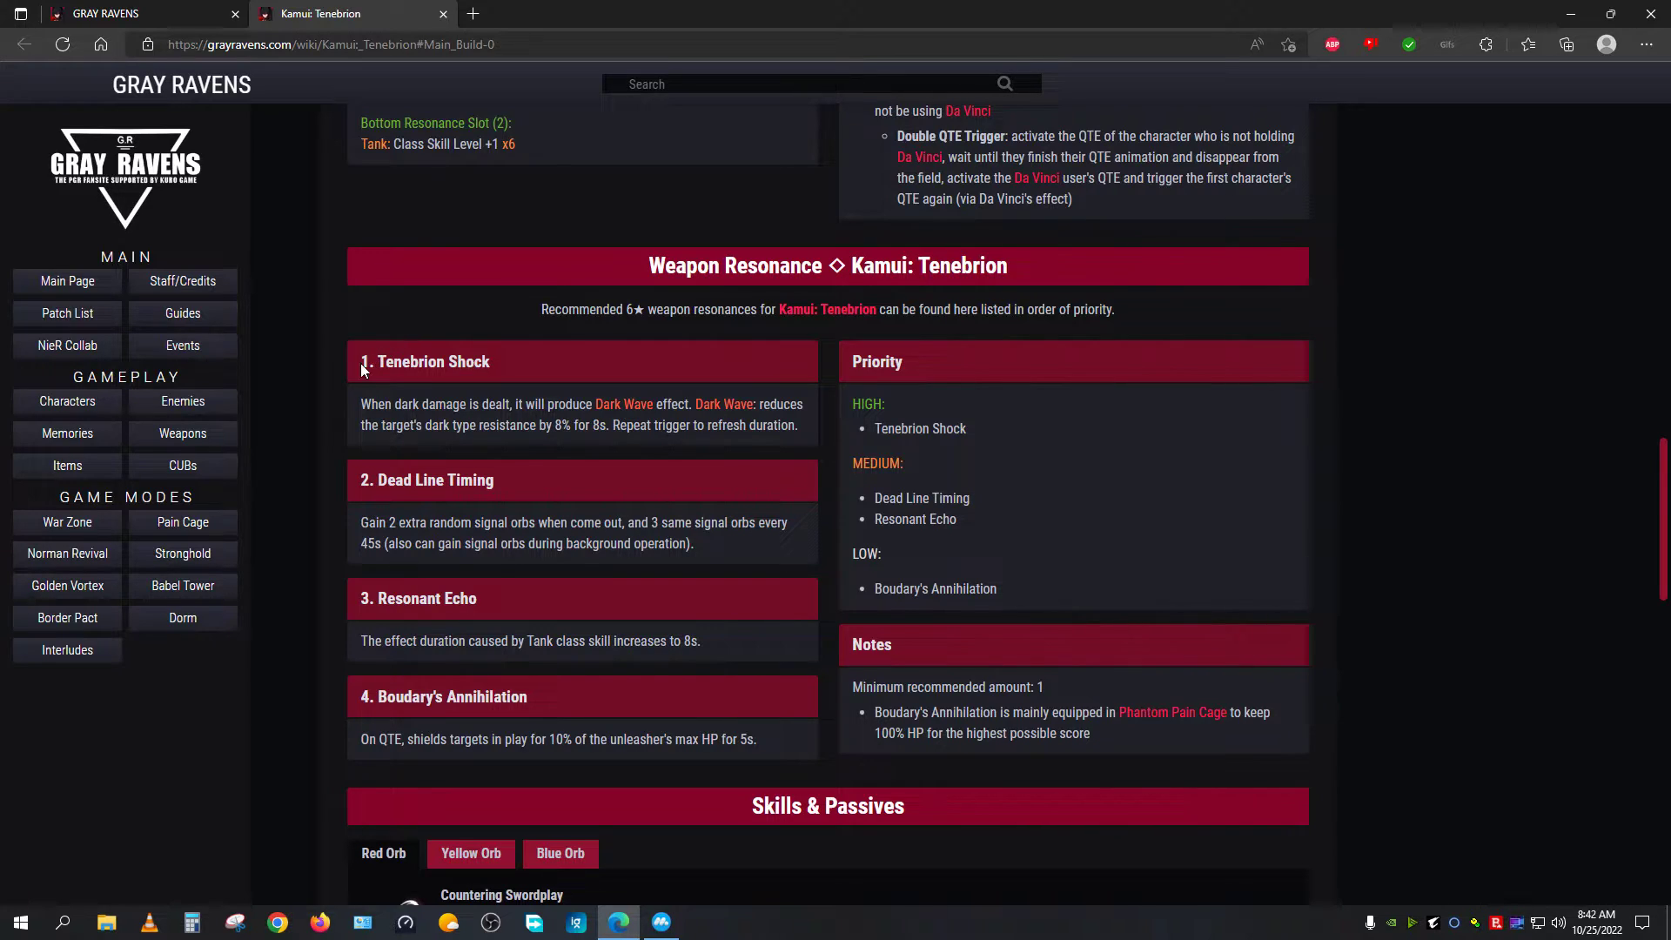
double_click(425, 362)
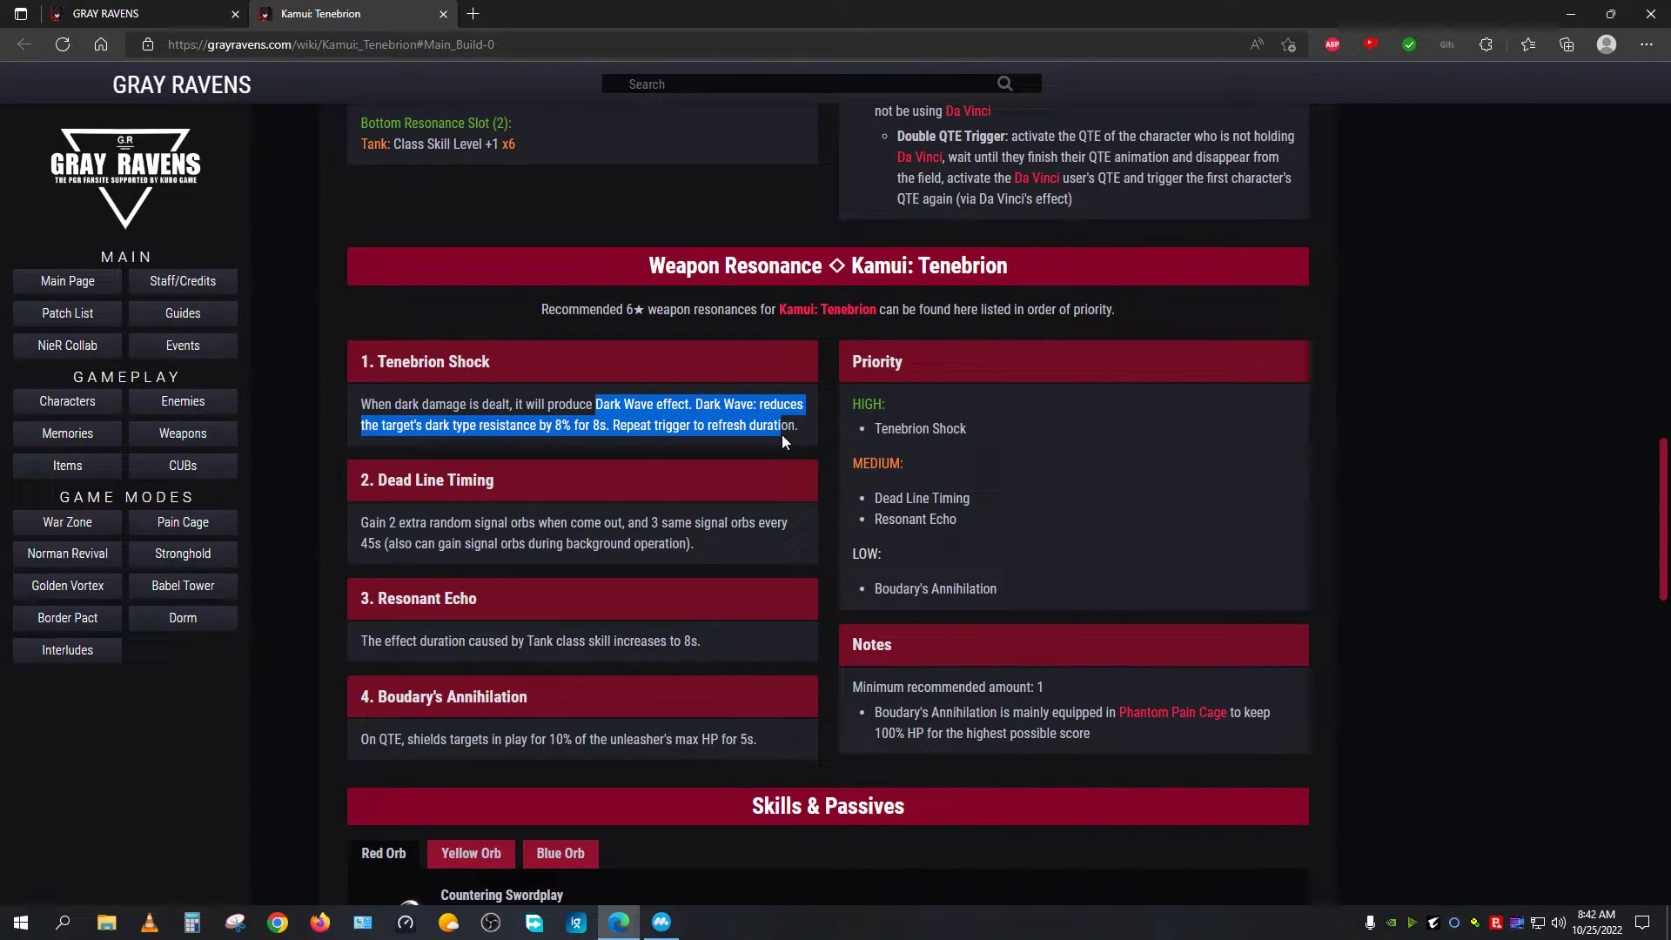
left_click(528, 425)
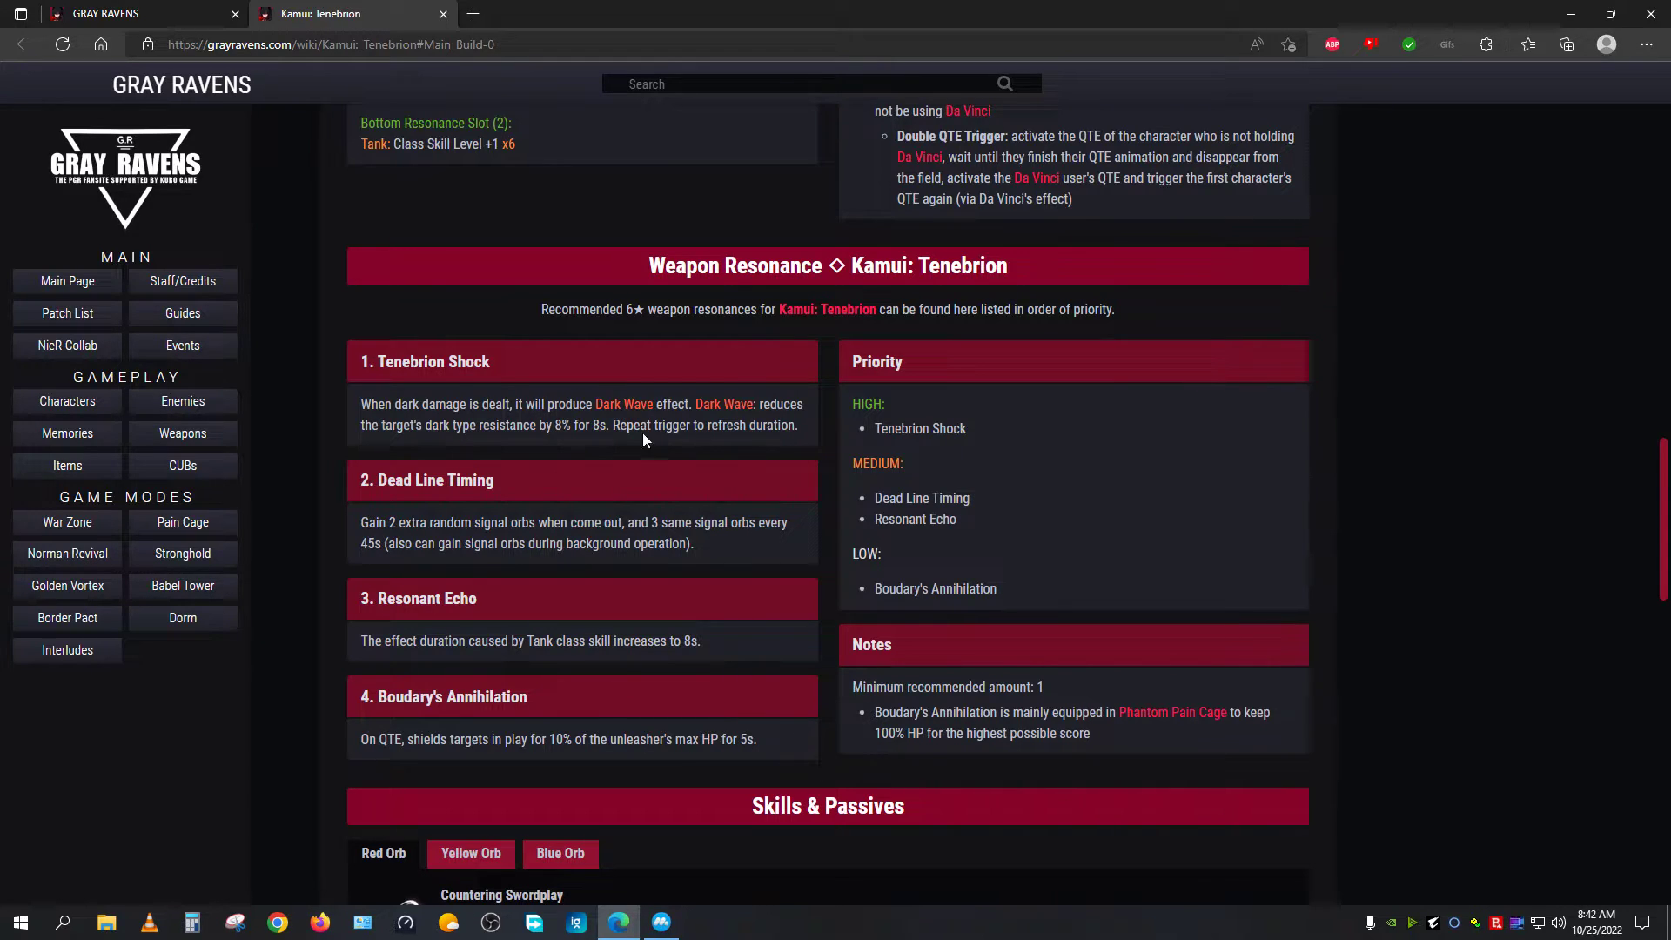
left_click_drag(374, 362, 792, 424)
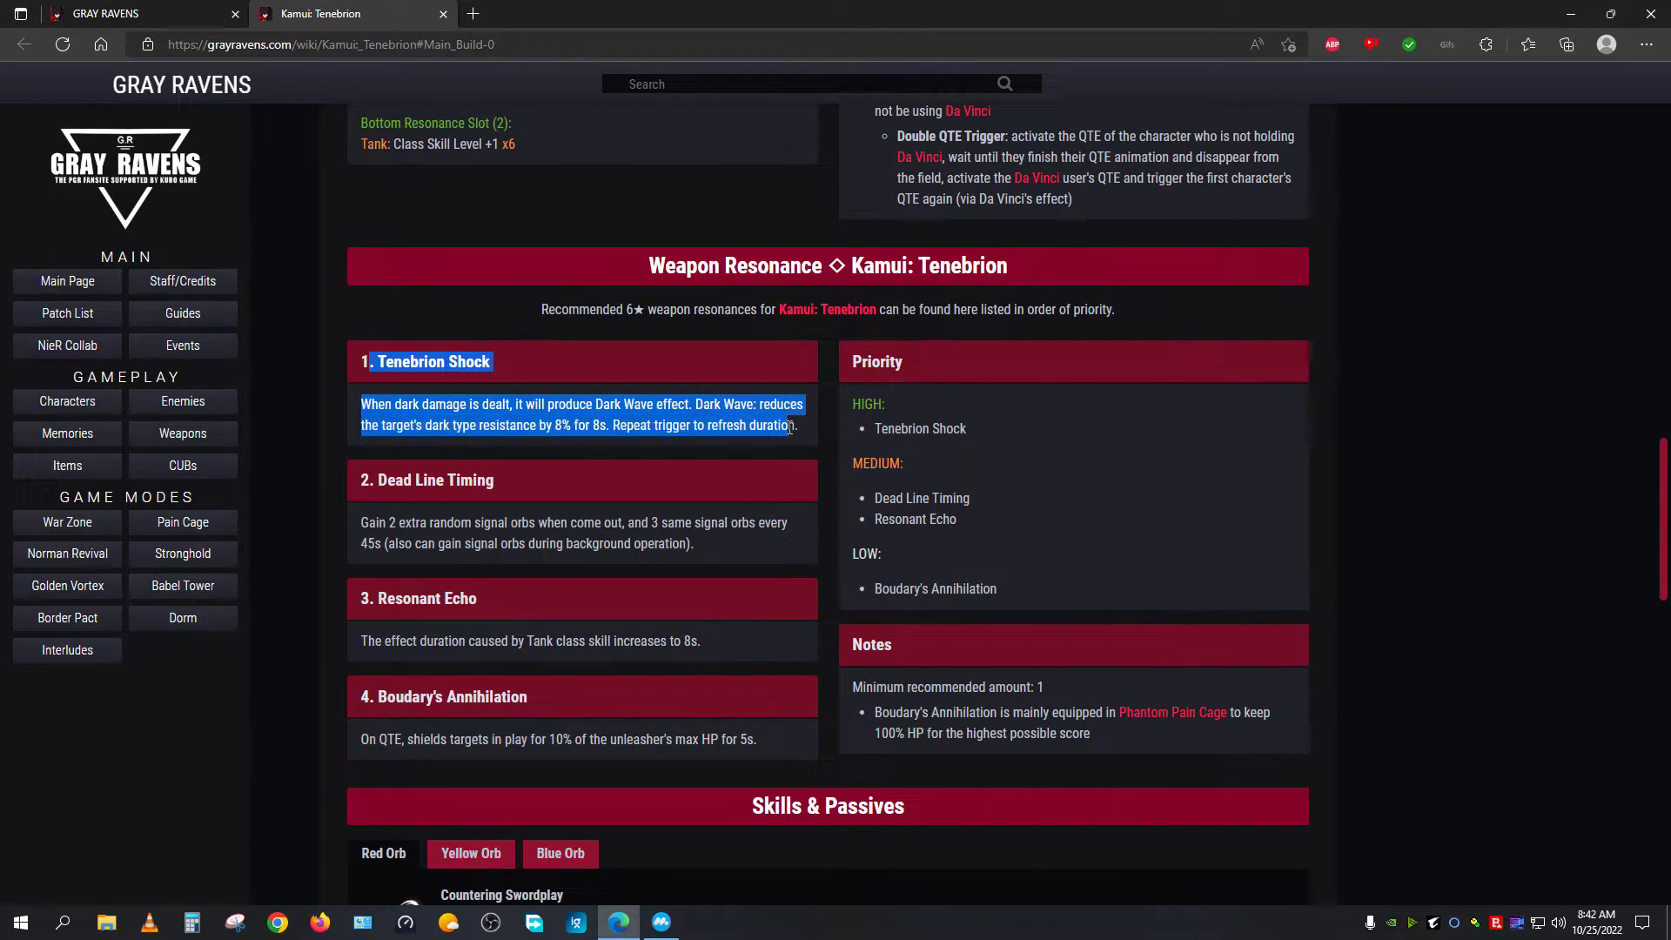
left_click(797, 428)
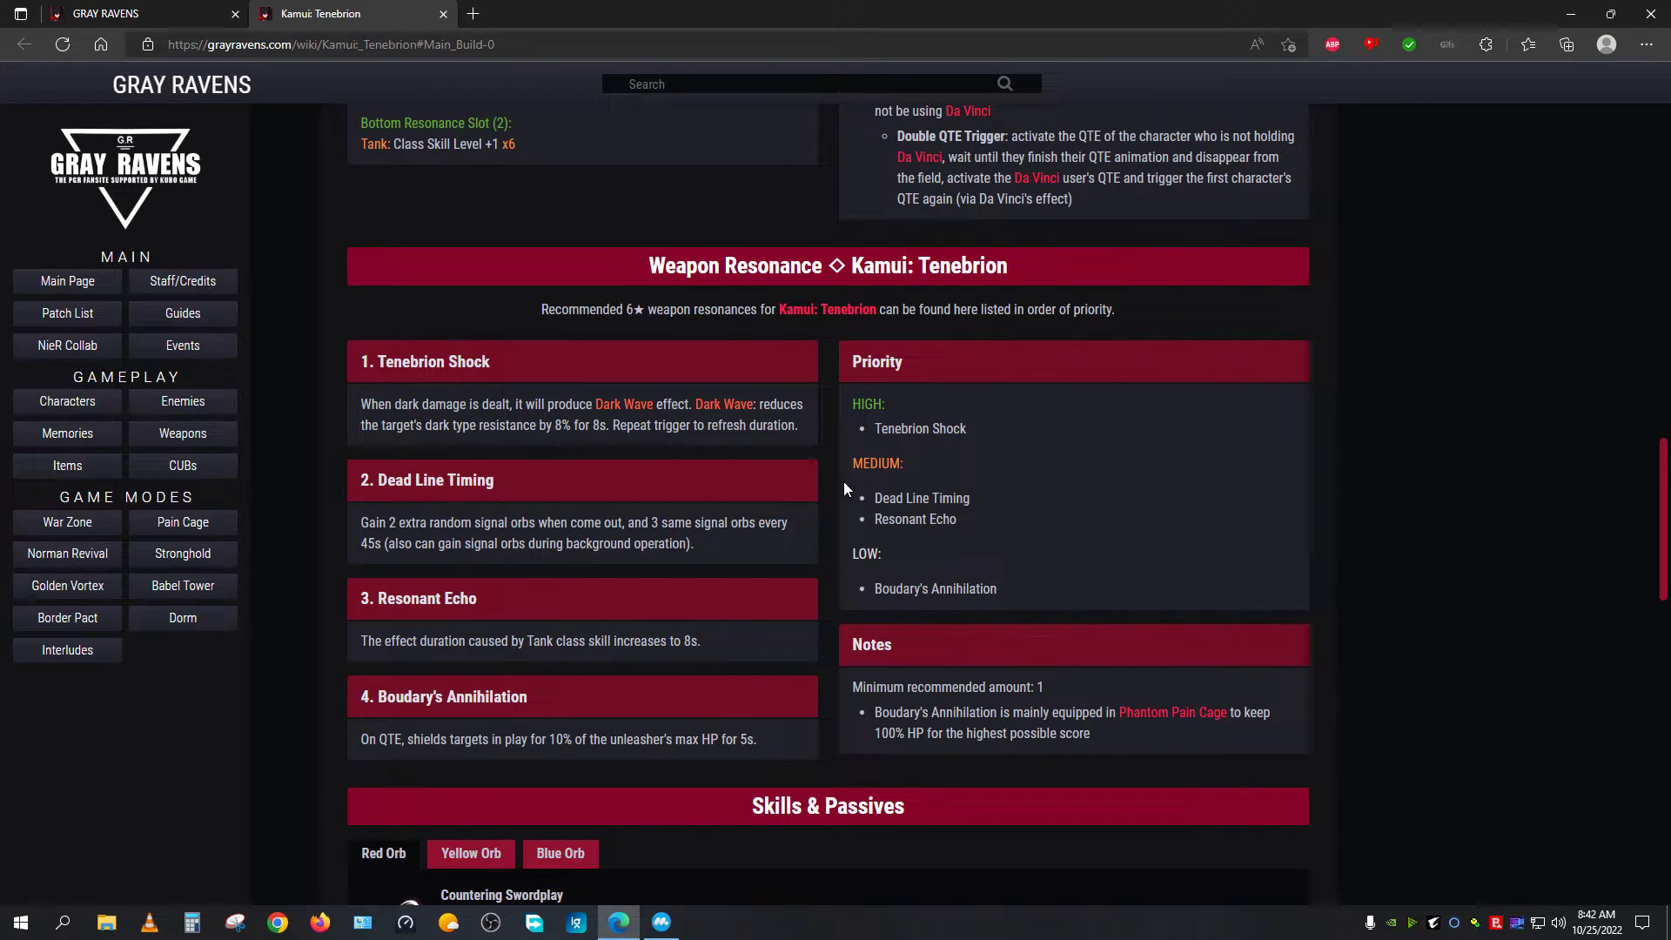
mouse_move(611, 472)
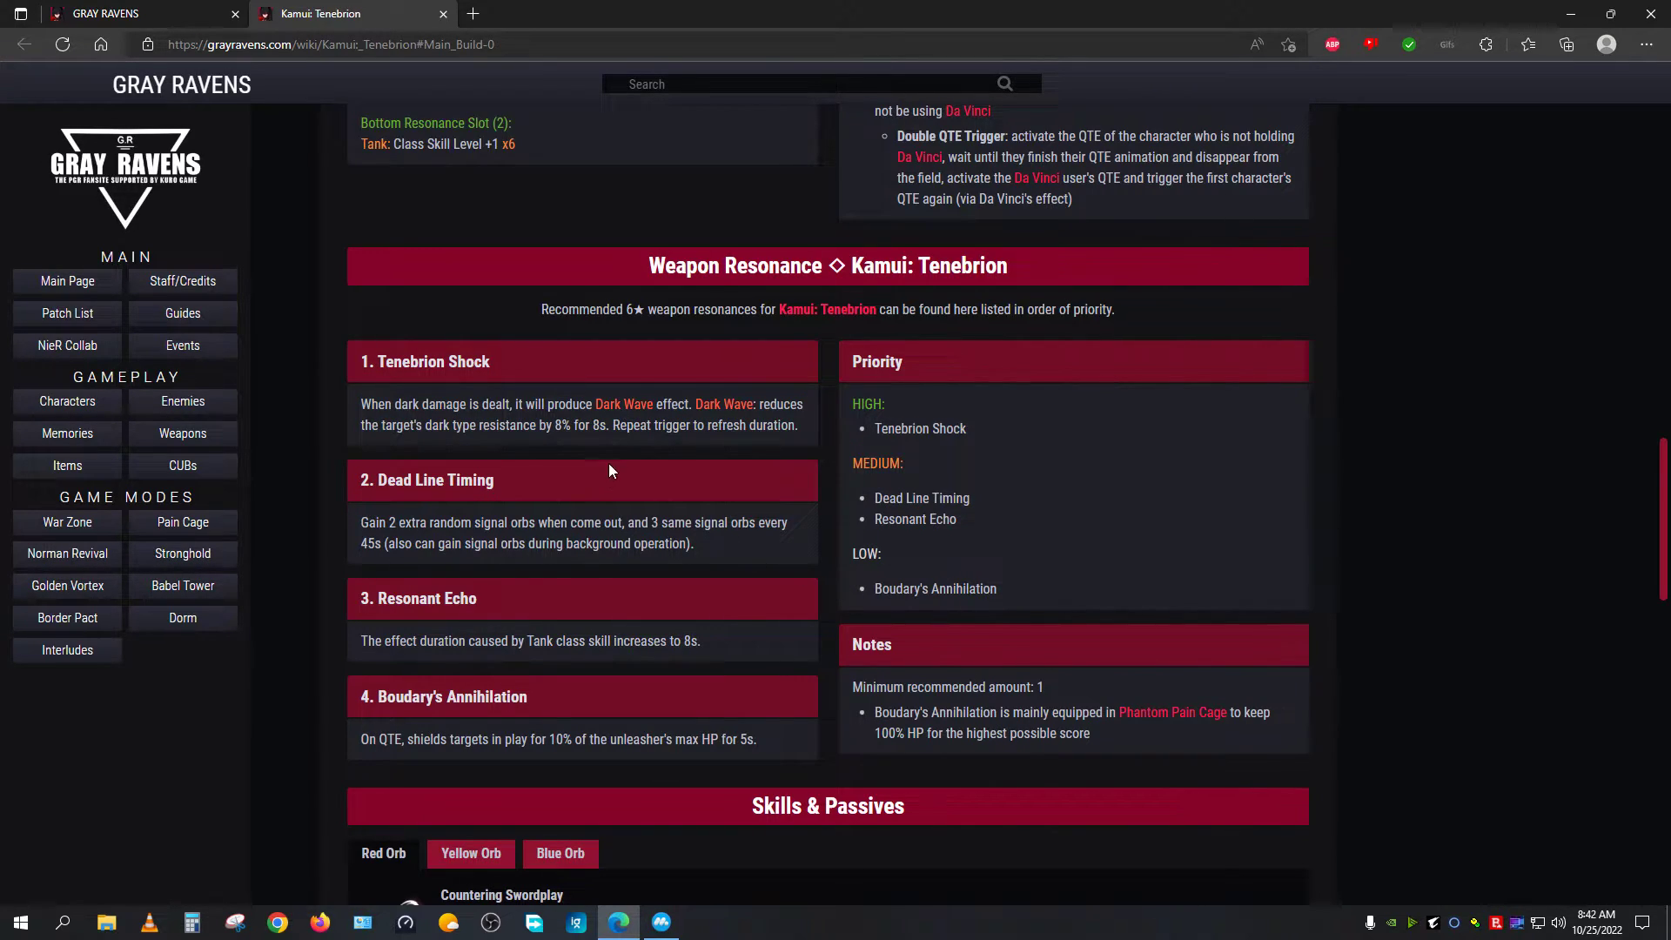
mouse_move(655, 471)
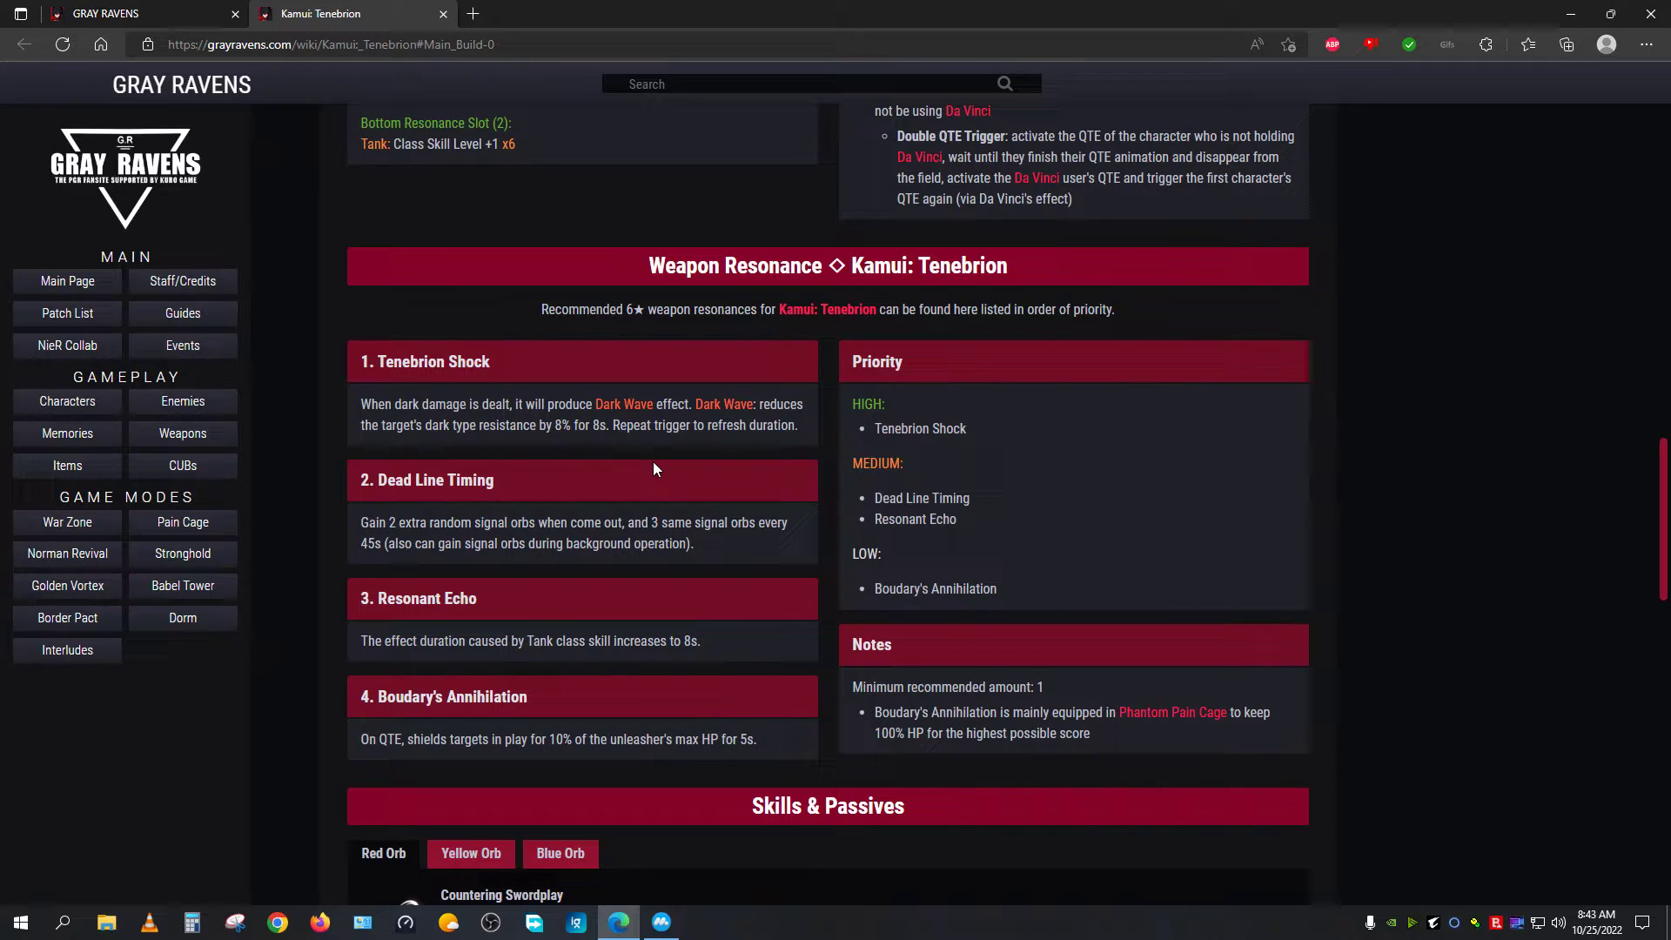
Step: Read the remaining resonances including the Resonant Echo duration increase, then reach the Hidden Skill section
double_click(433, 480)
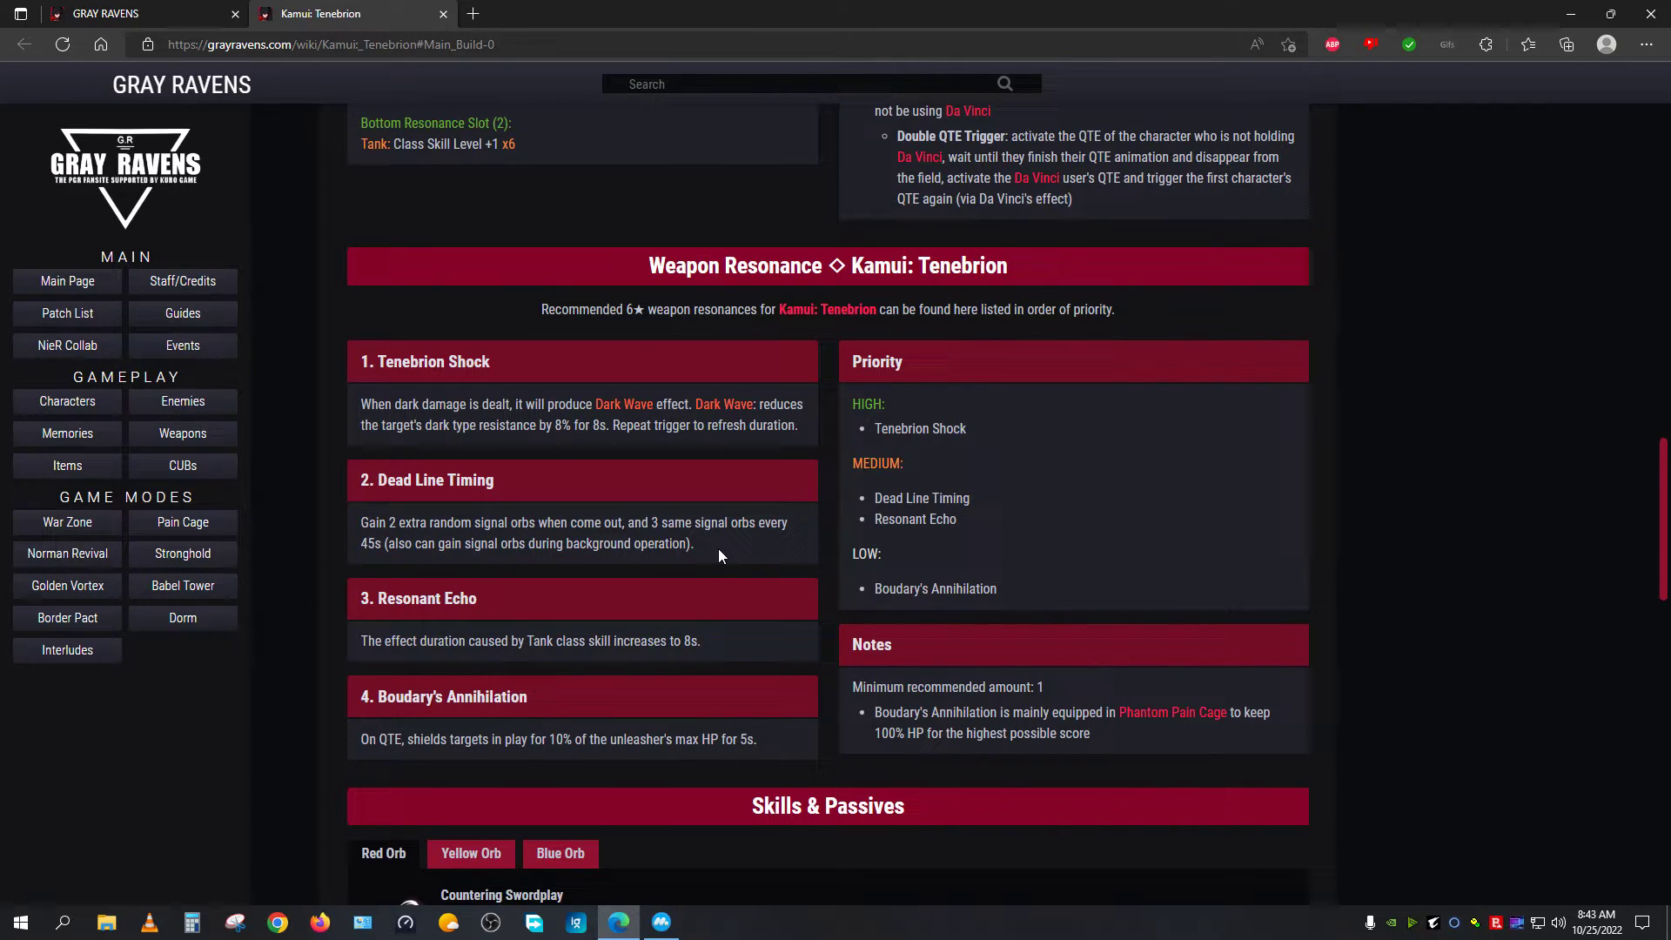
double_click(402, 597)
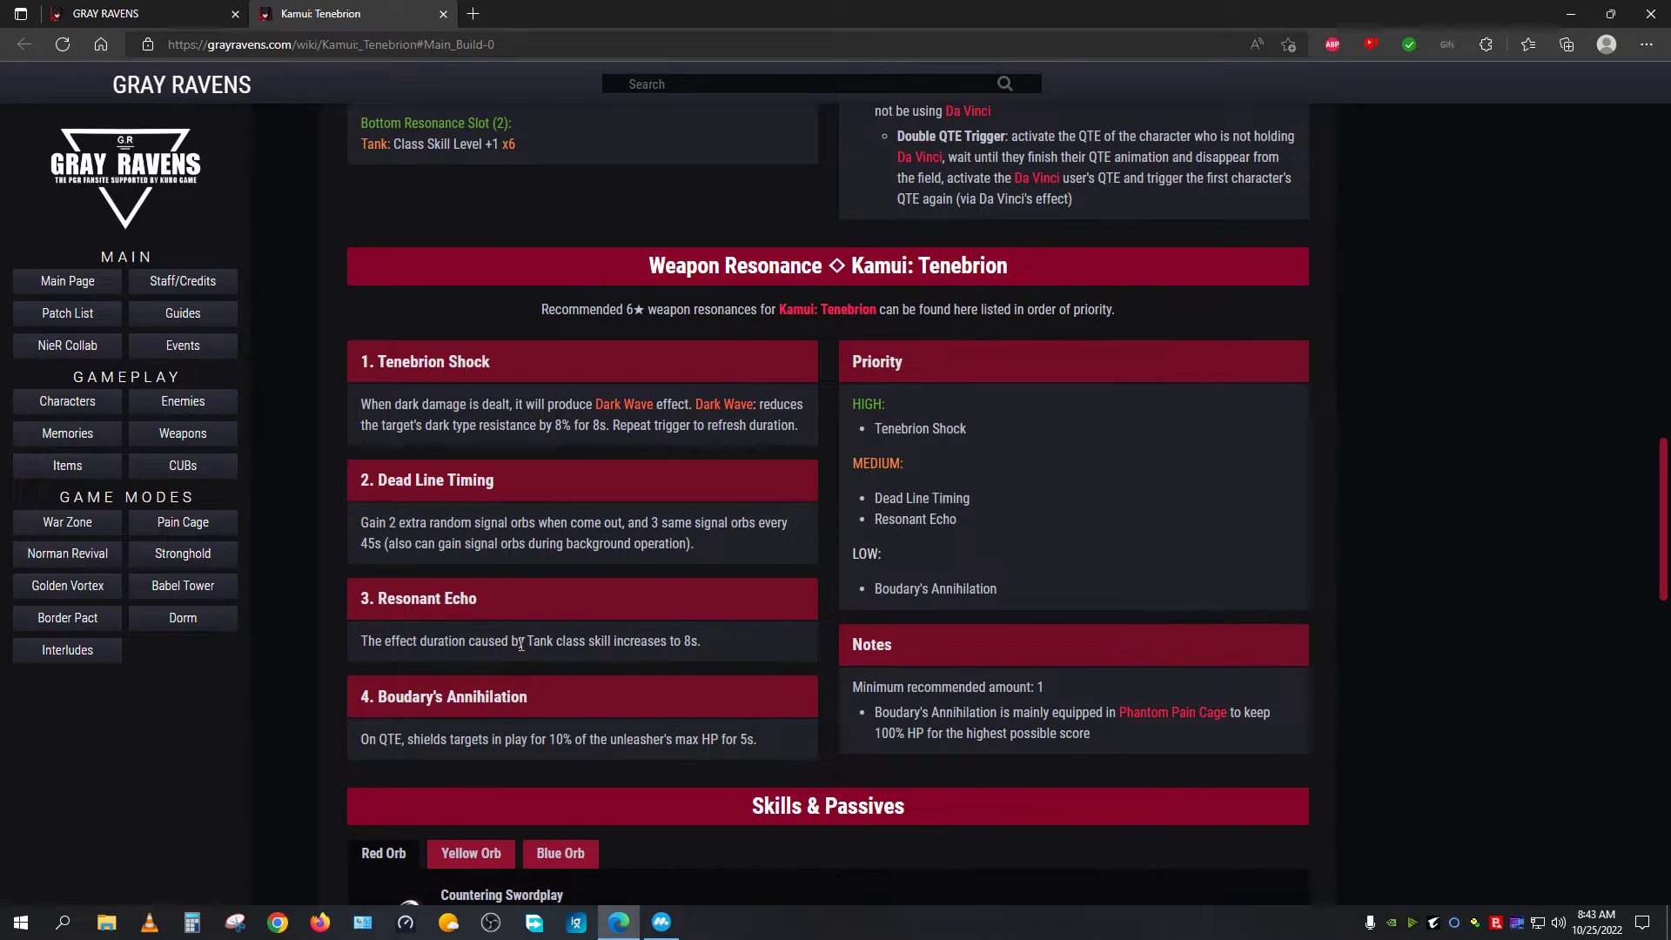
left_click_drag(520, 640, 700, 641)
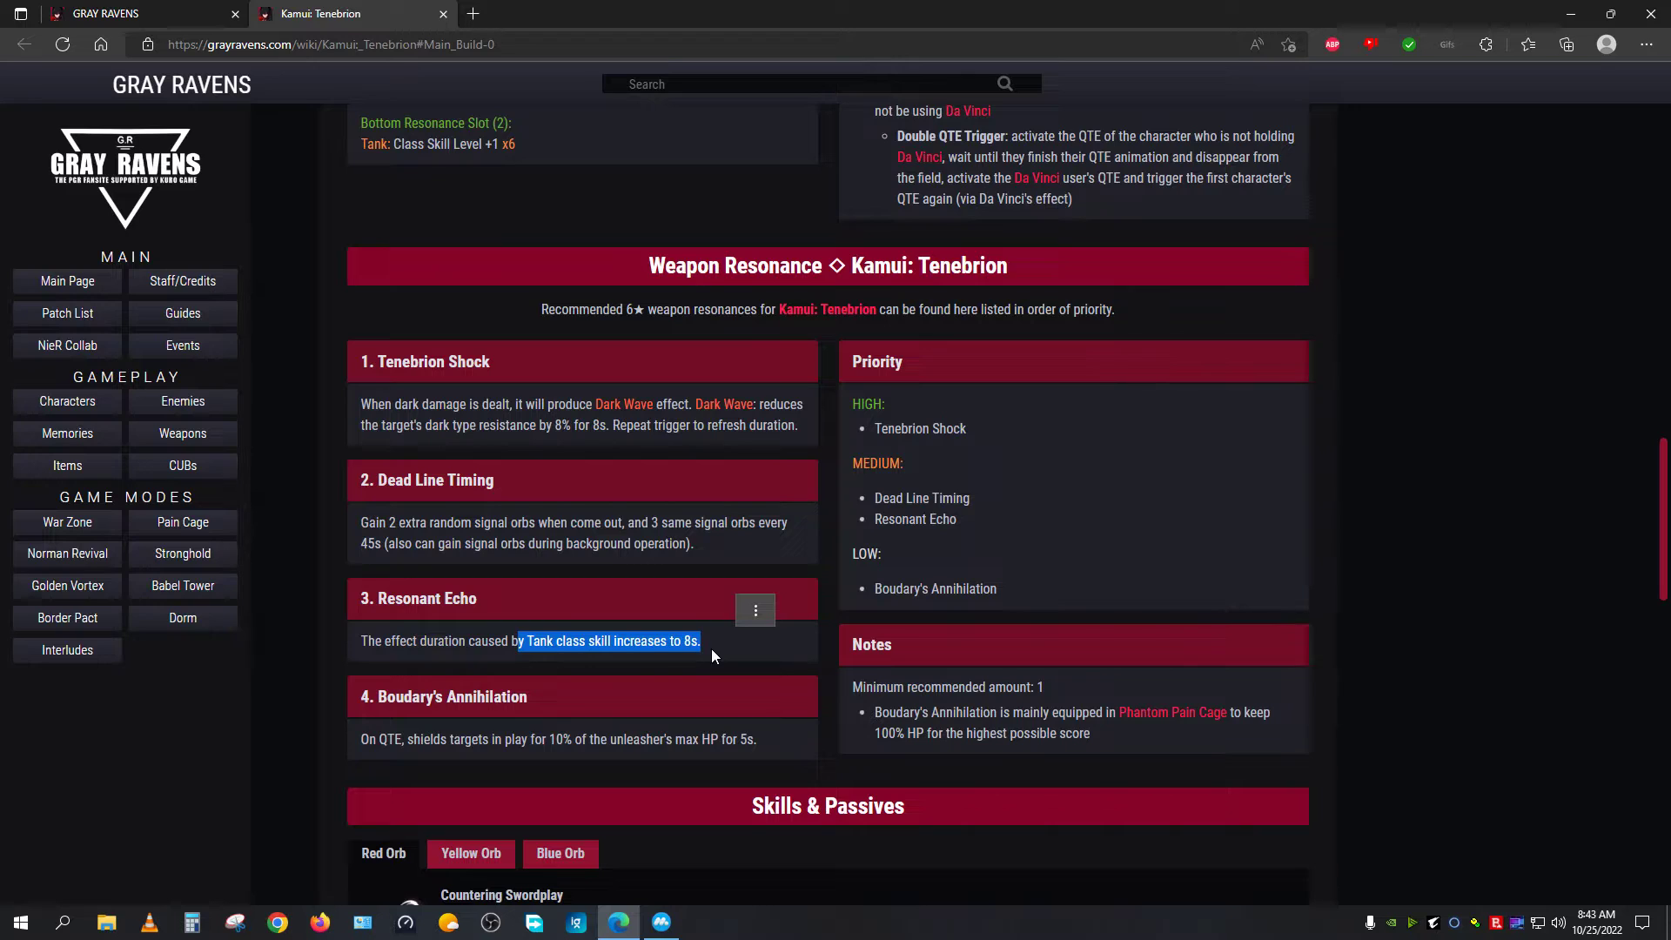
left_click(714, 657)
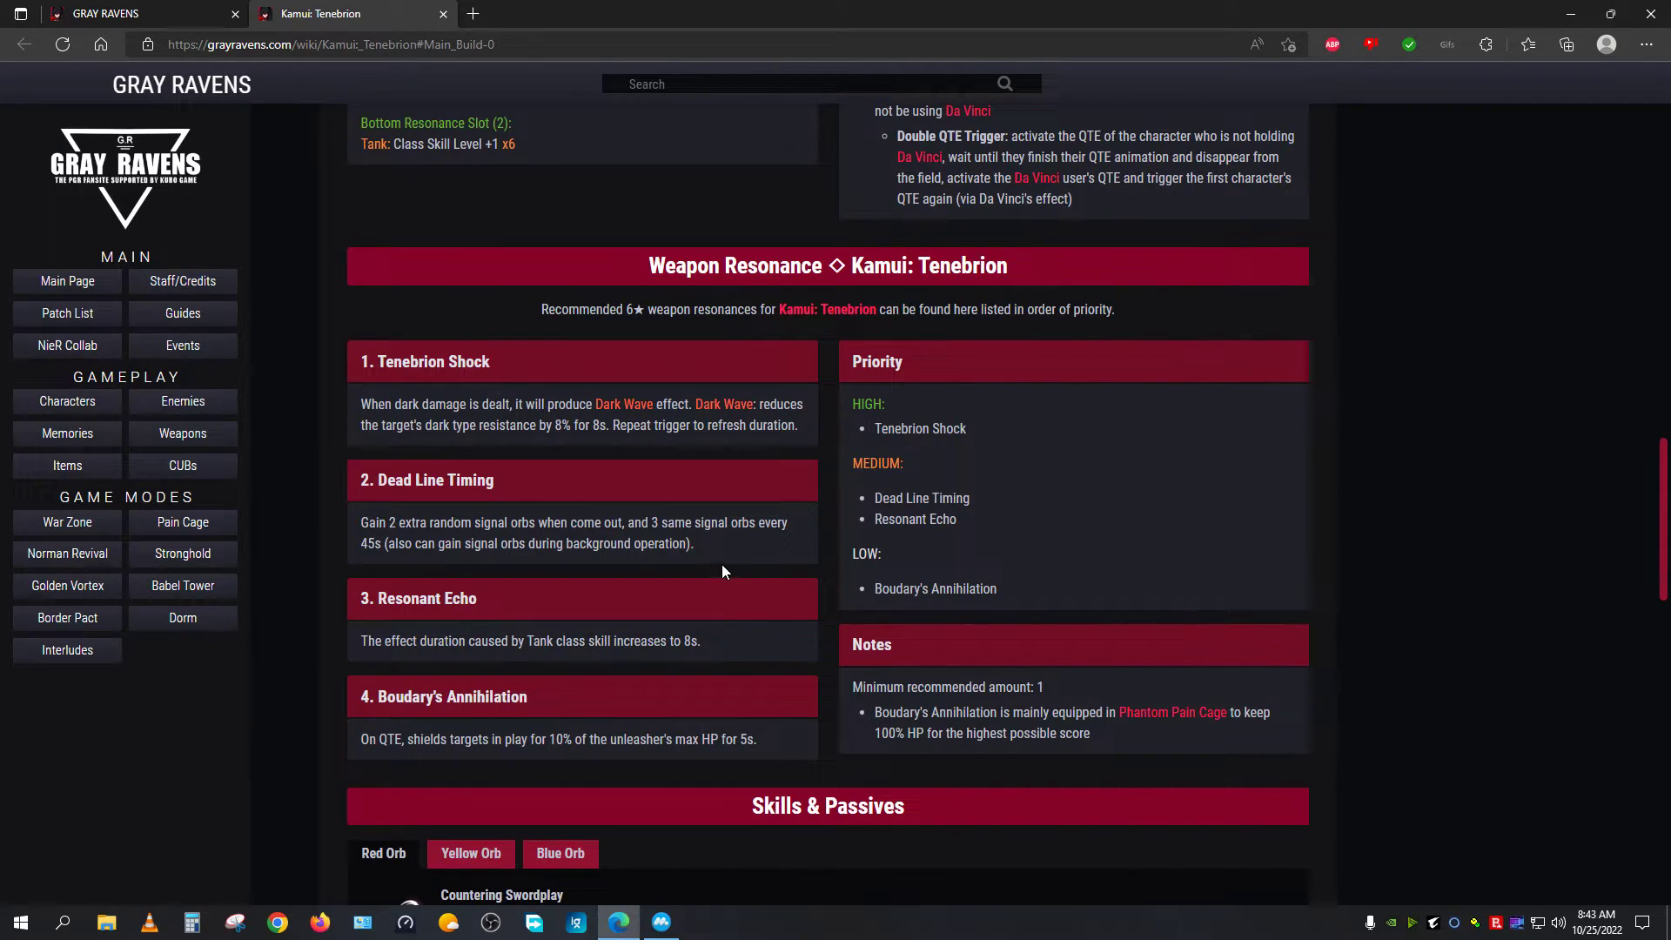
scroll("down", 3)
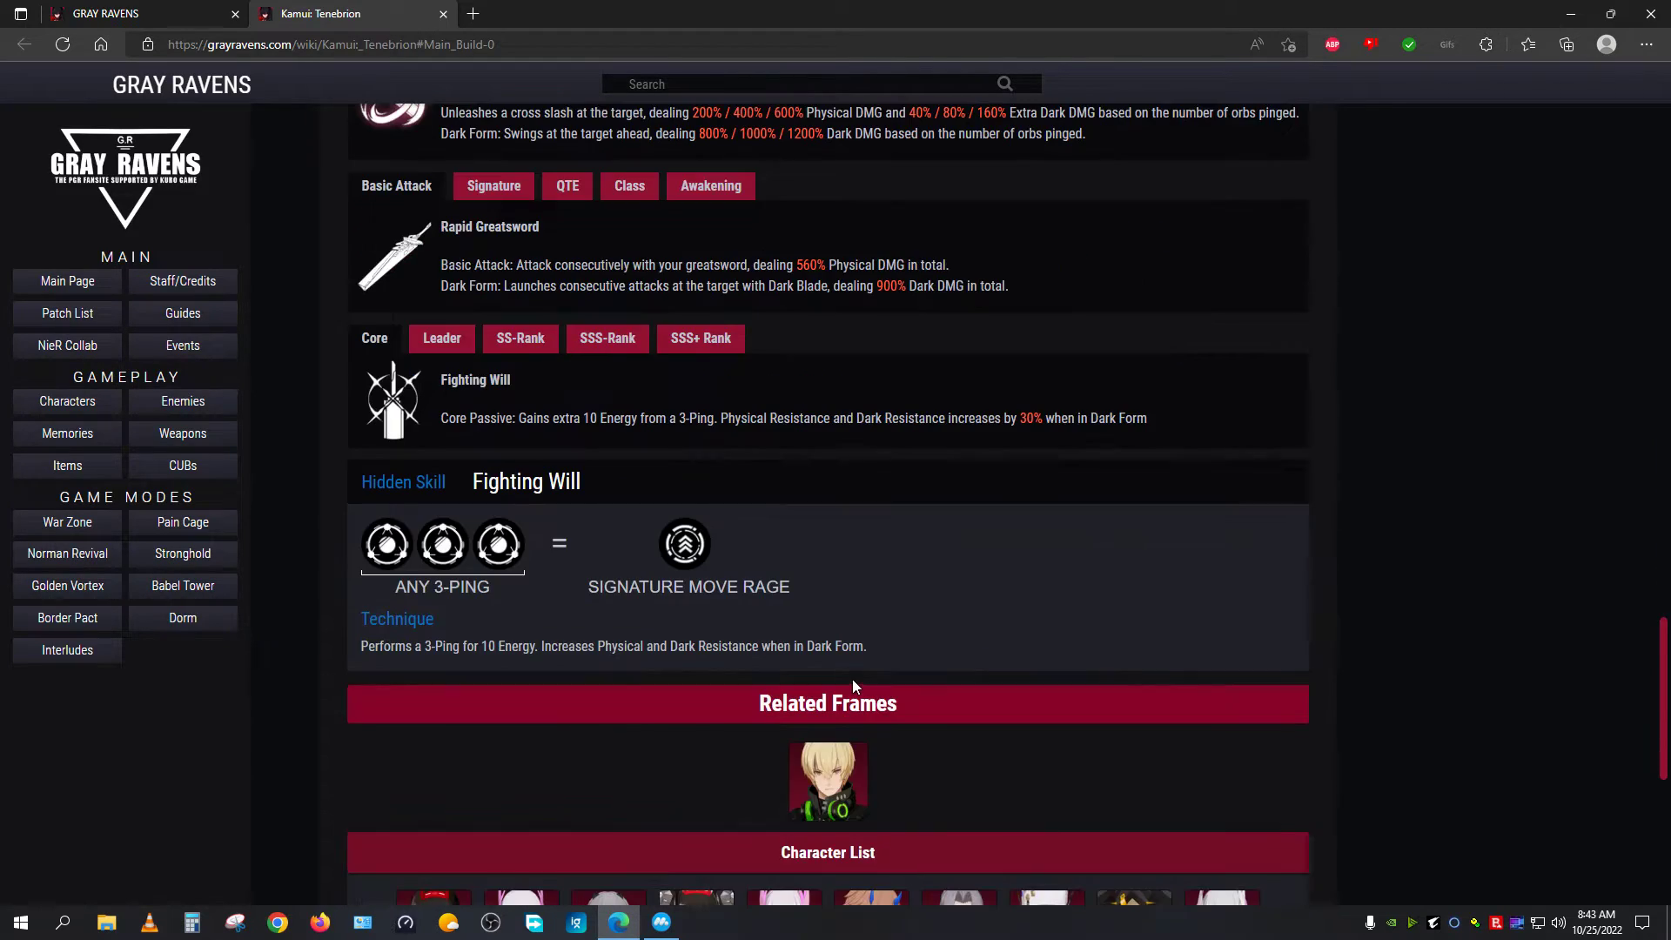
mouse_move(522, 558)
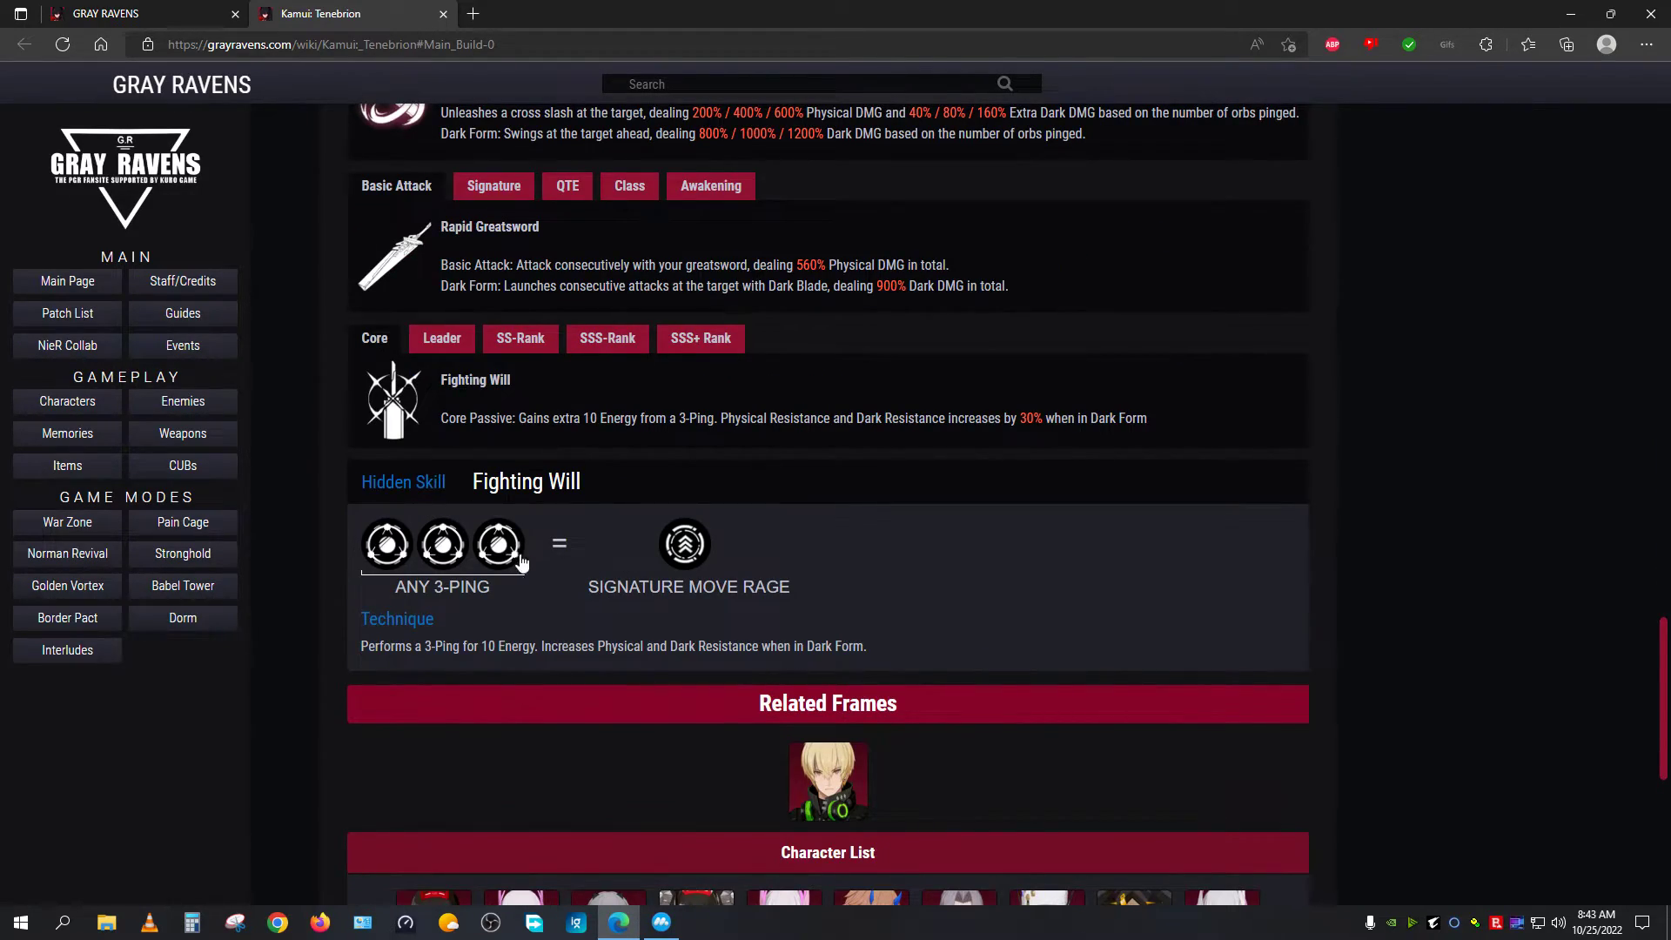
mouse_move(388, 594)
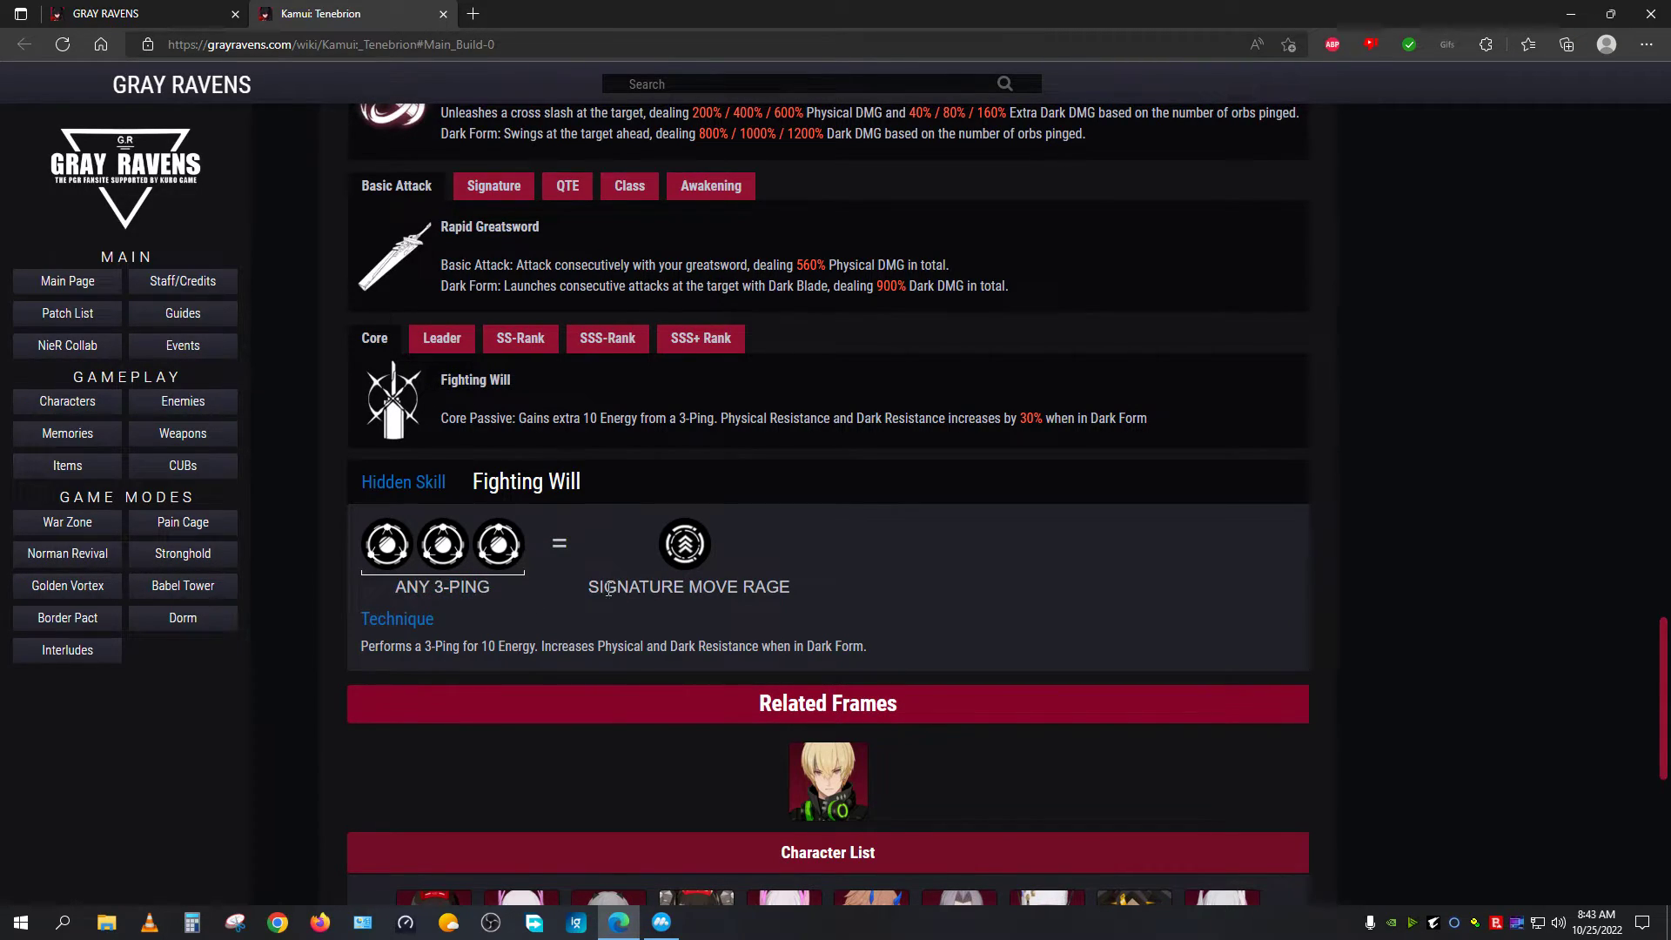
mouse_move(847, 600)
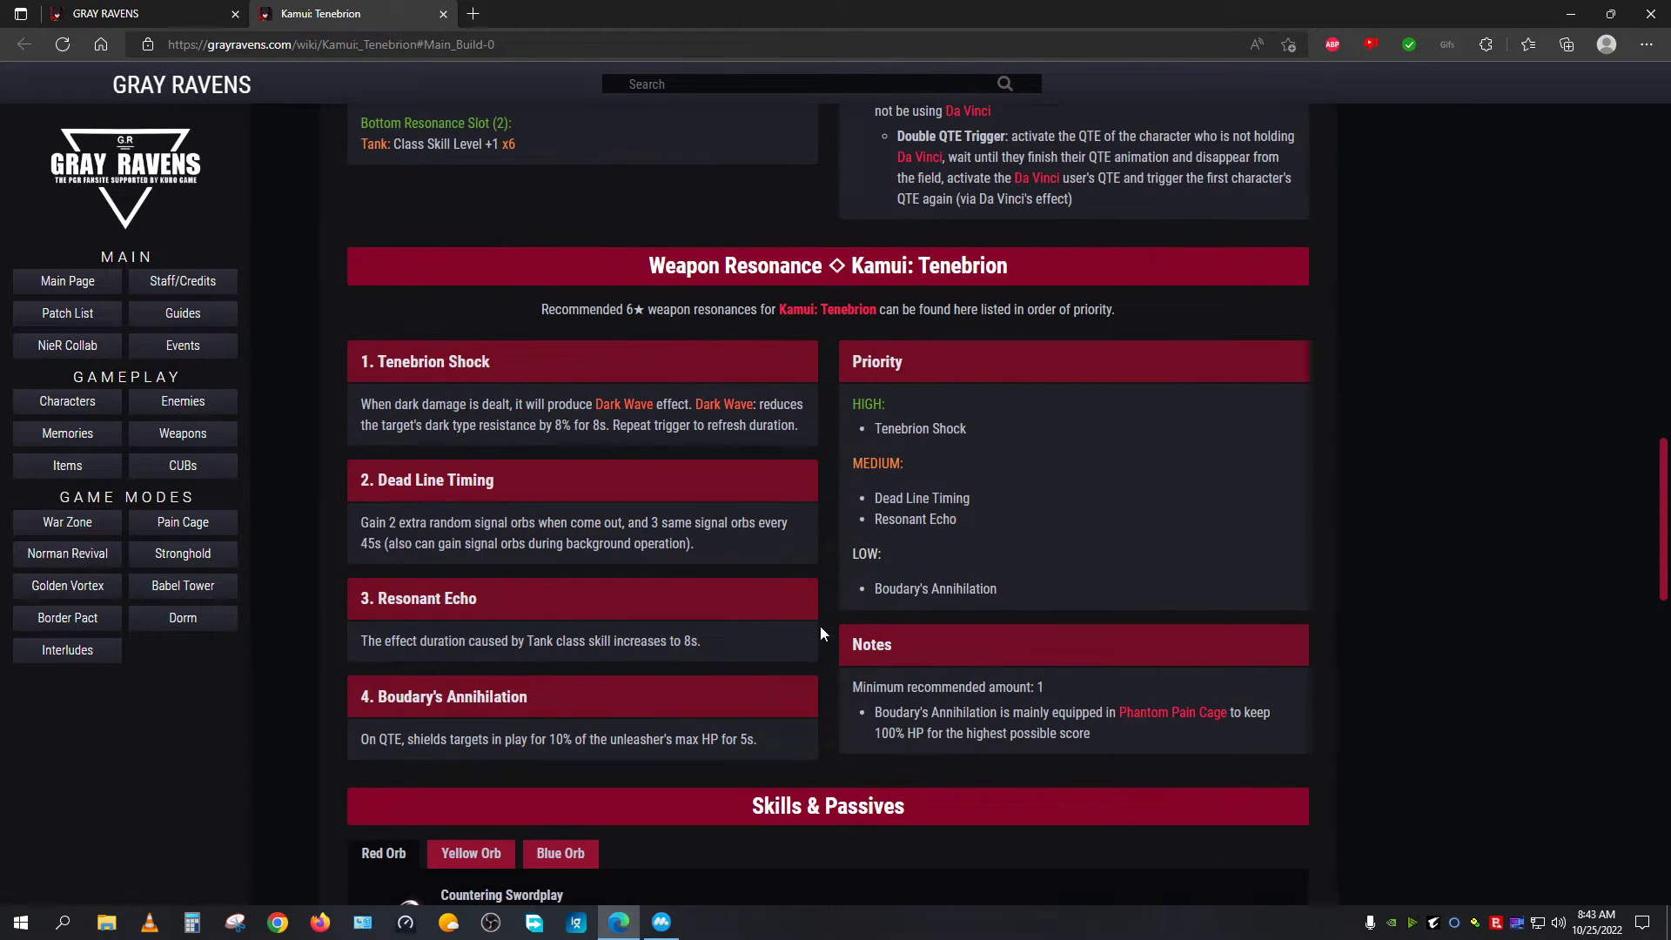
Step: Return to the top of Kamui: Tenebrion's page showing his profile and stats overview
scroll("up", 3)
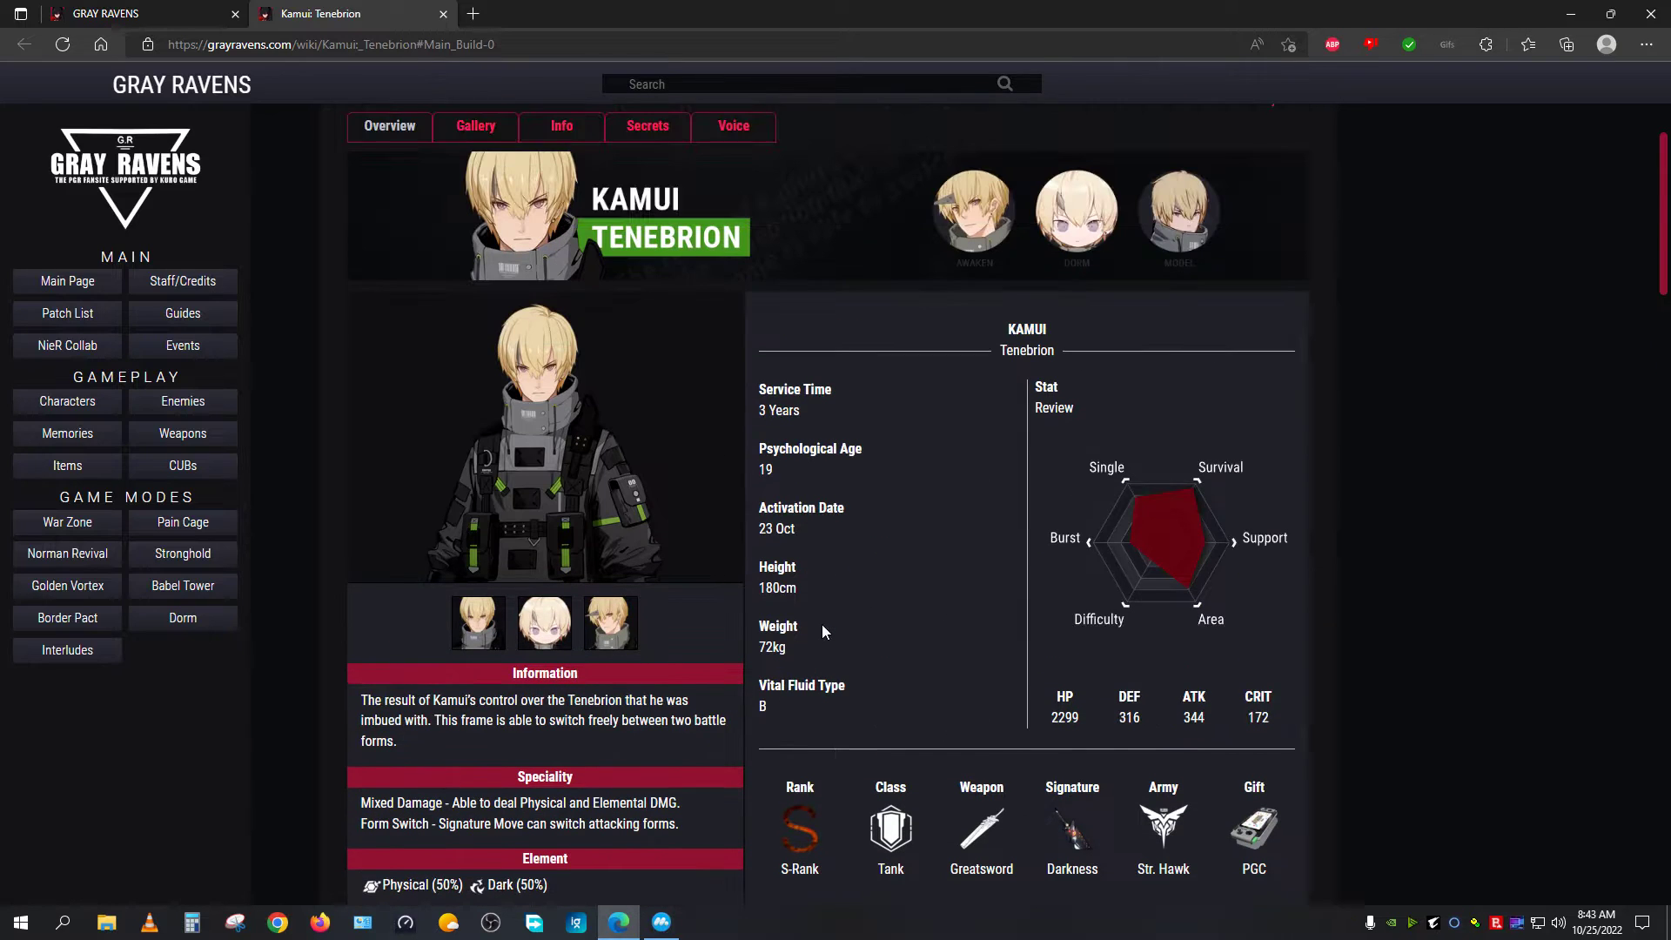
Step: Open No.21: XXI's character page in a new tab showing her profile and stats
scroll("down", 3)
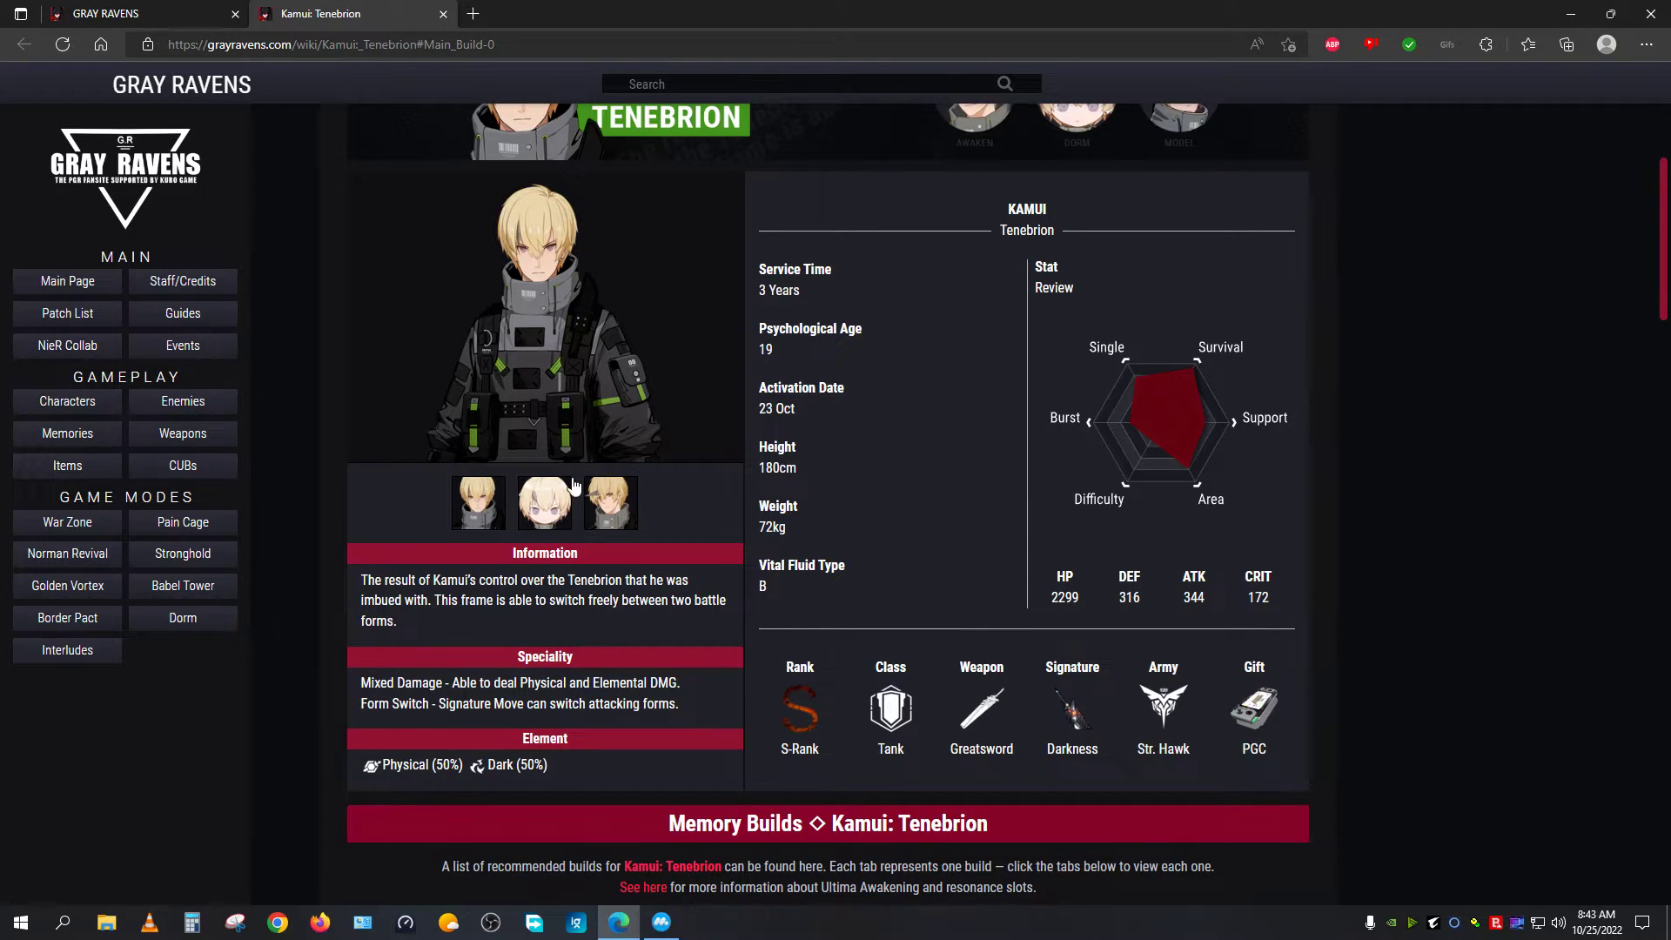
left_click(139, 12)
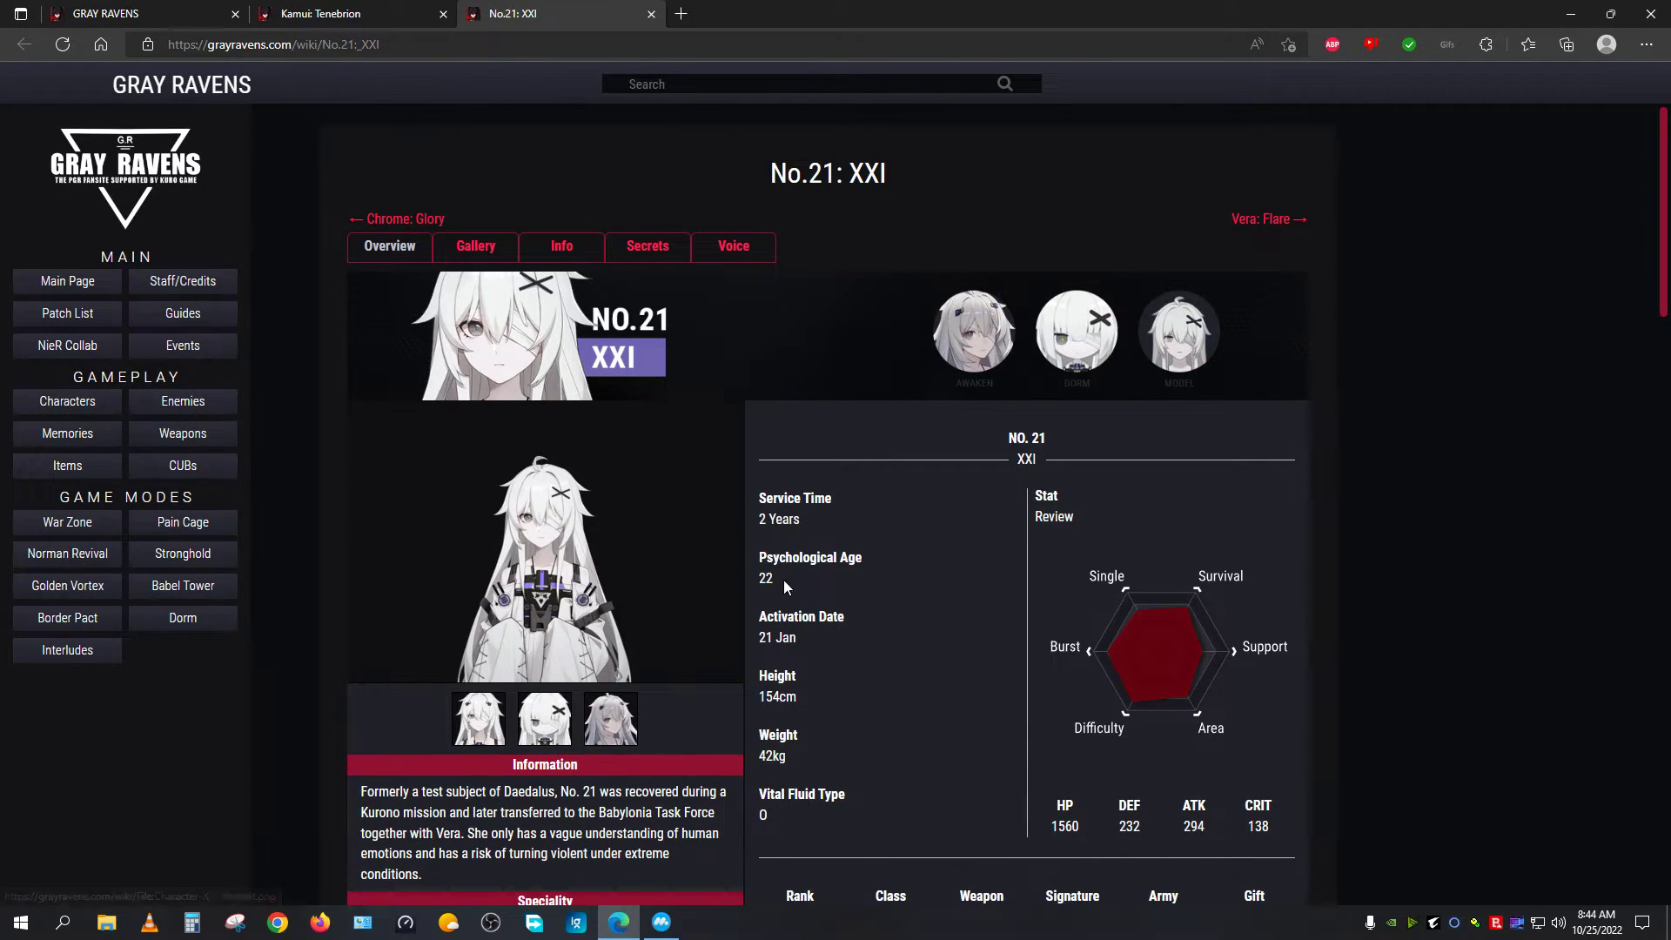
Step: Alternate between Kamui: Tenebrion's and No.21: XXI's pages to compare their profiles
left_click(325, 14)
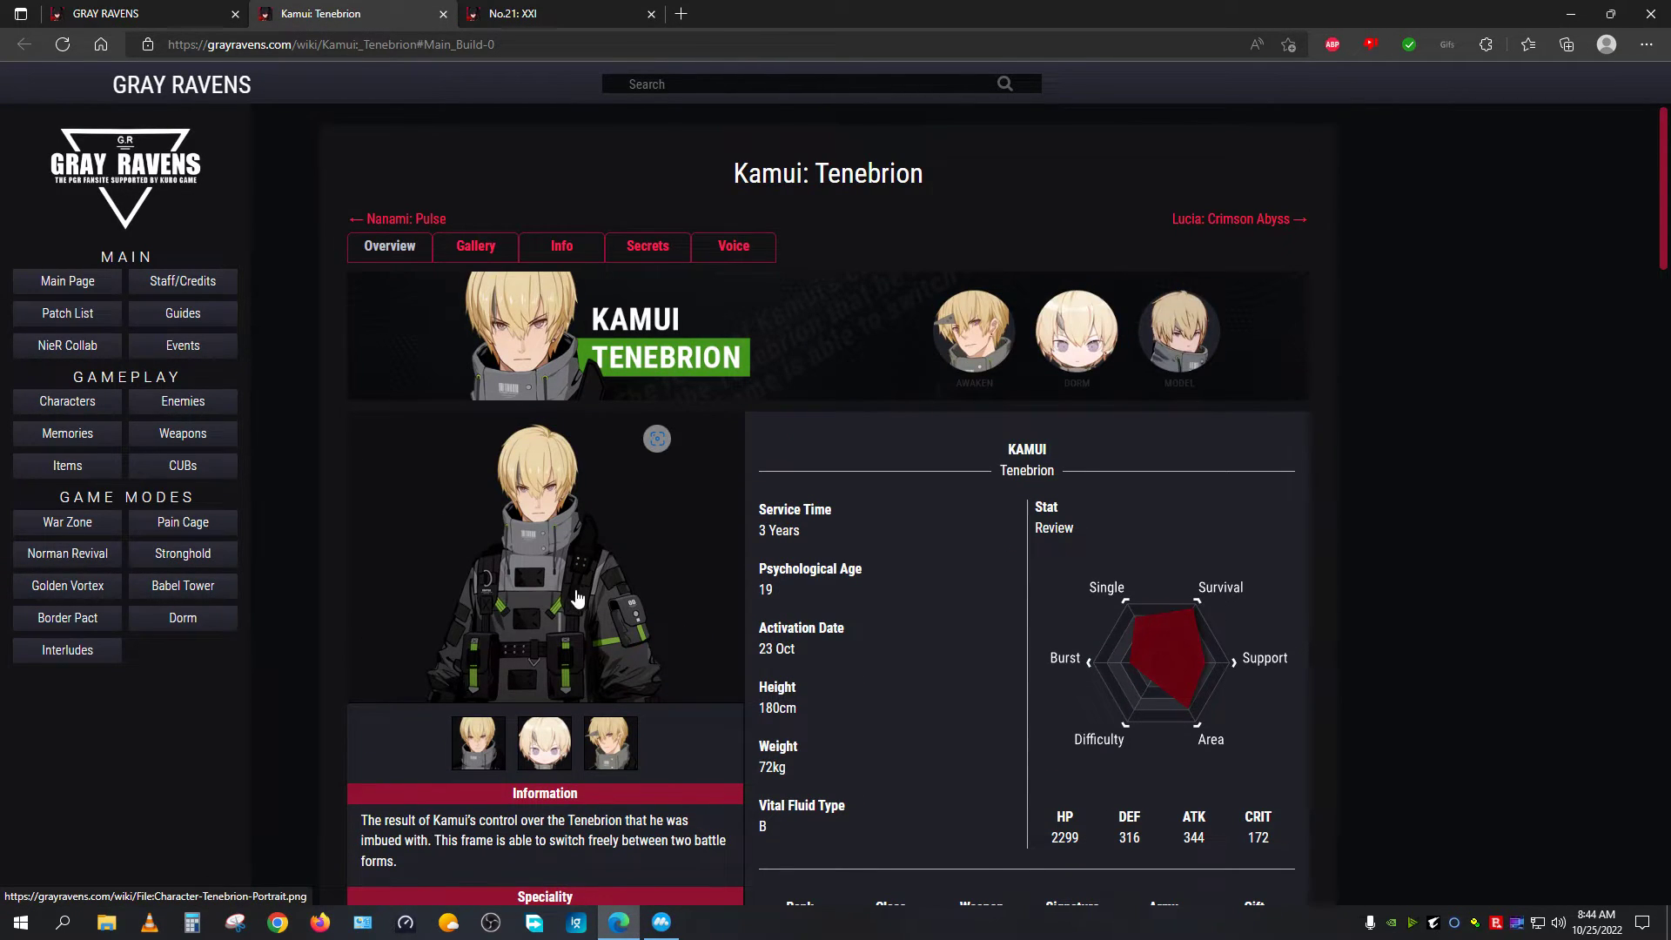
mouse_move(881, 649)
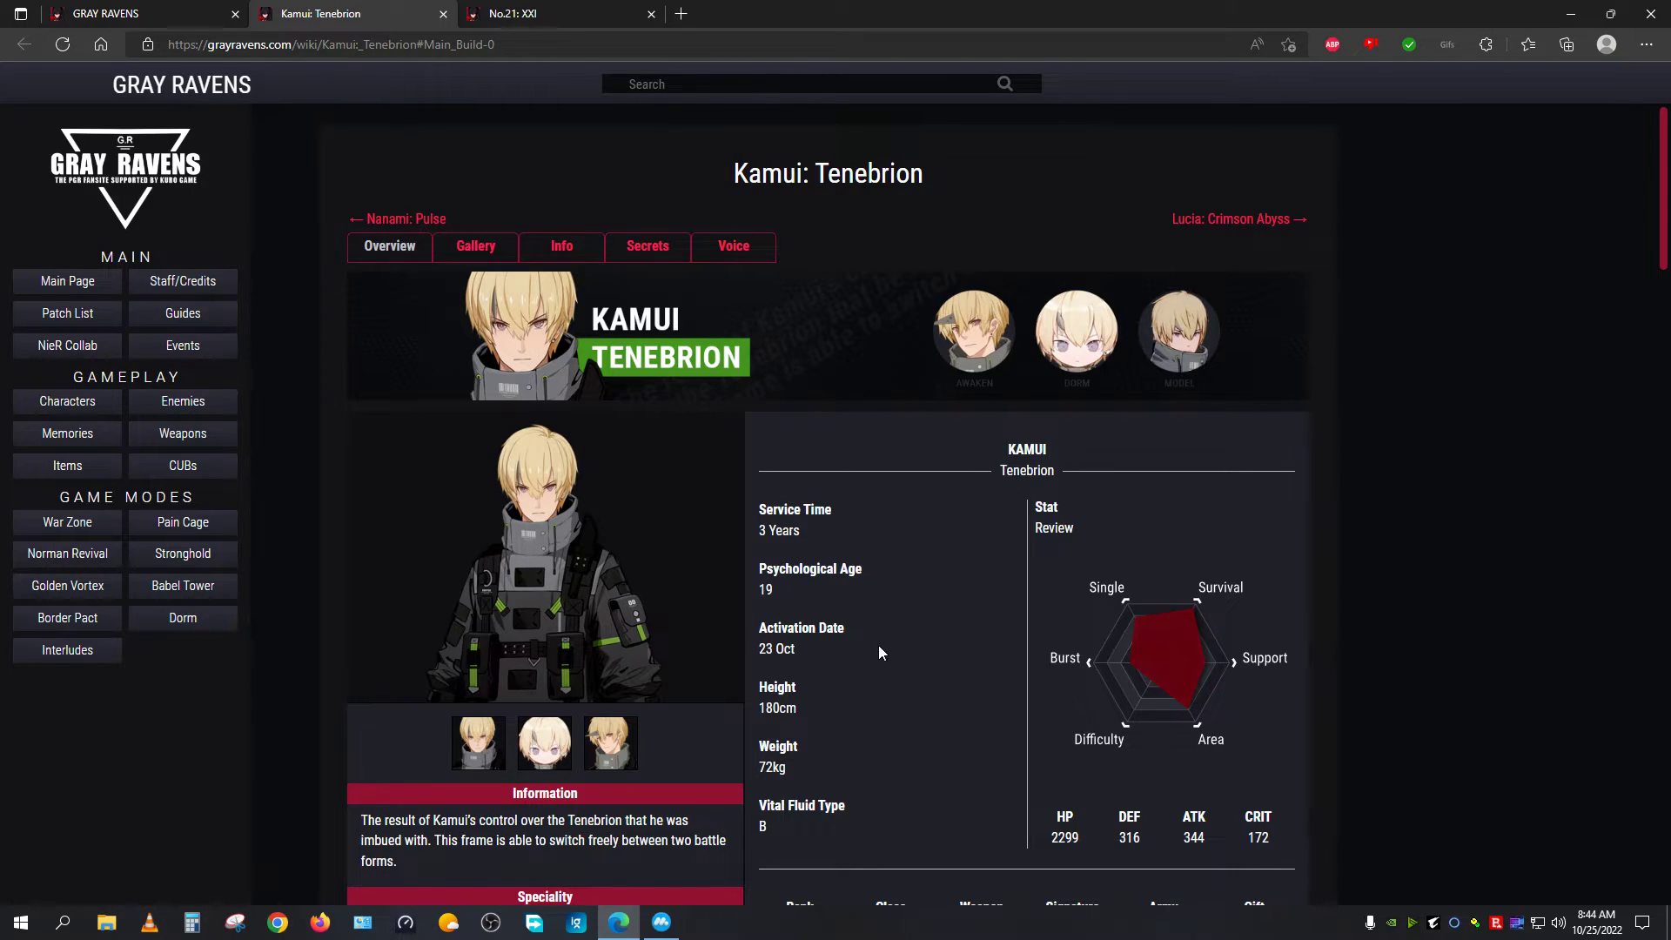
mouse_move(515, 557)
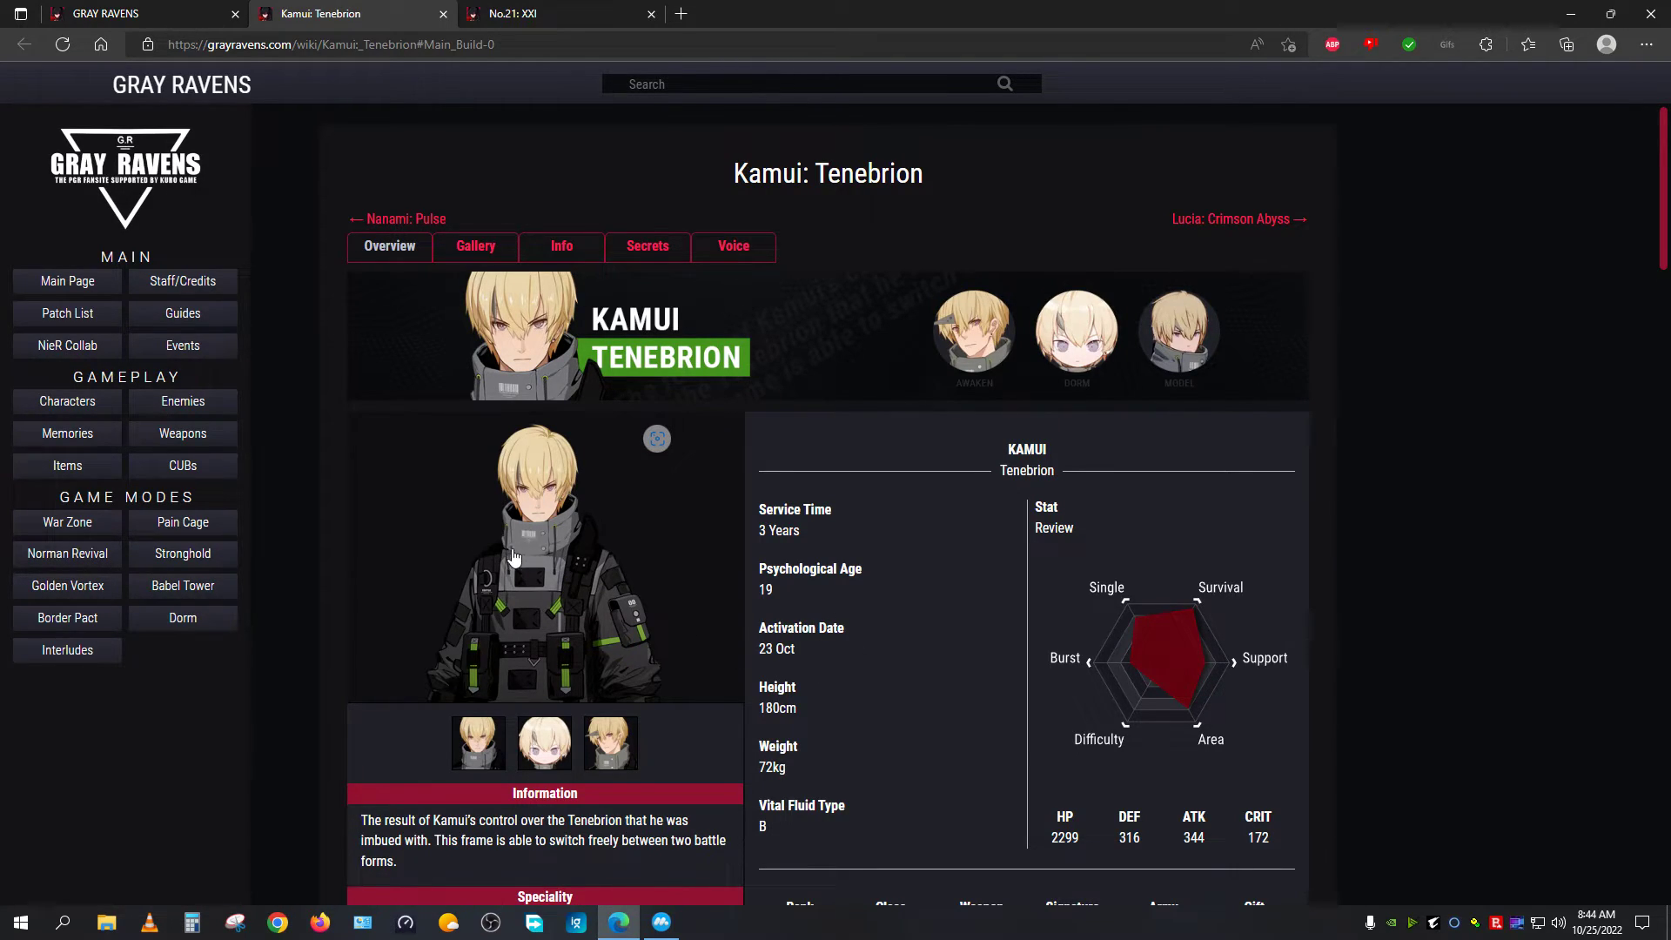
left_click(547, 14)
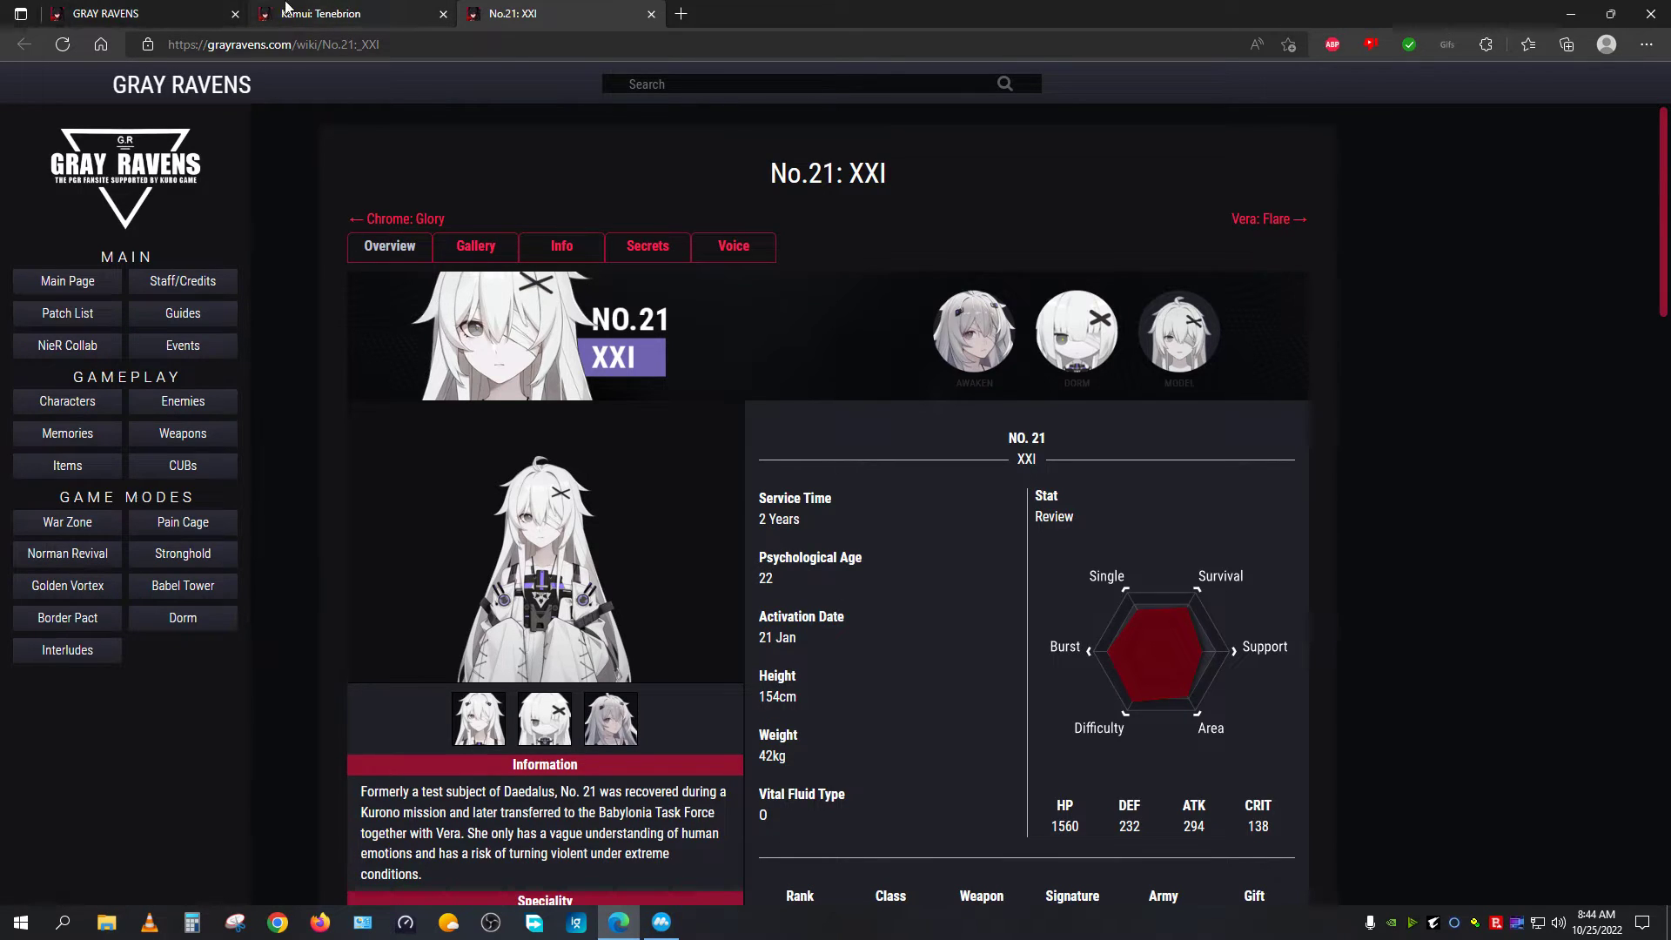
left_click(320, 12)
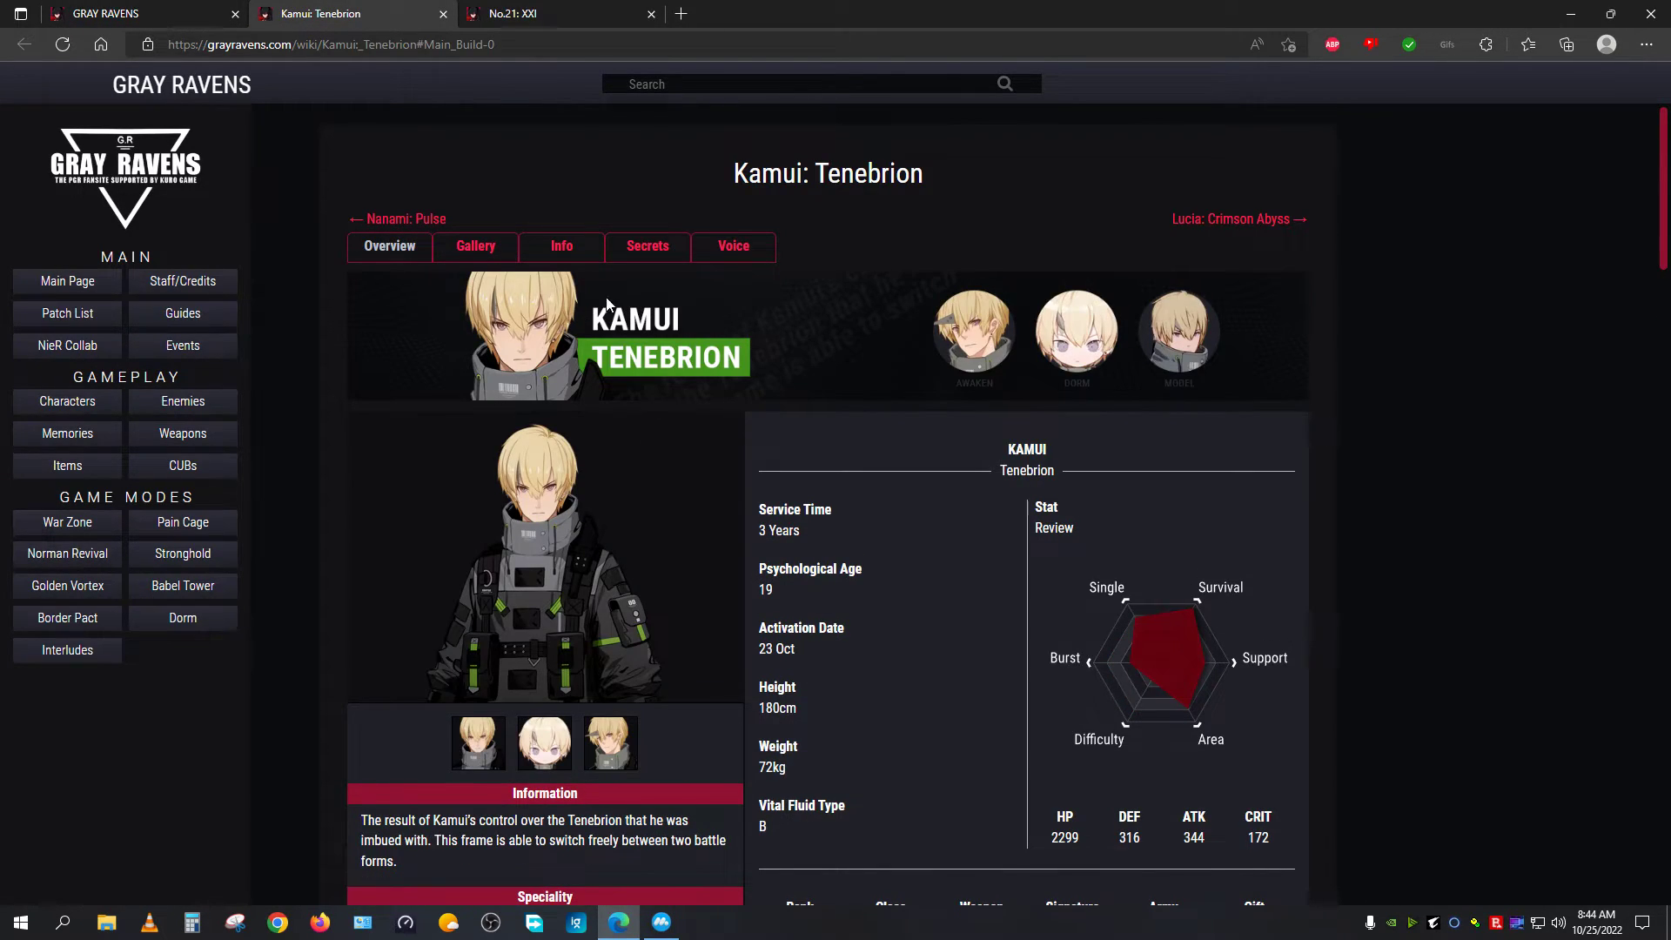
left_click(558, 14)
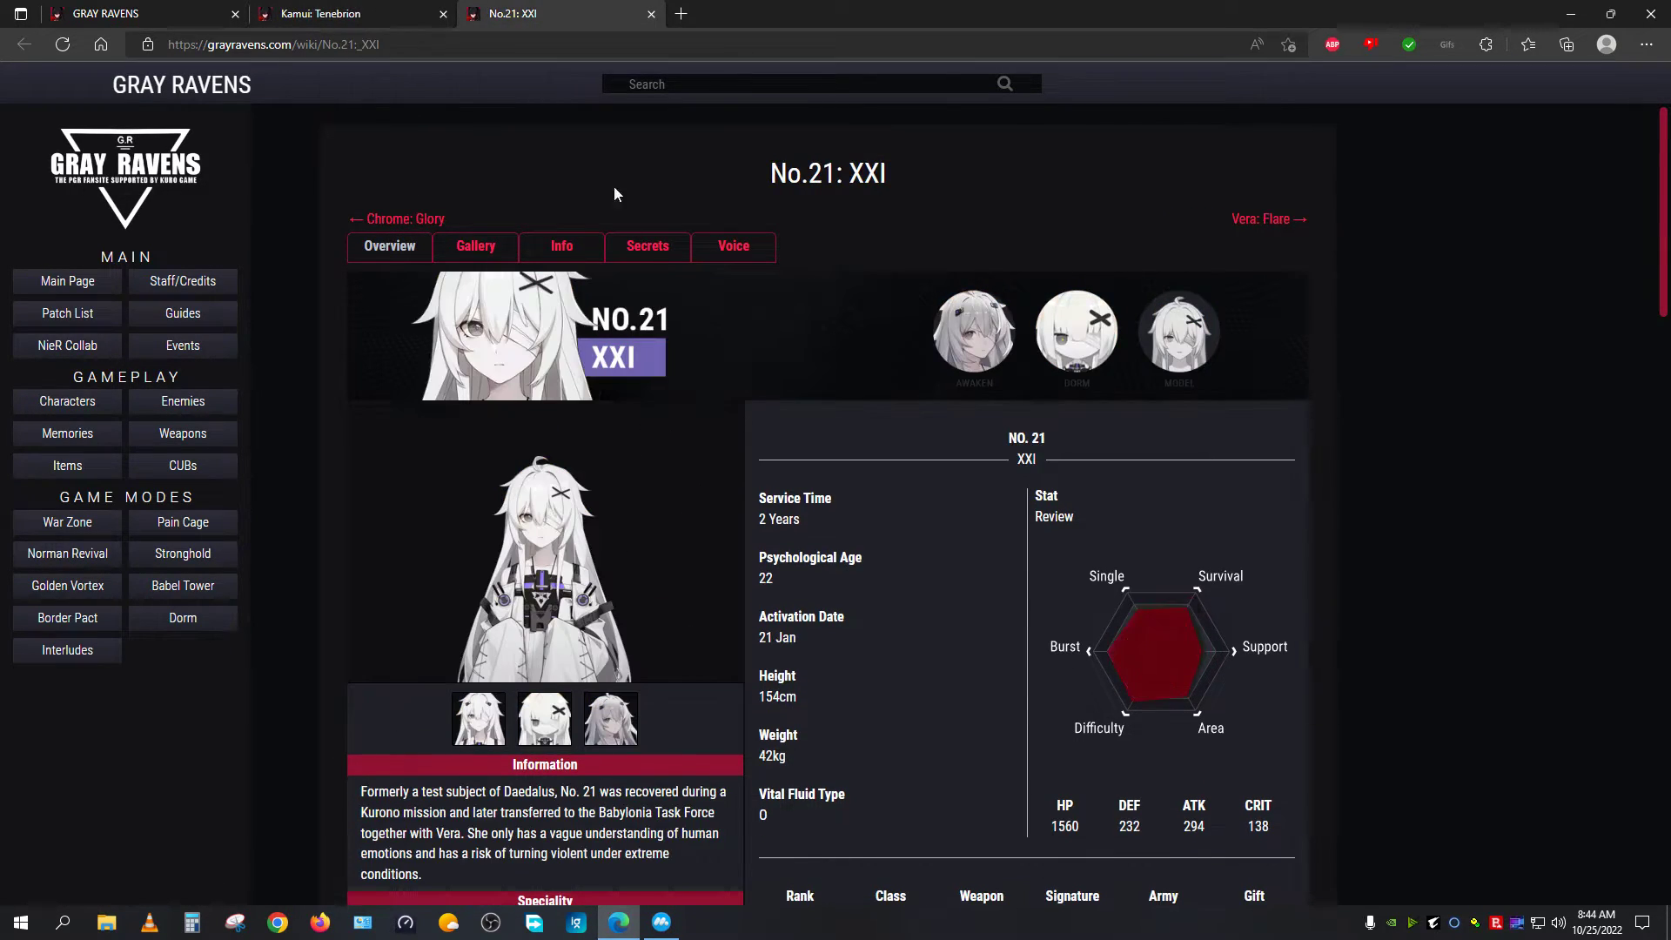
left_click(320, 14)
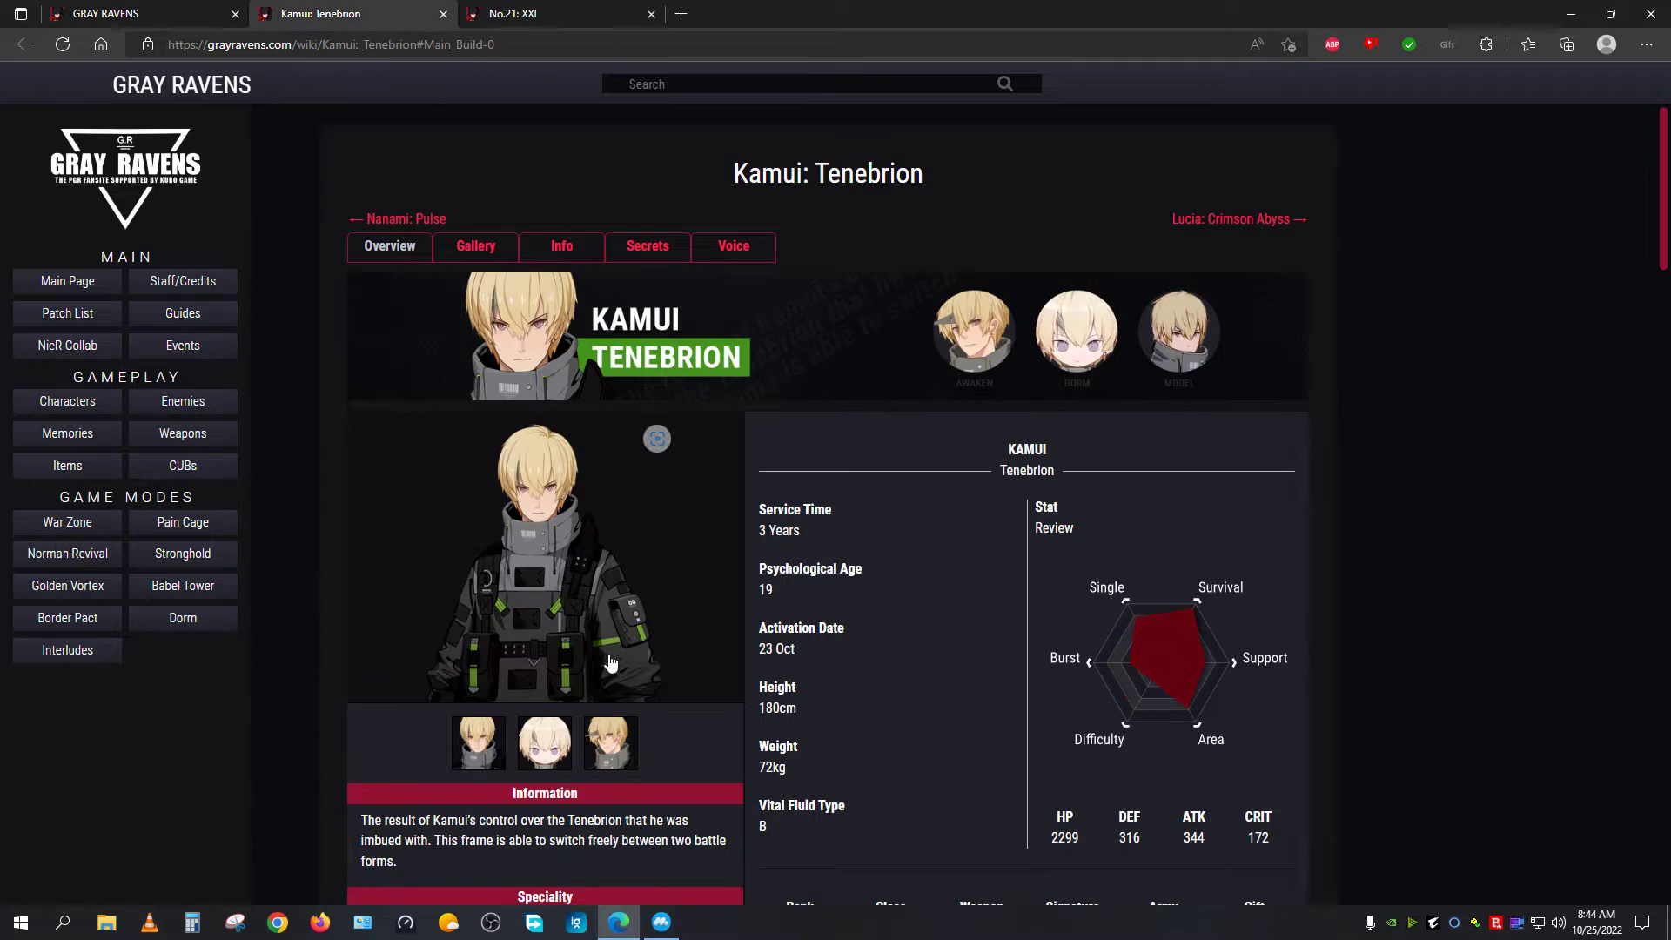
left_click(554, 14)
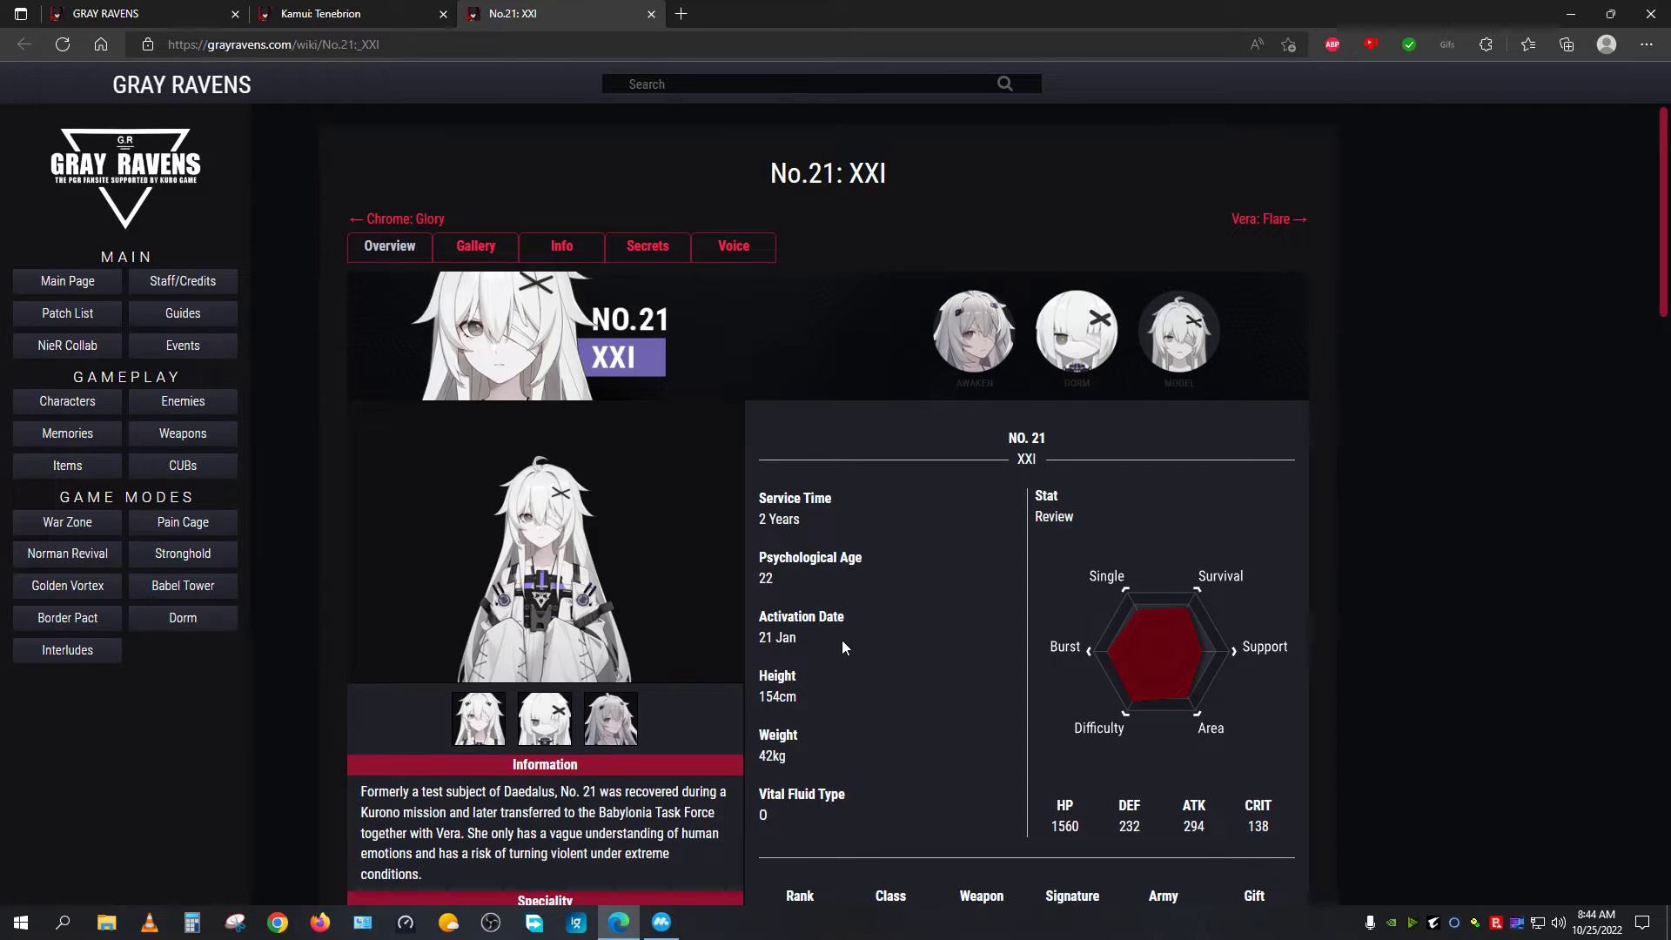
left_click(341, 14)
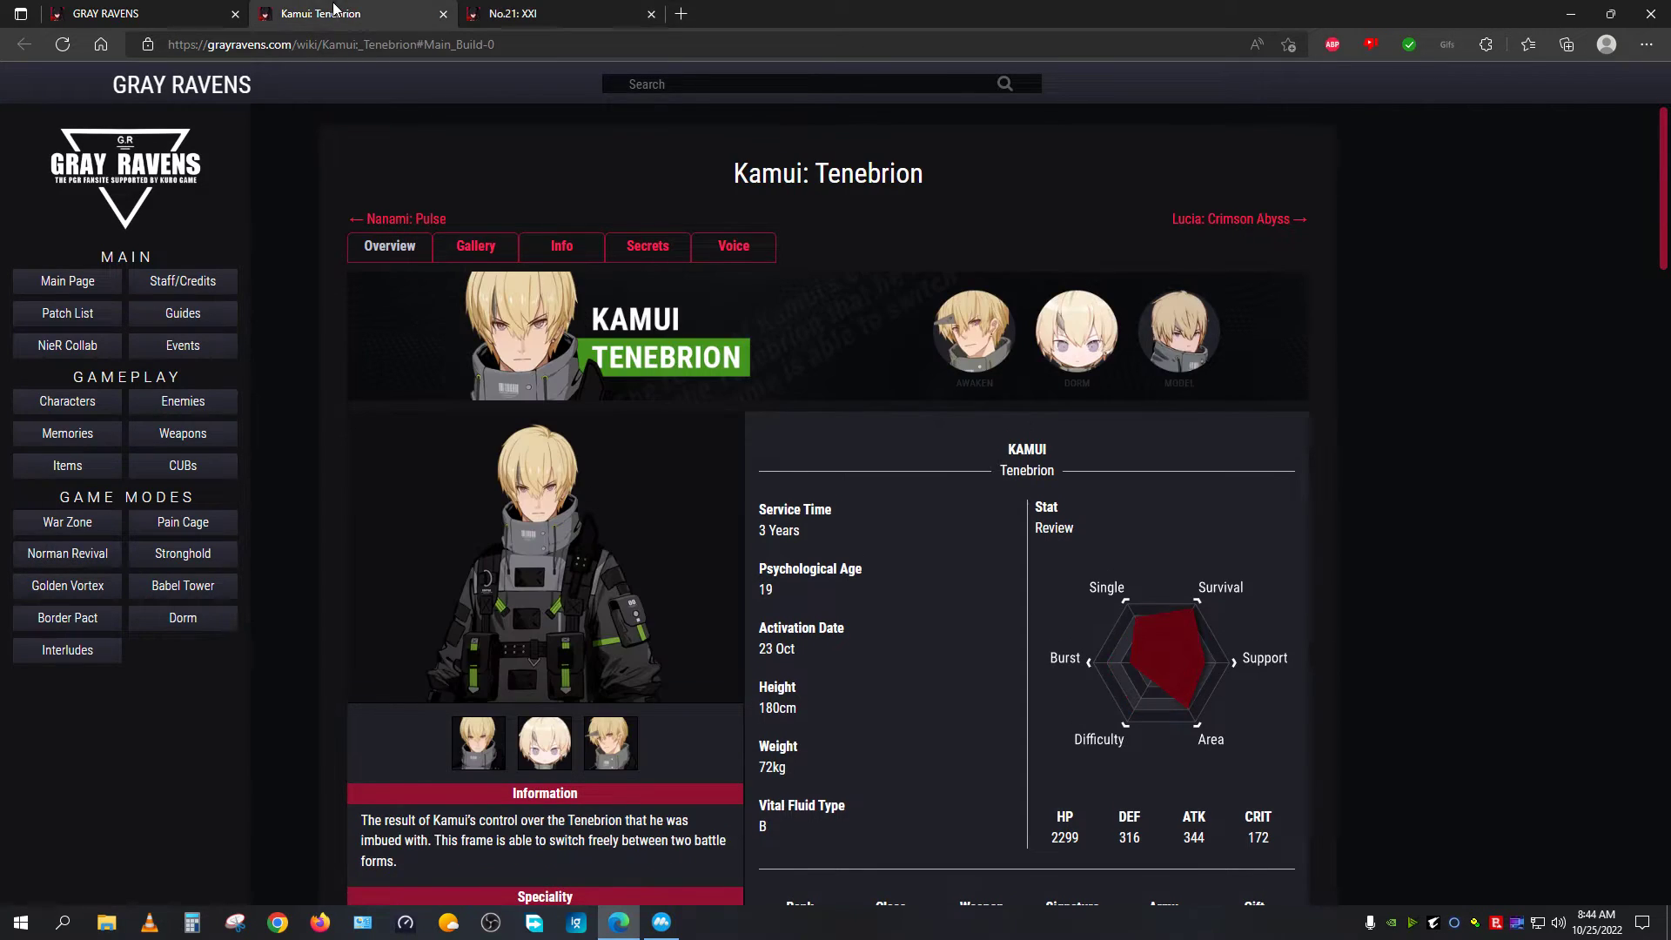
Step: Compare the two characters' stat charts, then bring up the Punishing: Gray Raven game home screen
left_click(553, 14)
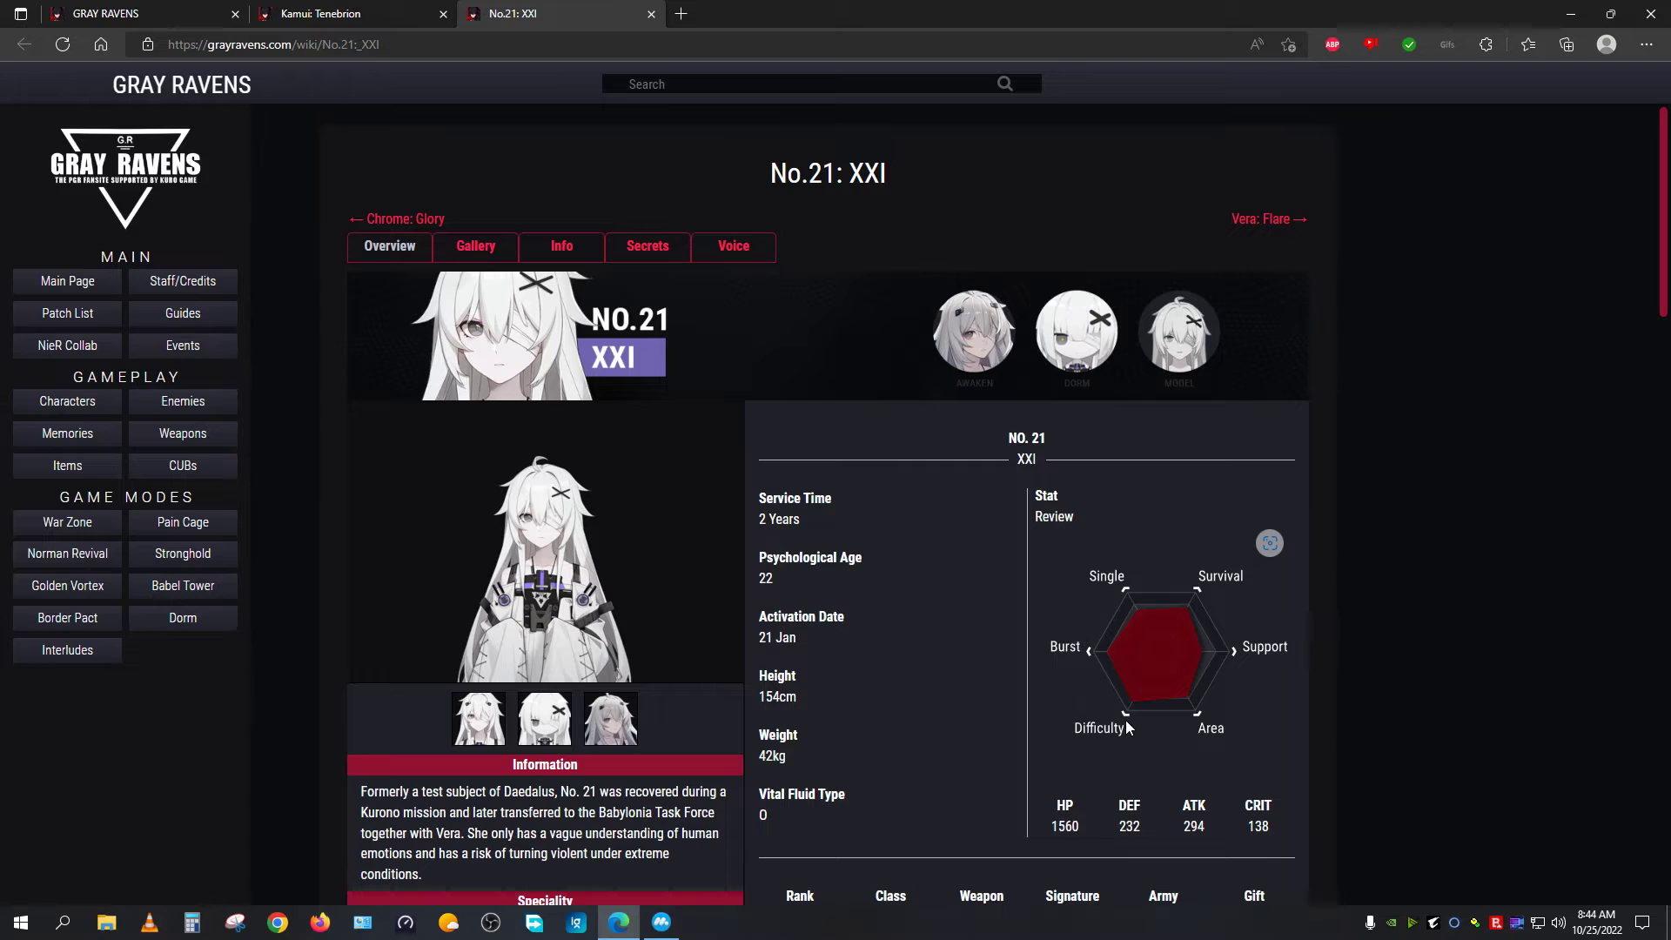
left_click(325, 14)
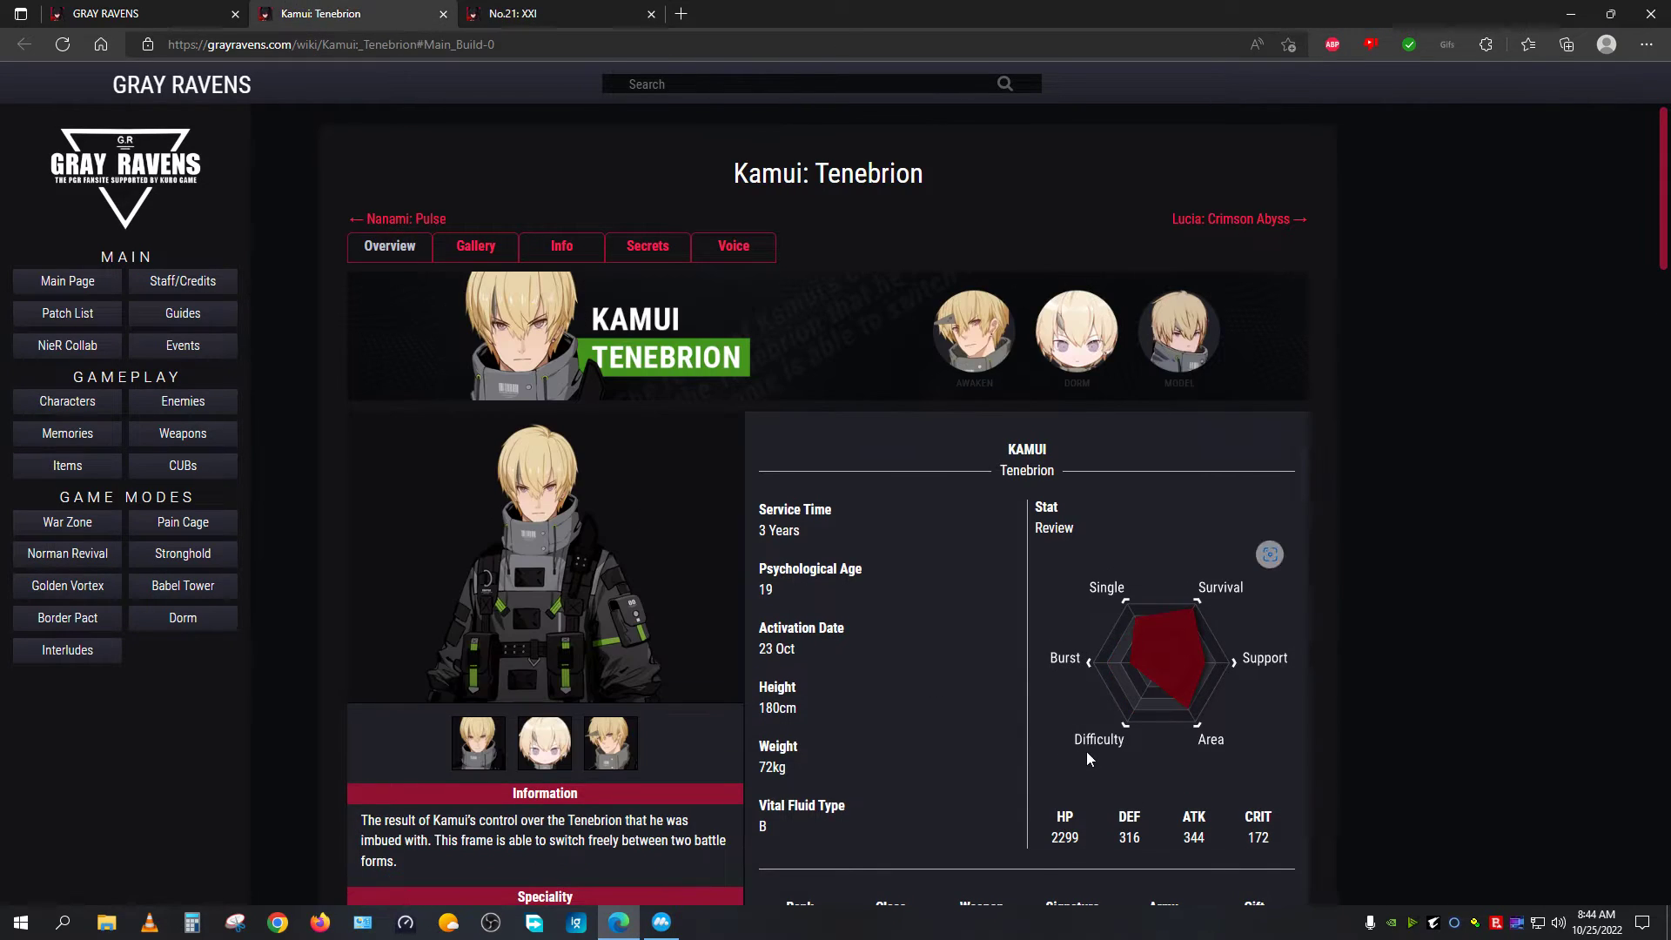
left_click(544, 14)
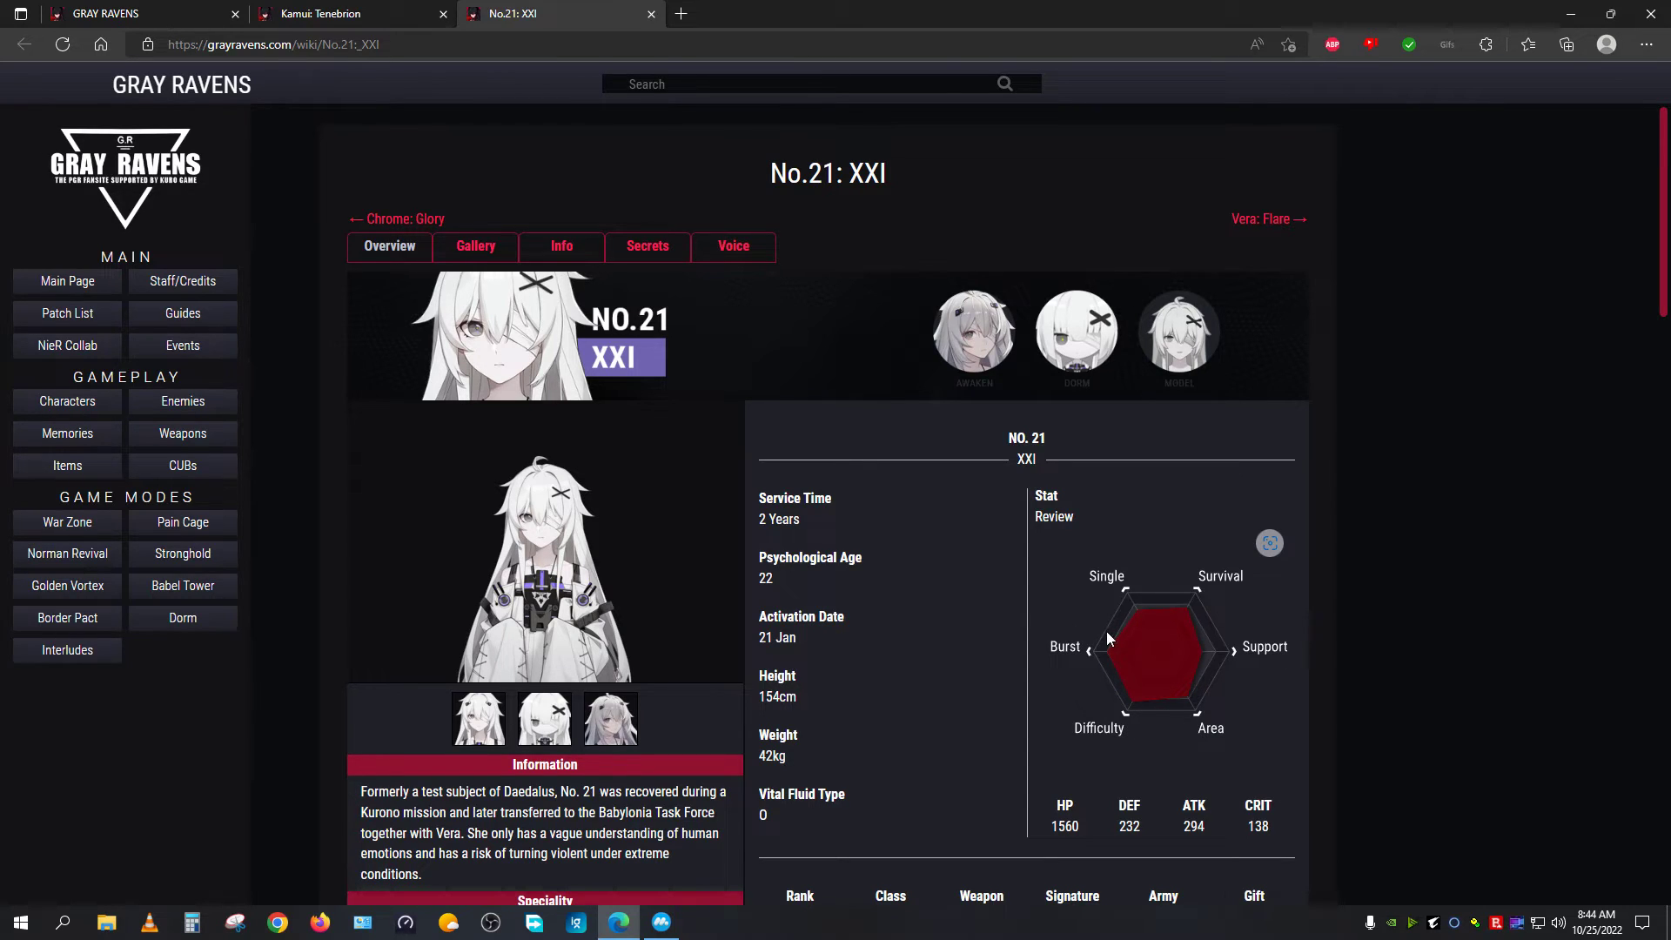
mouse_move(1189, 702)
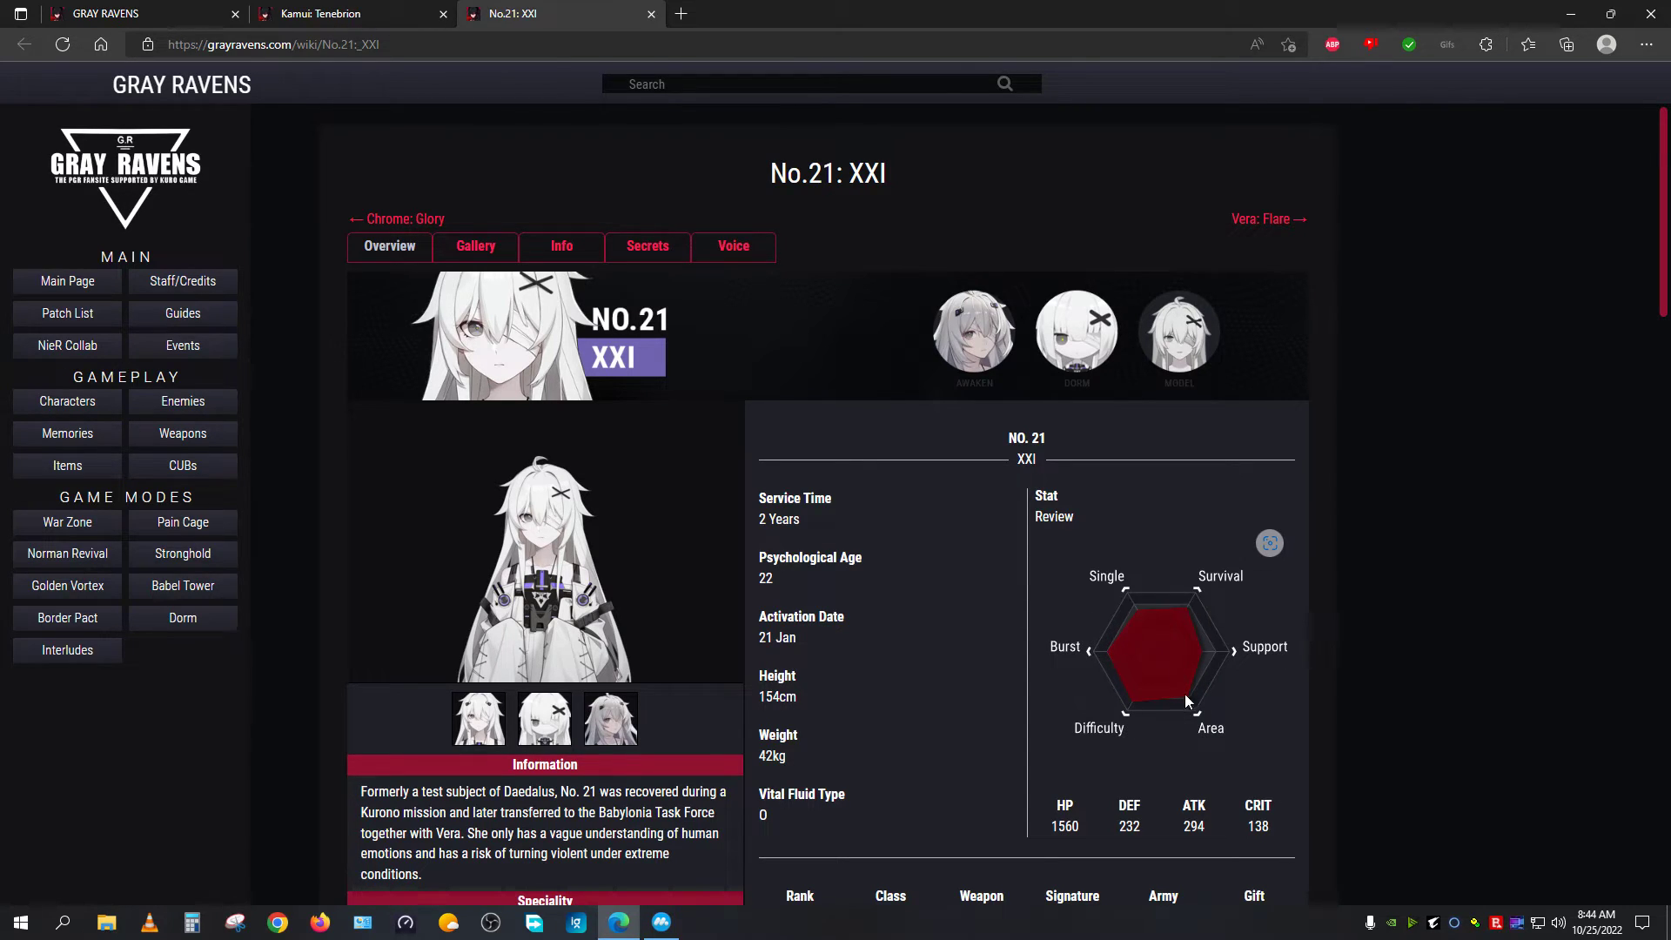
left_click(331, 14)
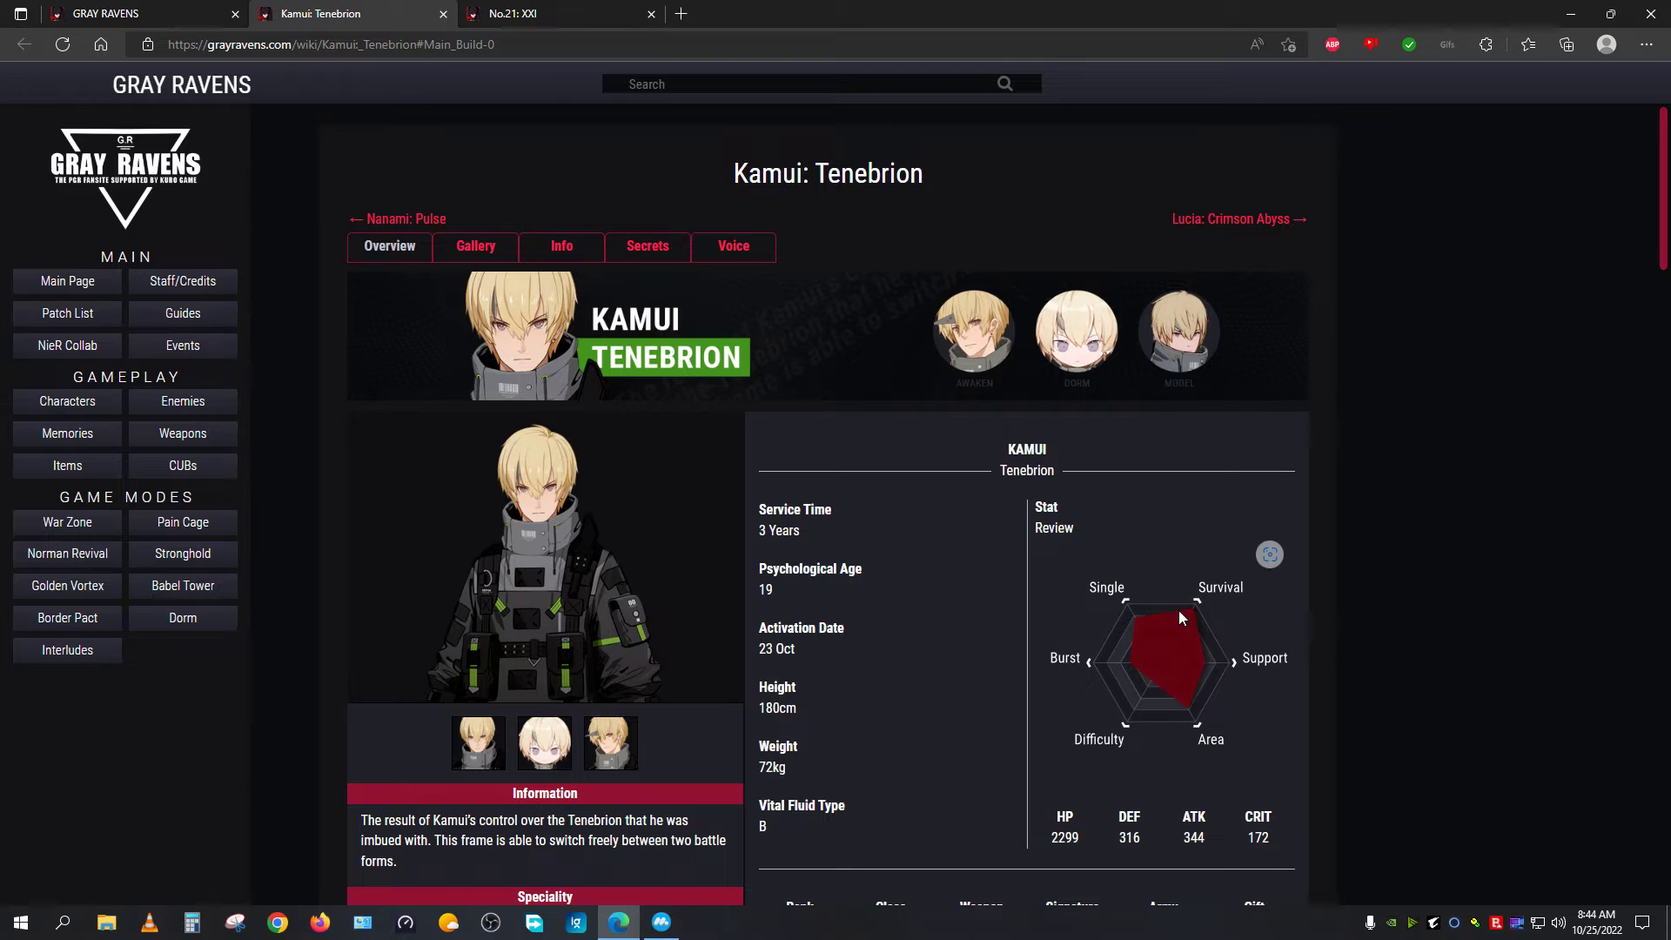
mouse_move(1083, 712)
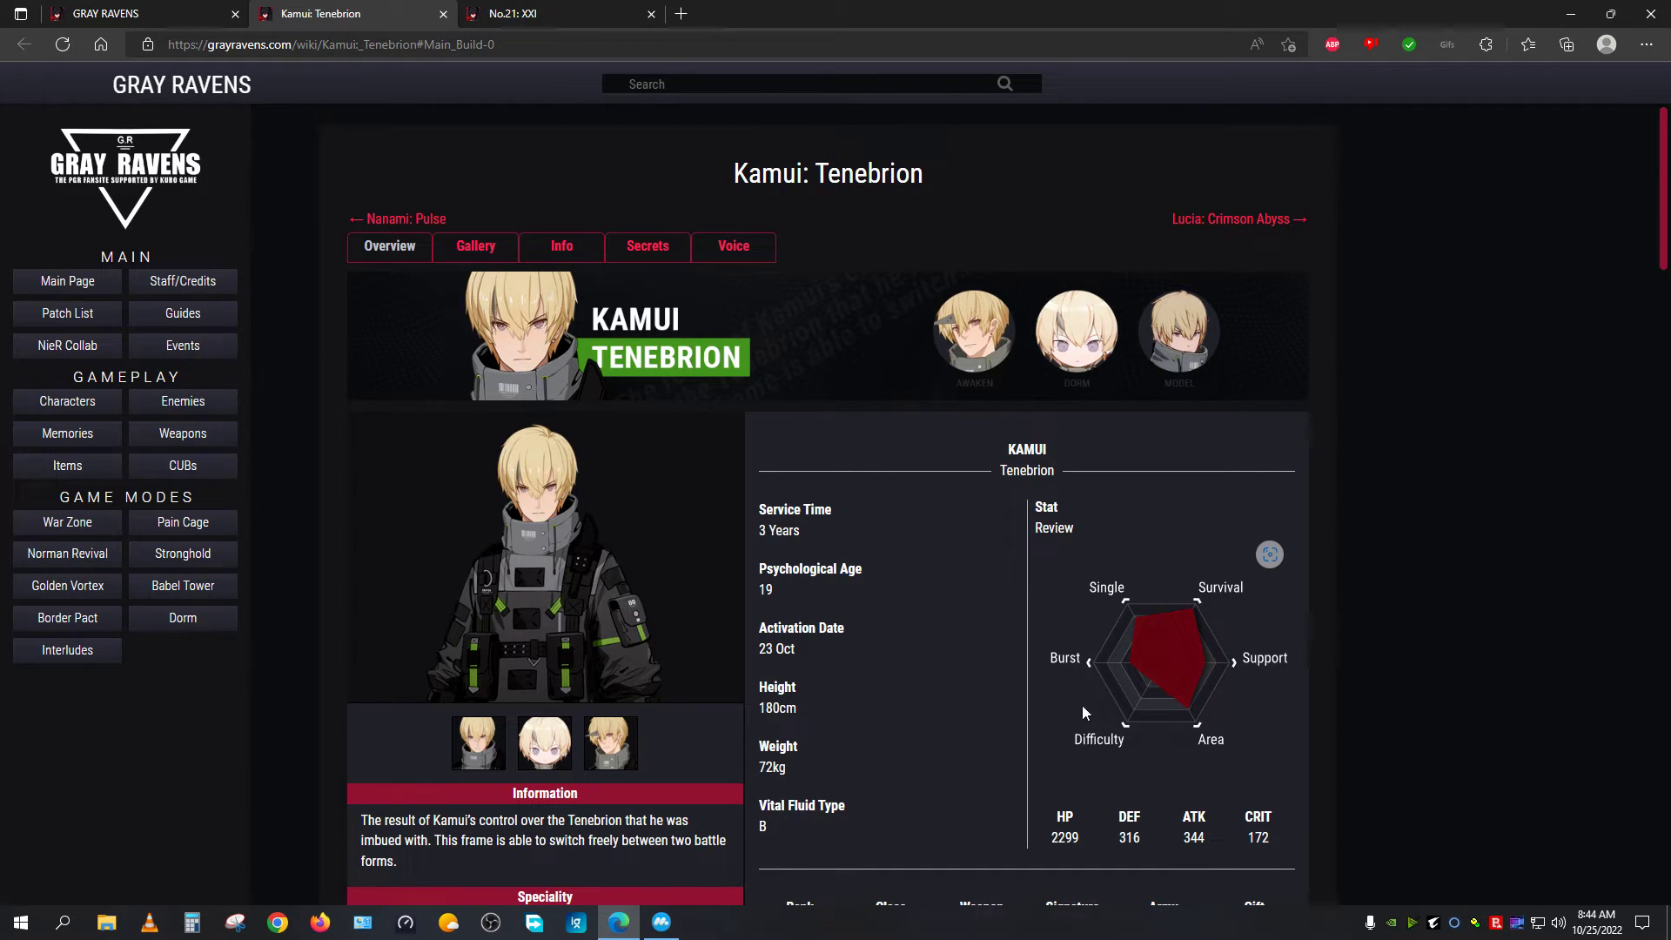
scroll("down", 3)
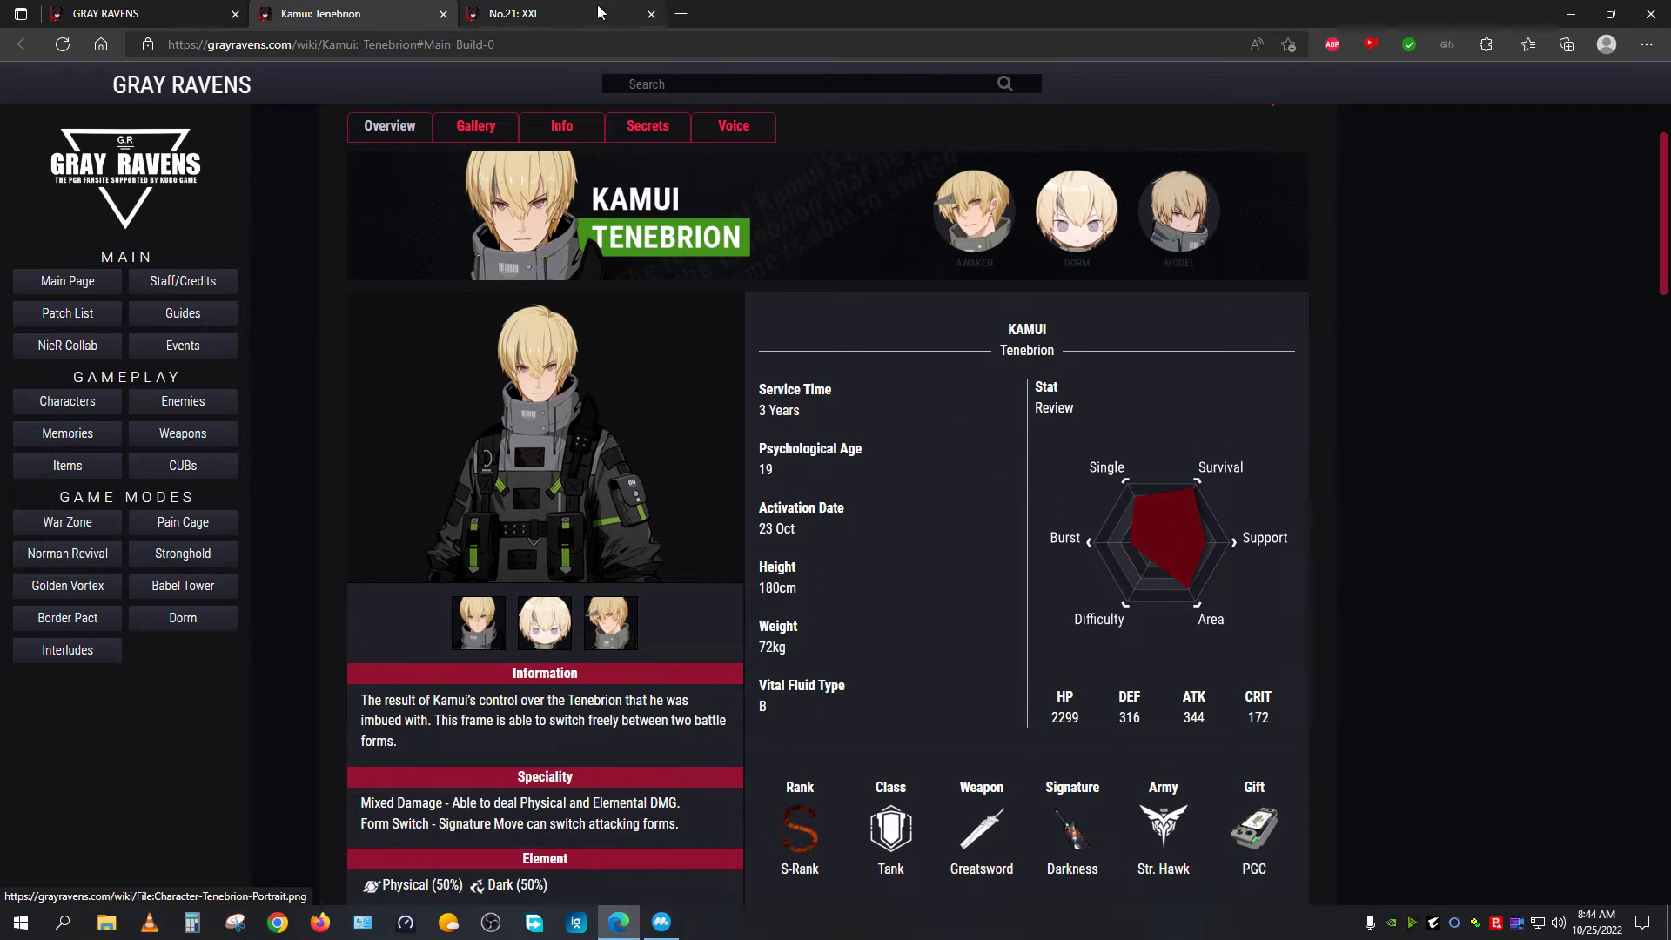
left_click(661, 923)
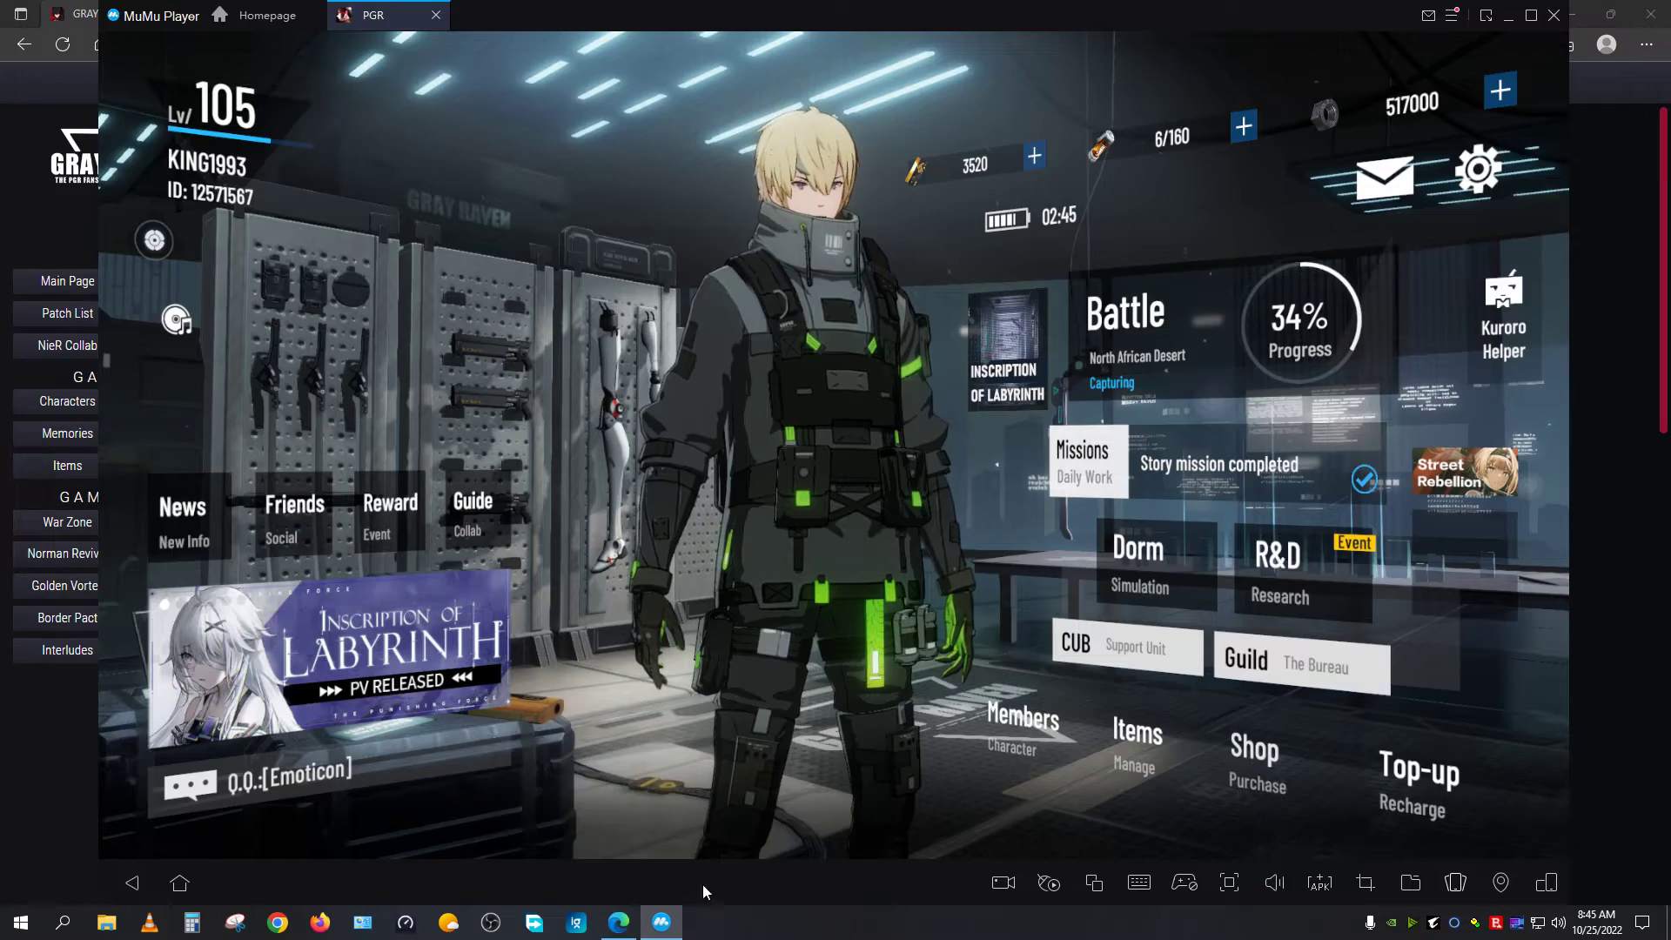